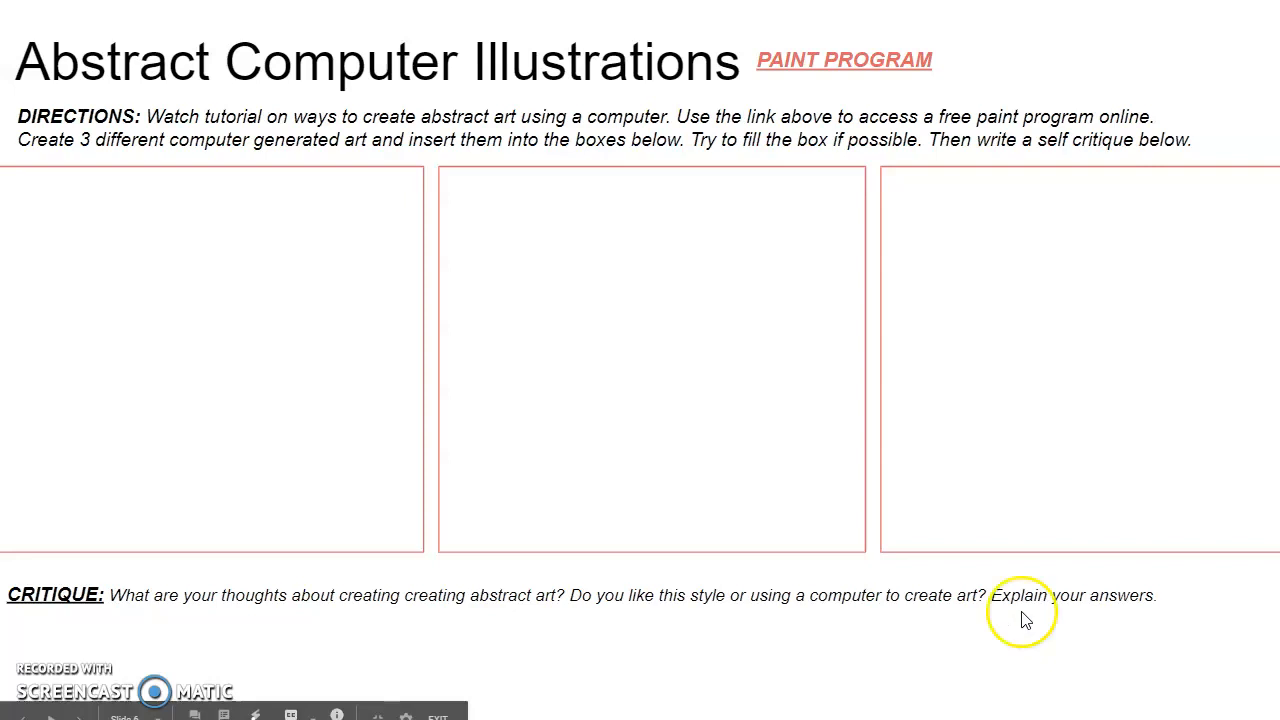
{"action": "mouse_move", "coordinate": [238, 347]}
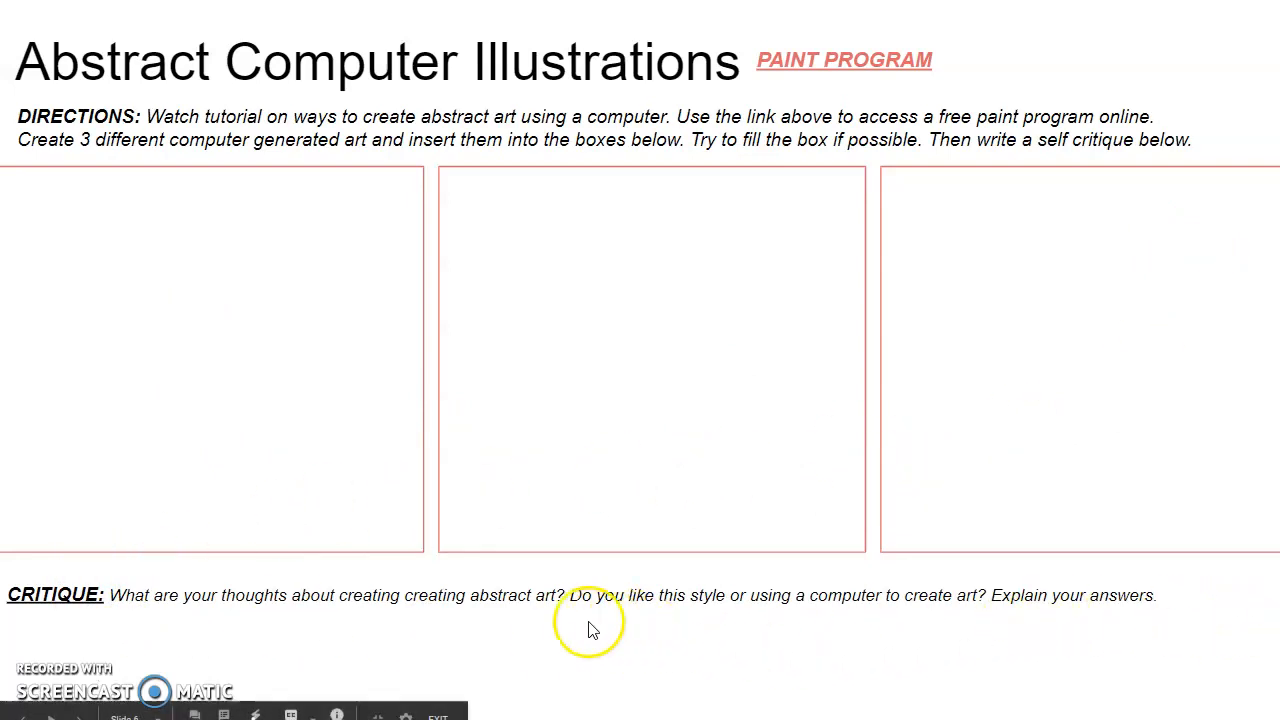
{"action": "mouse_move", "coordinate": [1190, 630]}
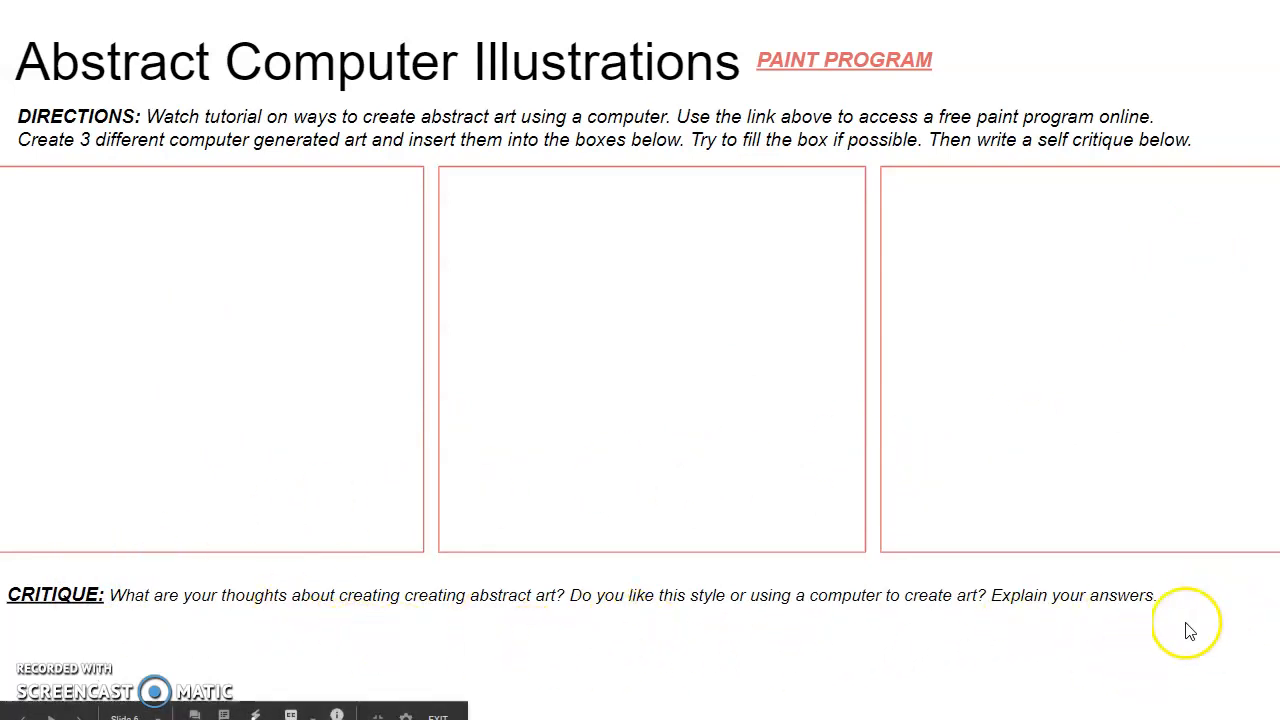
{"action": "mouse_move", "coordinate": [1075, 645]}
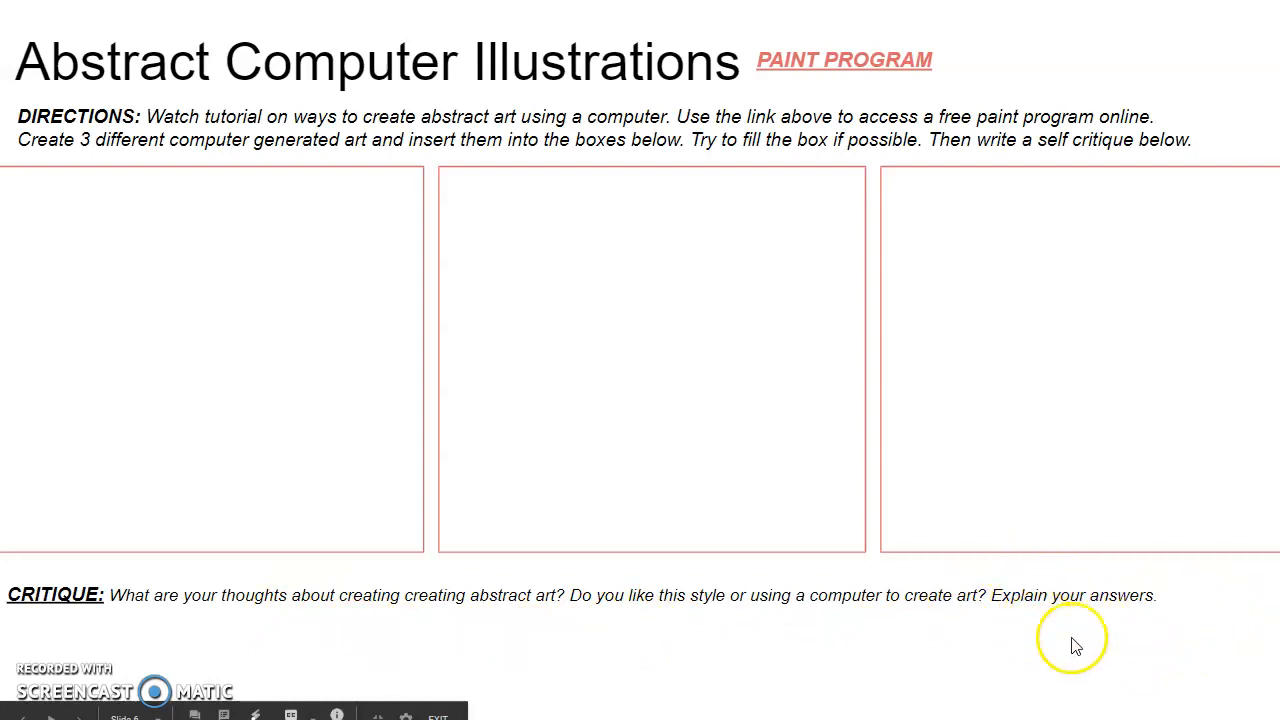
{"action": "mouse_move", "coordinate": [1177, 659]}
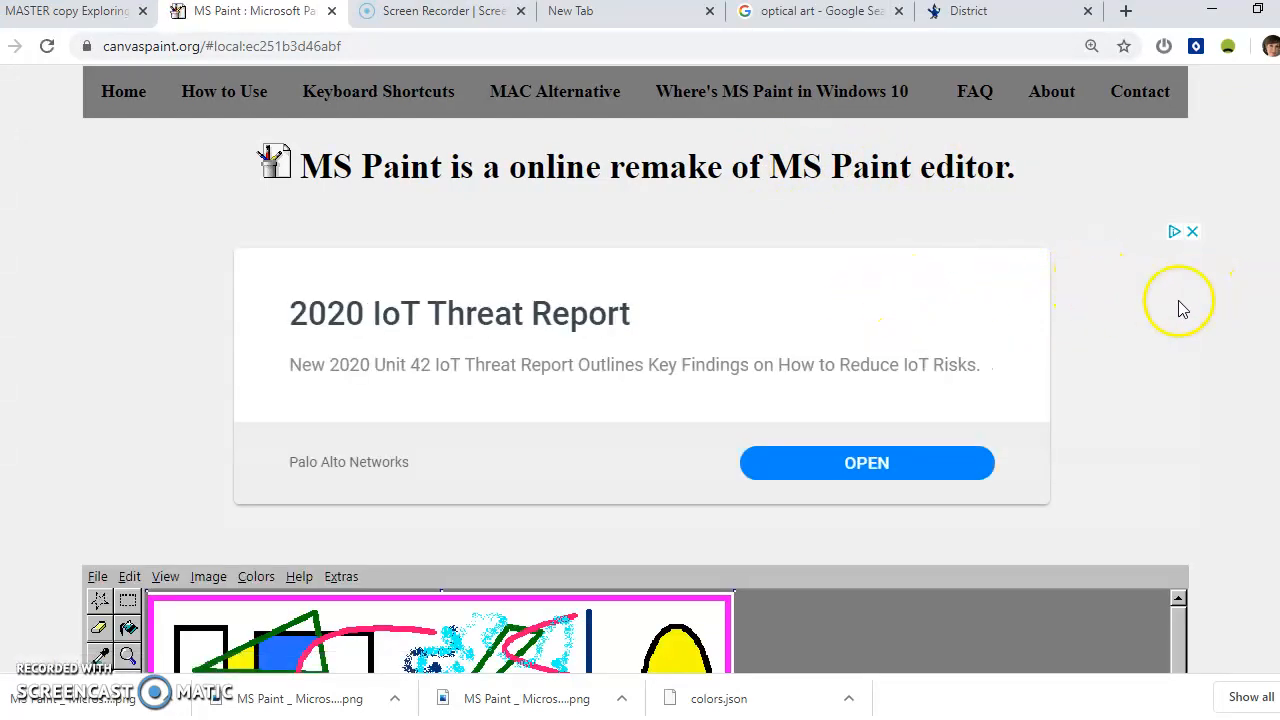
Step: Start a new picture from the File menu, bringing up the save-changes prompt
{"action": "scroll", "scroll_direction": "down", "scroll_amount": 3}
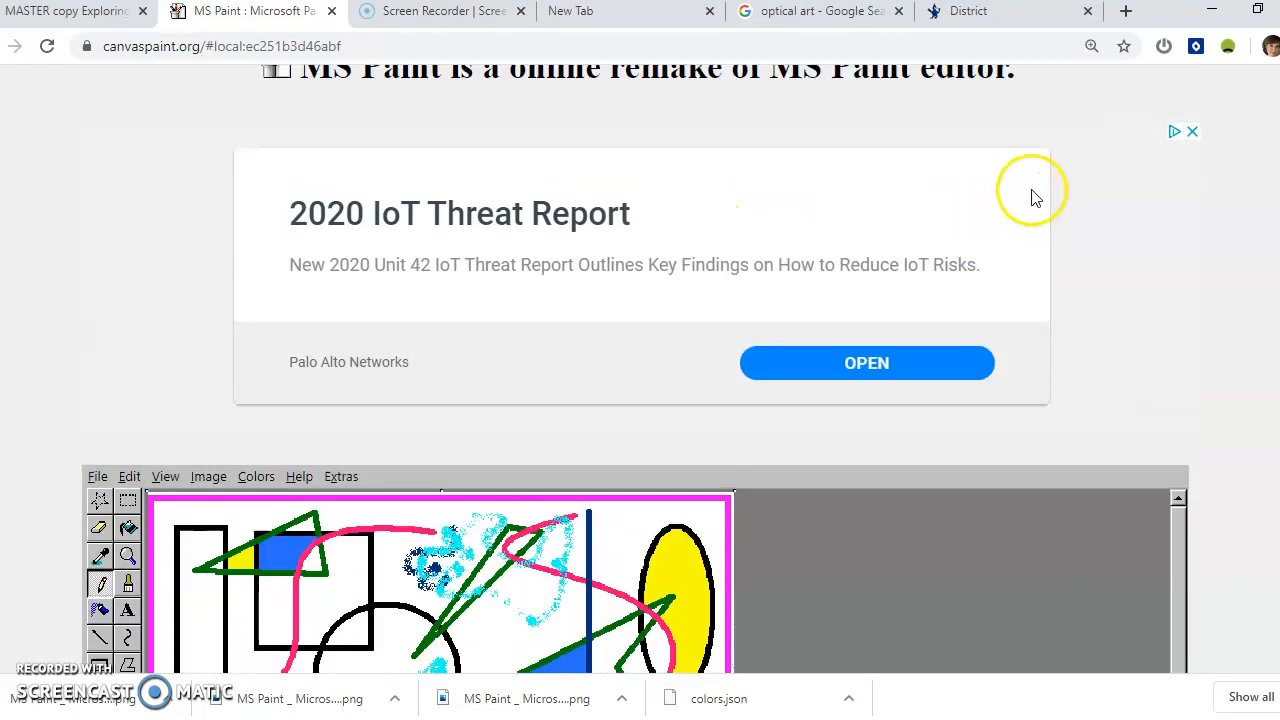
{"action": "scroll", "scroll_direction": "down", "scroll_amount": 3}
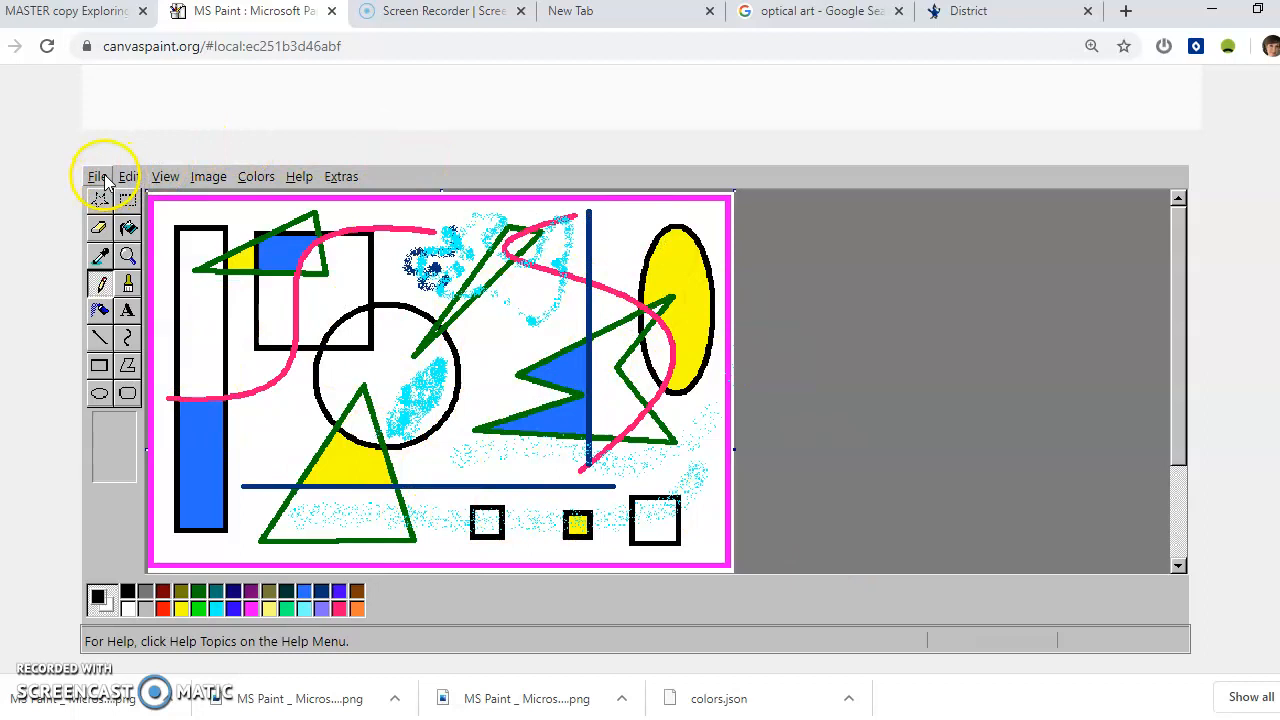
{"action": "left_click", "coordinate": [97, 176]}
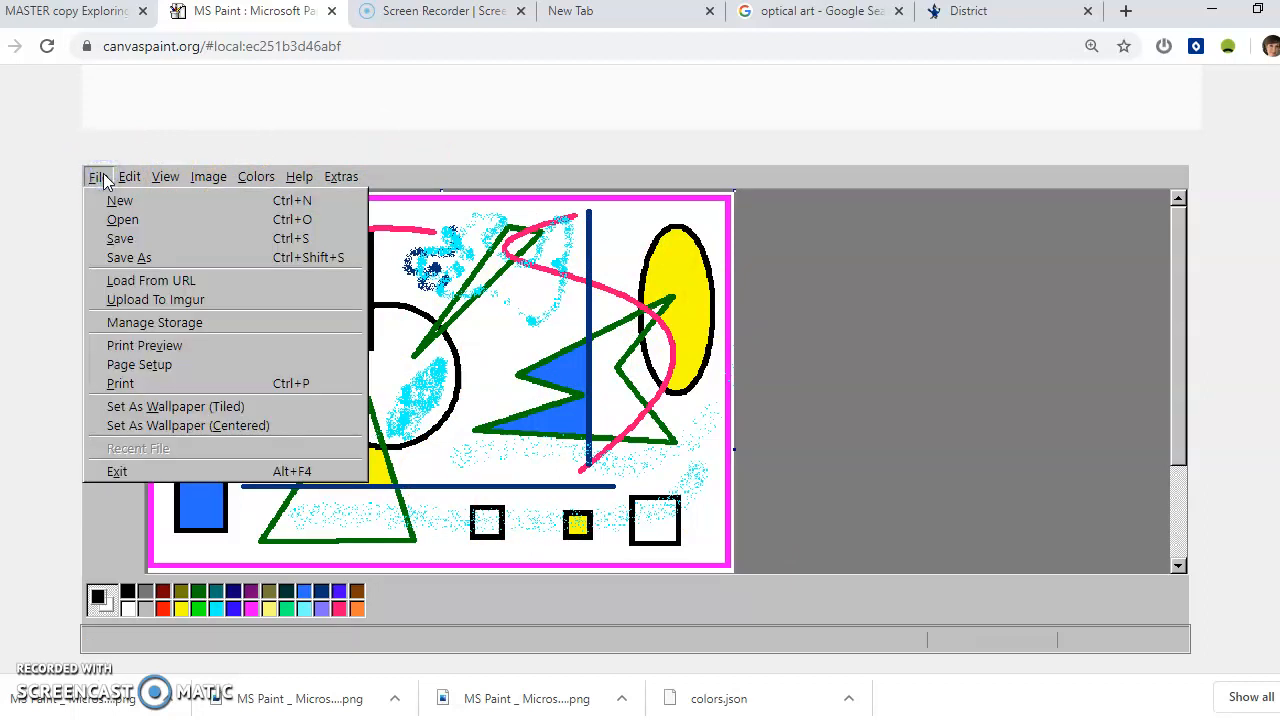
{"action": "mouse_move", "coordinate": [128, 257]}
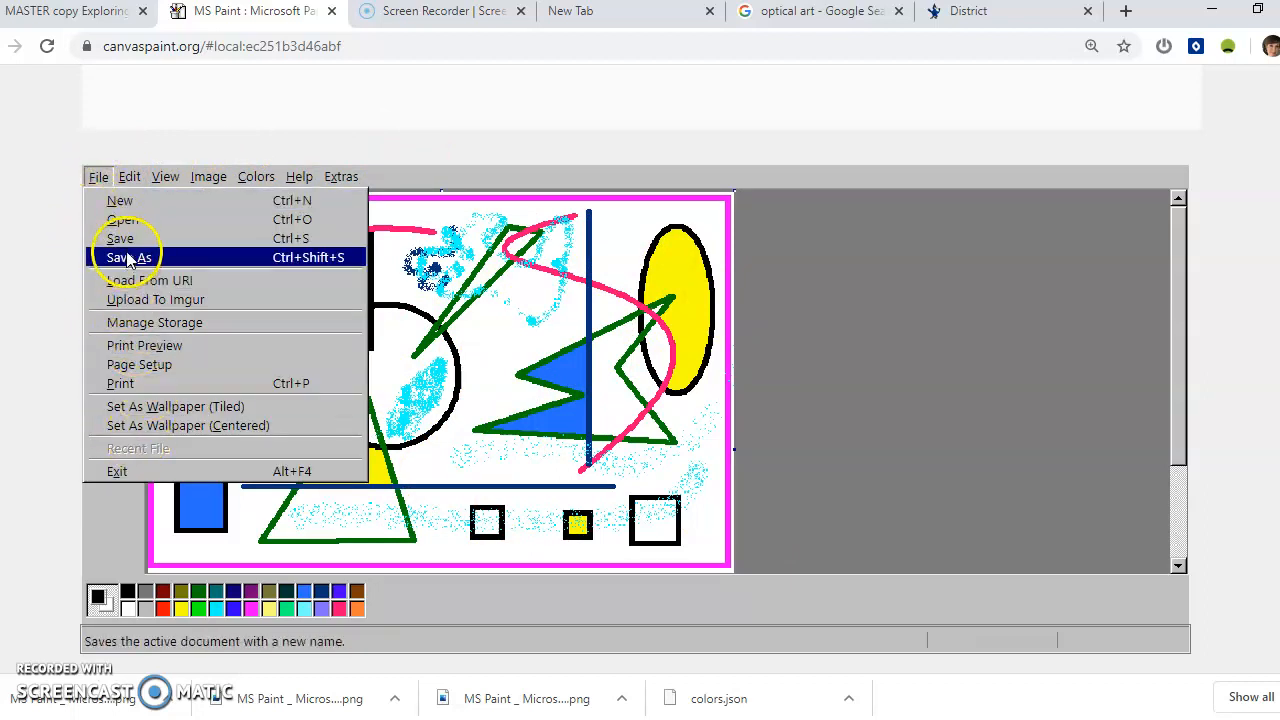
{"action": "left_click", "coordinate": [128, 257]}
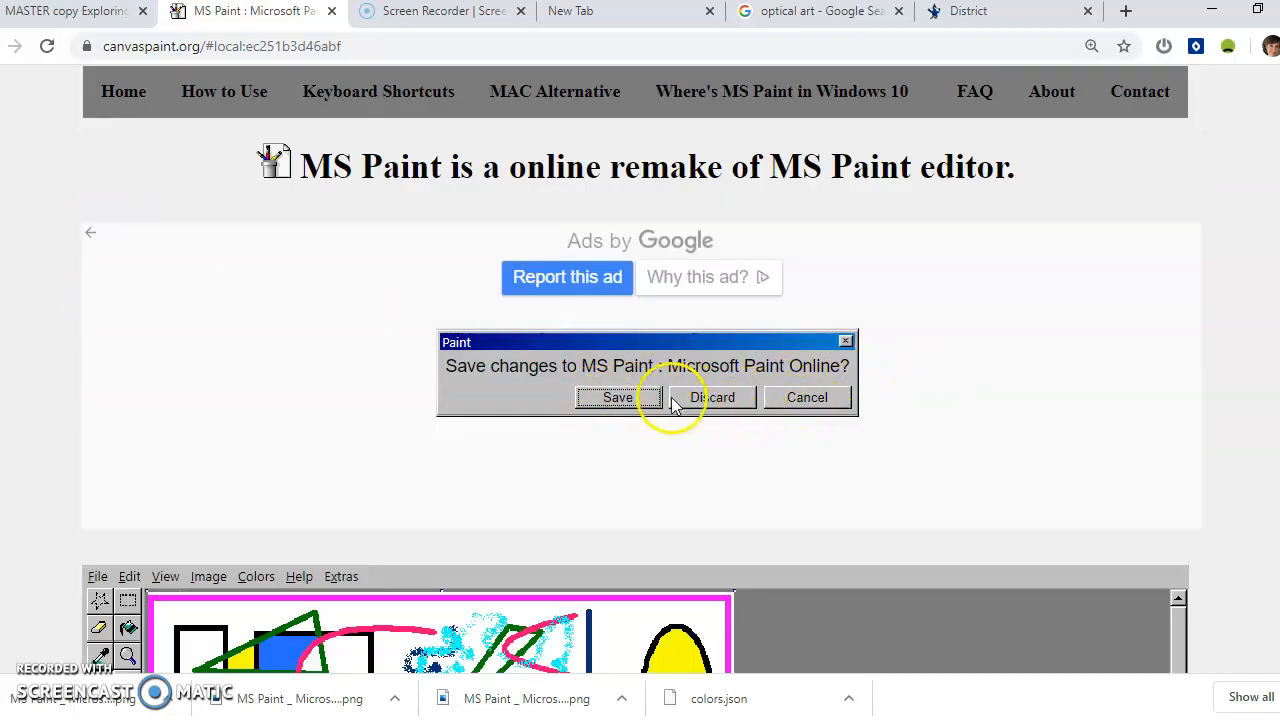
Step: Discard the unsaved abstract drawing to get a blank white canvas
{"action": "left_click", "coordinate": [718, 397]}
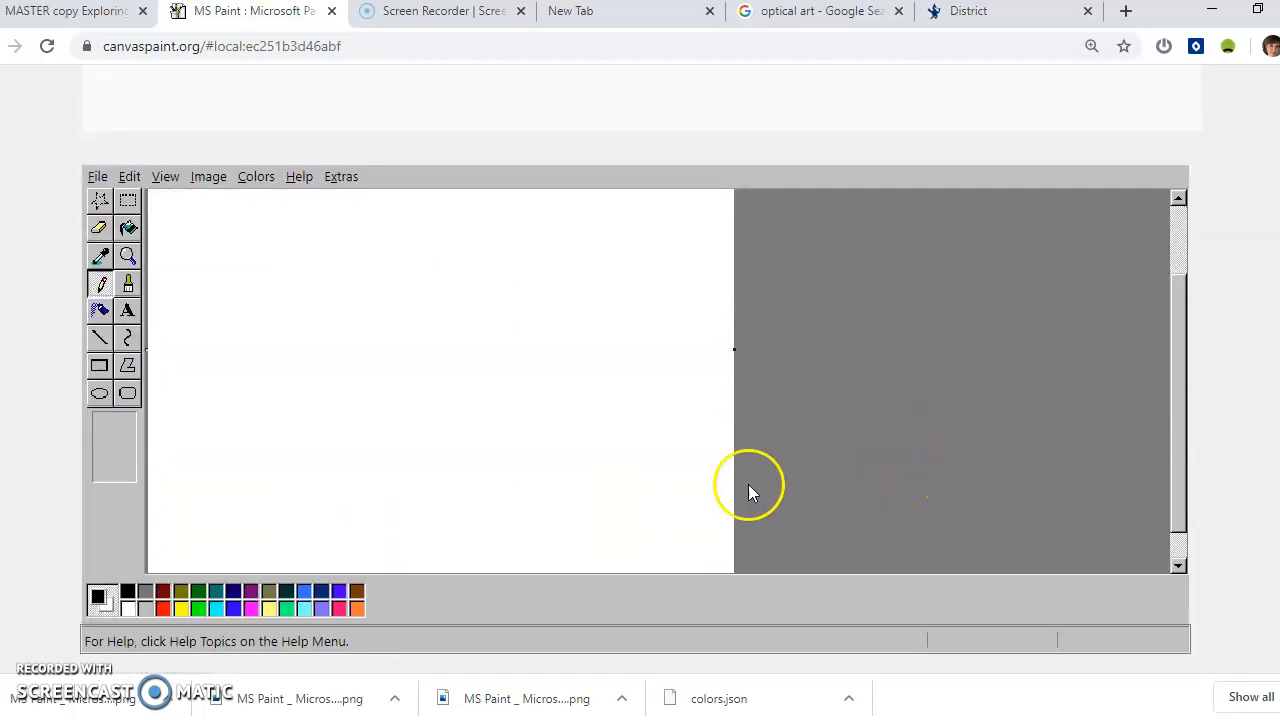
{"action": "mouse_move", "coordinate": [810, 545]}
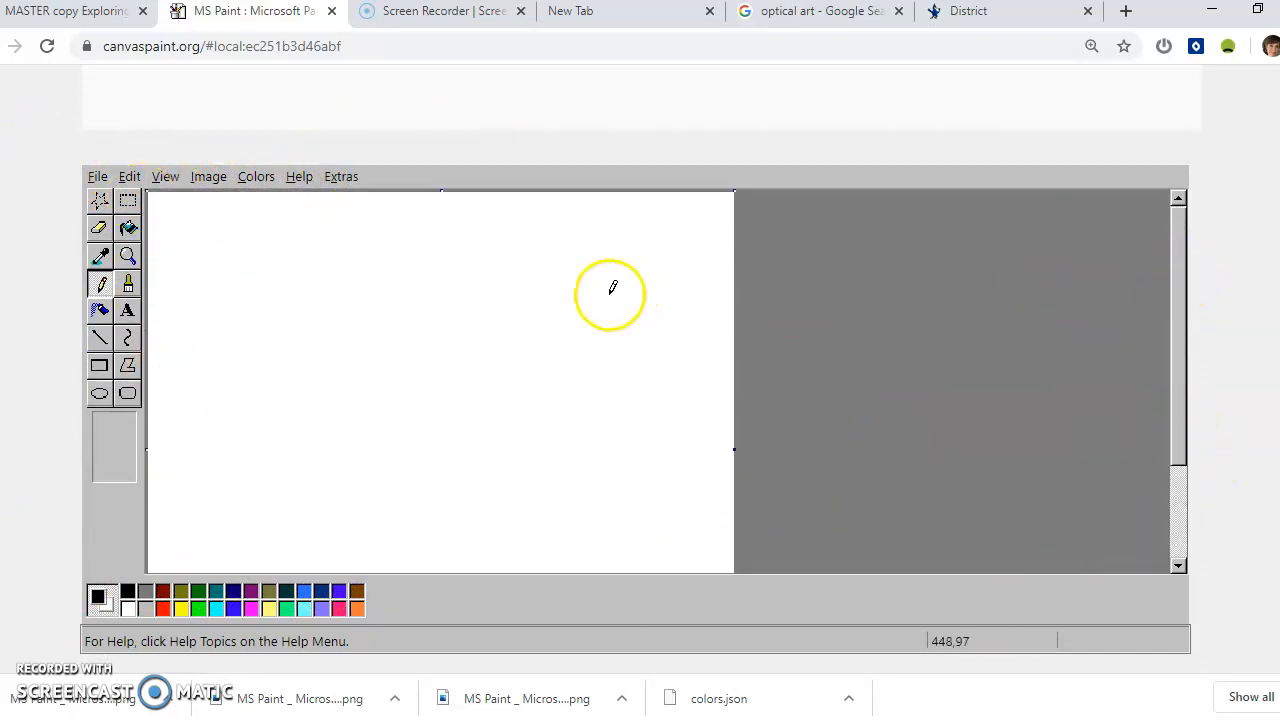
{"action": "mouse_move", "coordinate": [716, 350]}
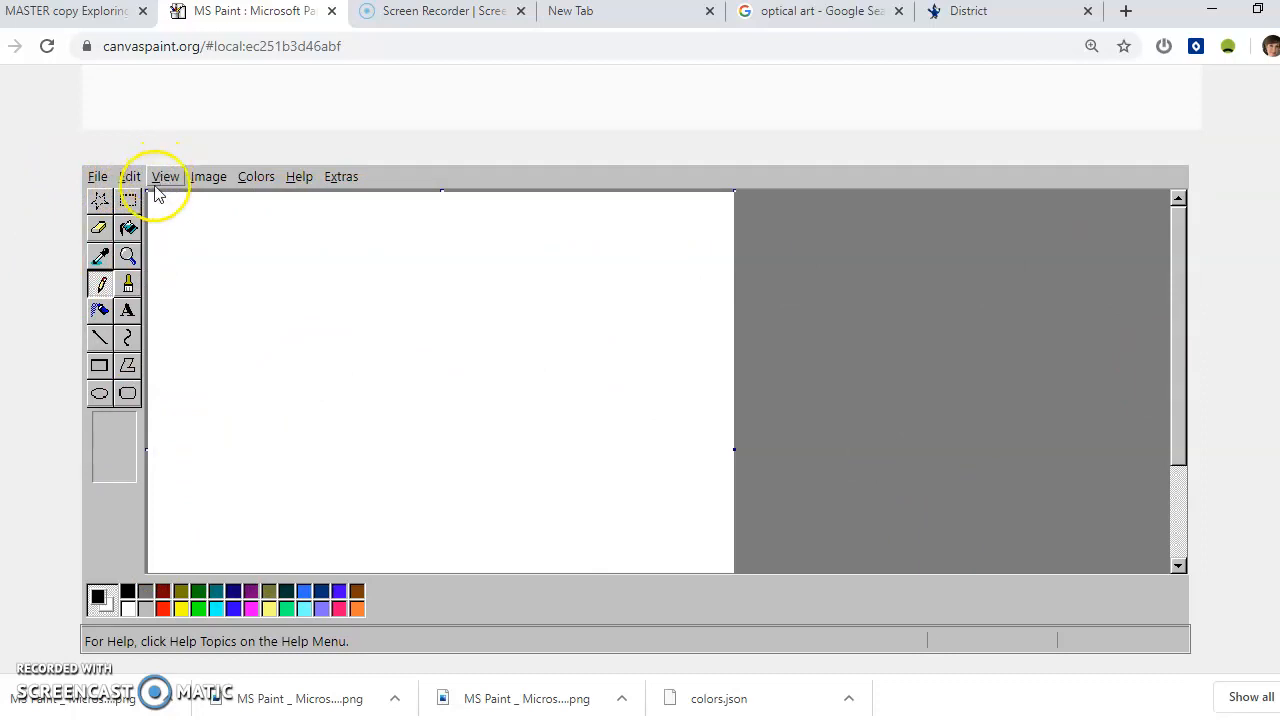
{"action": "mouse_move", "coordinate": [57, 557]}
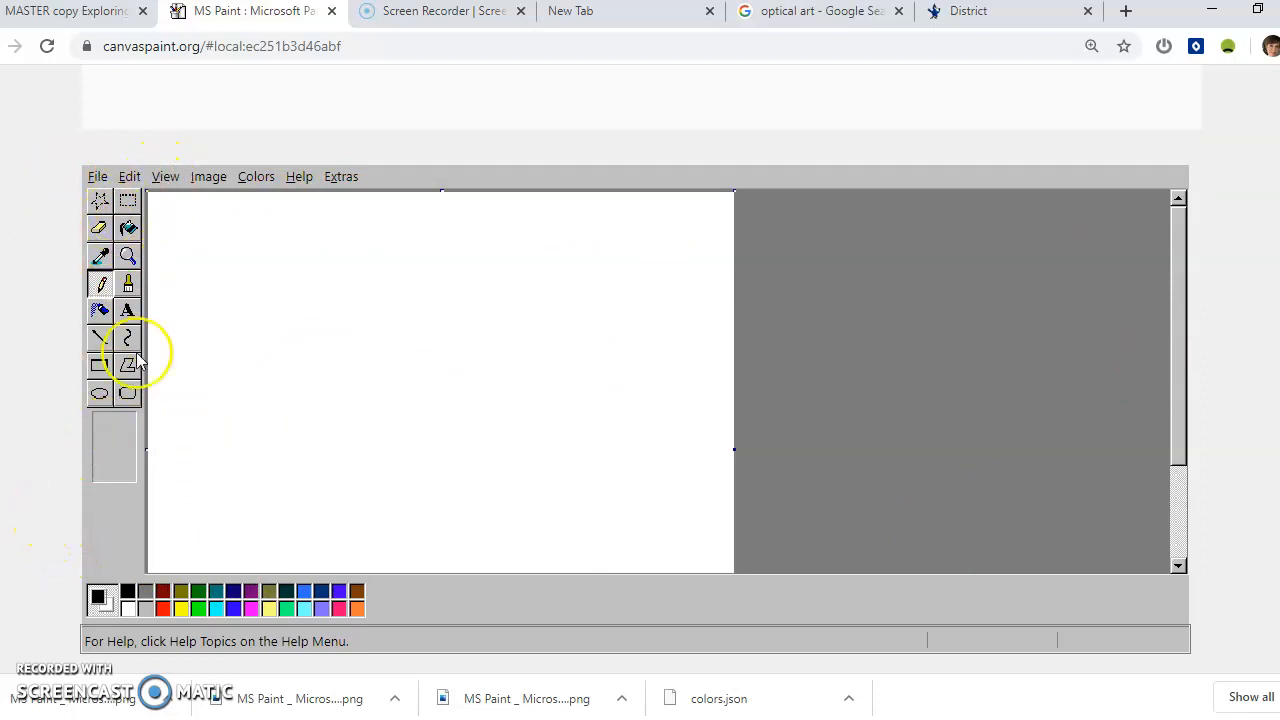
{"action": "left_click", "coordinate": [166, 176]}
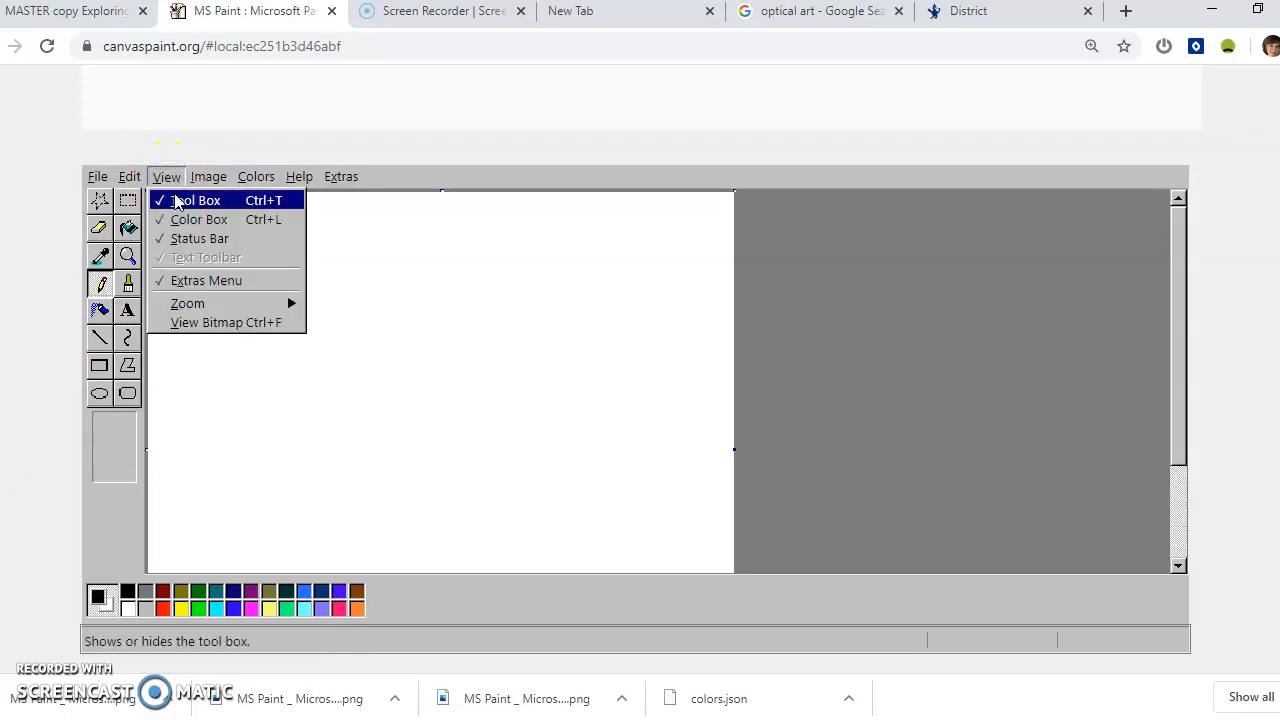
{"action": "left_click", "coordinate": [195, 200]}
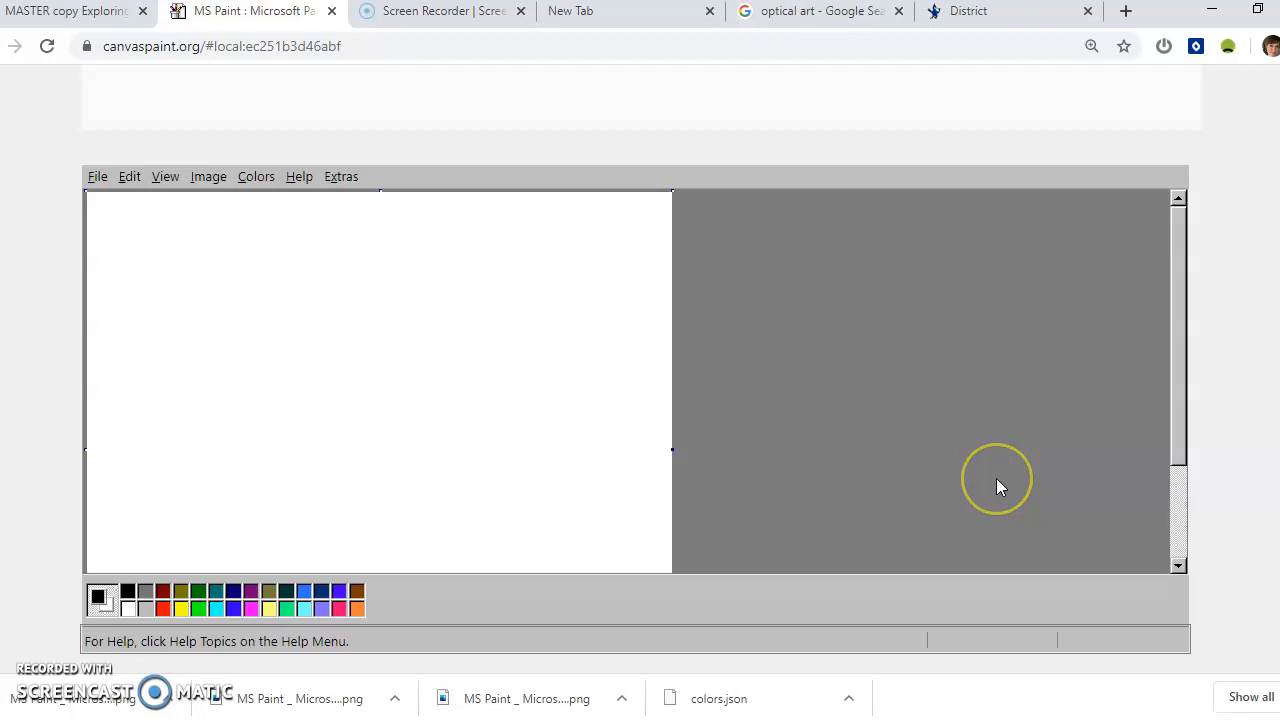
{"action": "mouse_move", "coordinate": [52, 228]}
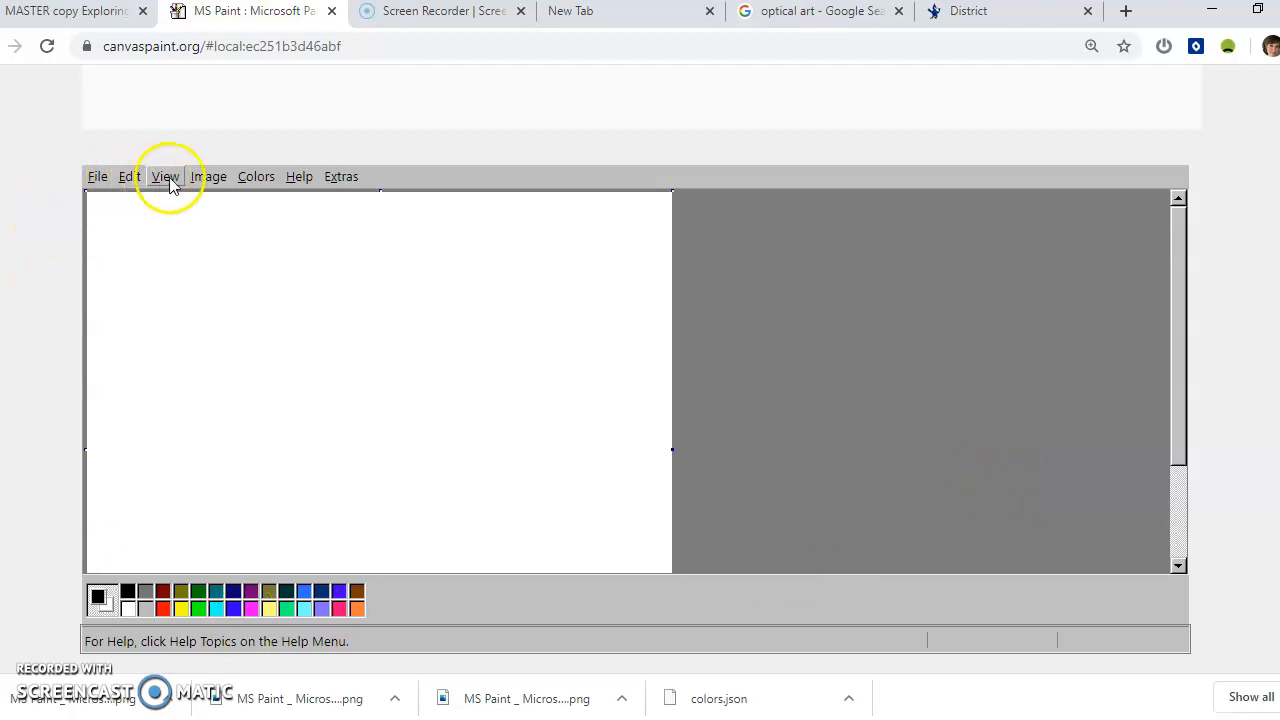
{"action": "left_click", "coordinate": [166, 176]}
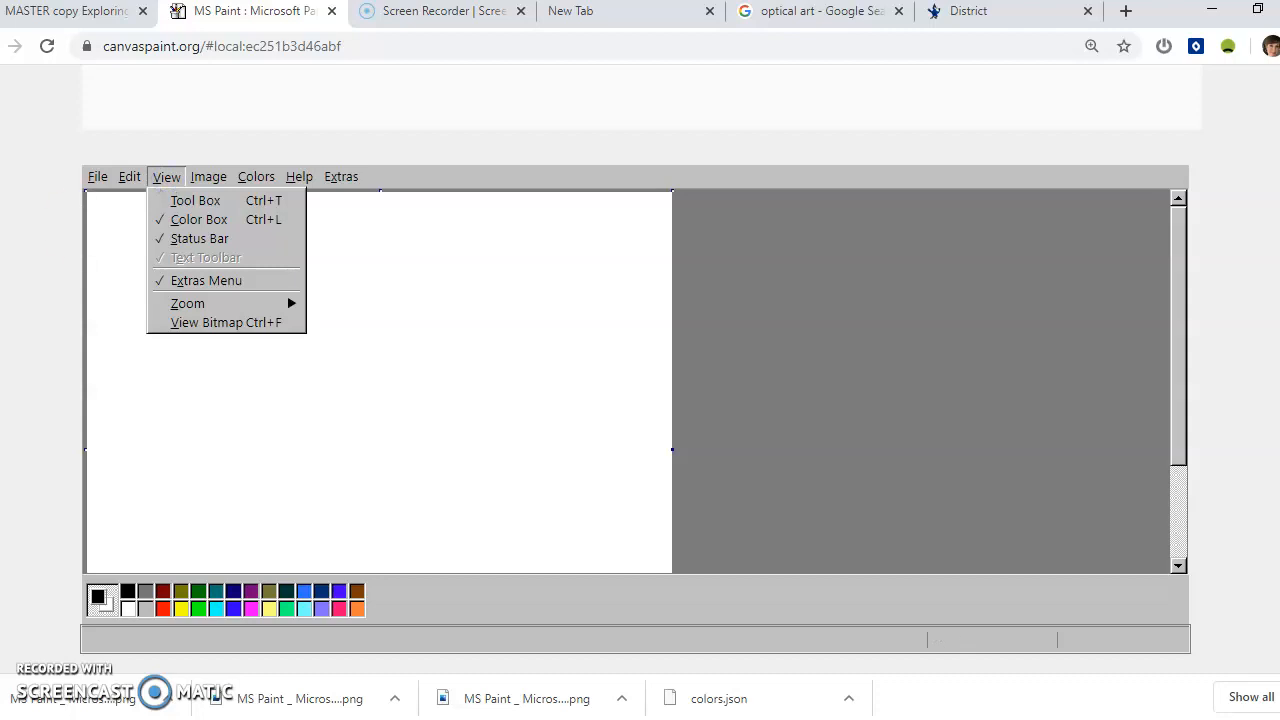
{"action": "mouse_move", "coordinate": [195, 200]}
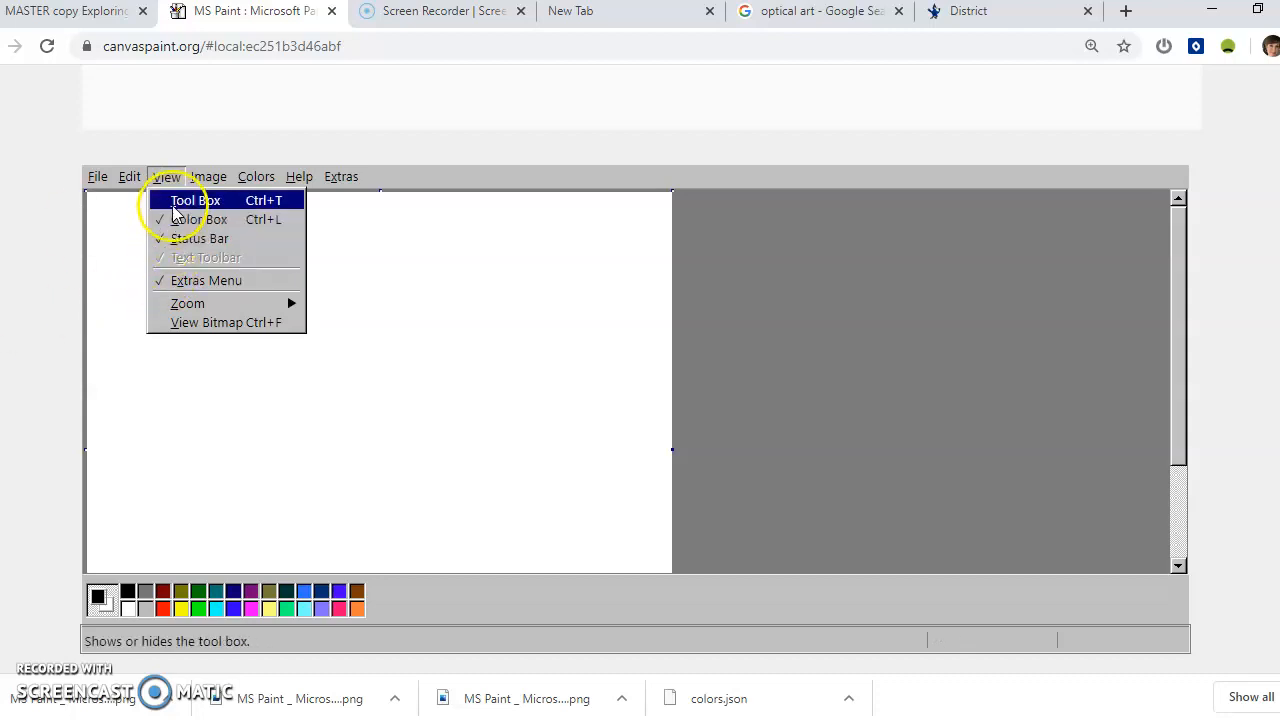
{"action": "left_click", "coordinate": [195, 200]}
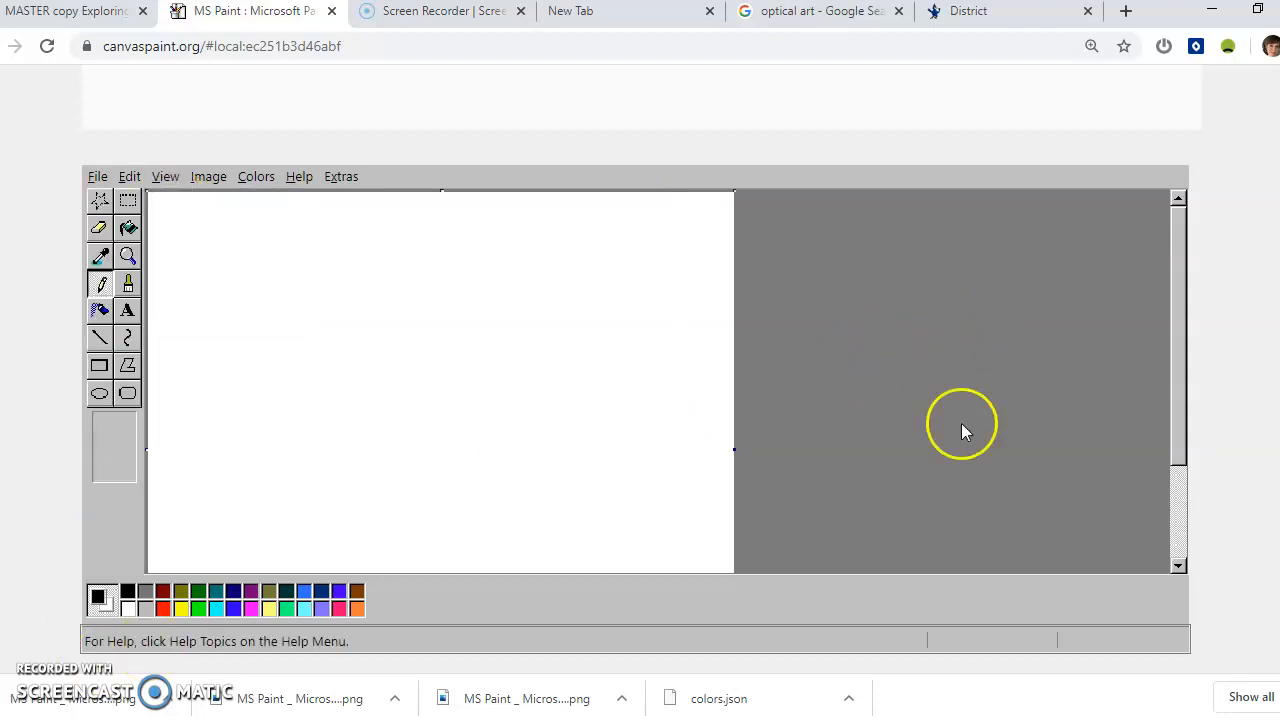
{"action": "mouse_move", "coordinate": [1113, 150]}
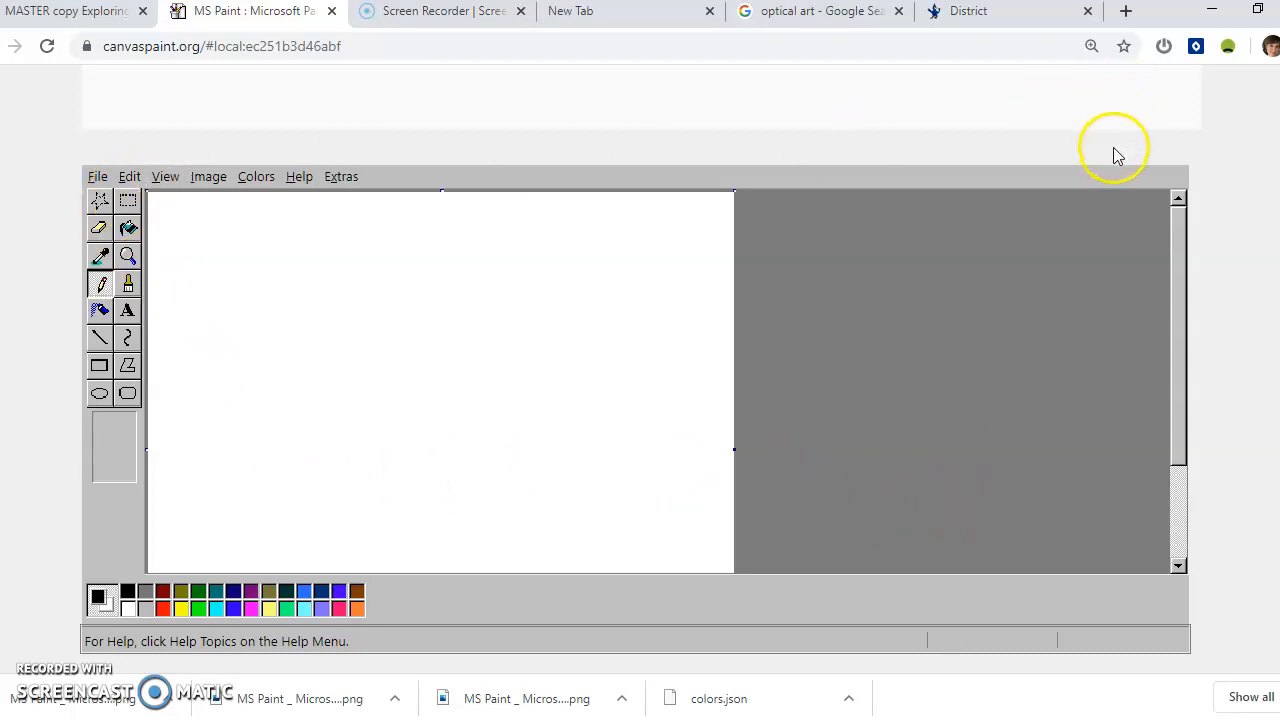
{"action": "mouse_move", "coordinate": [310, 633]}
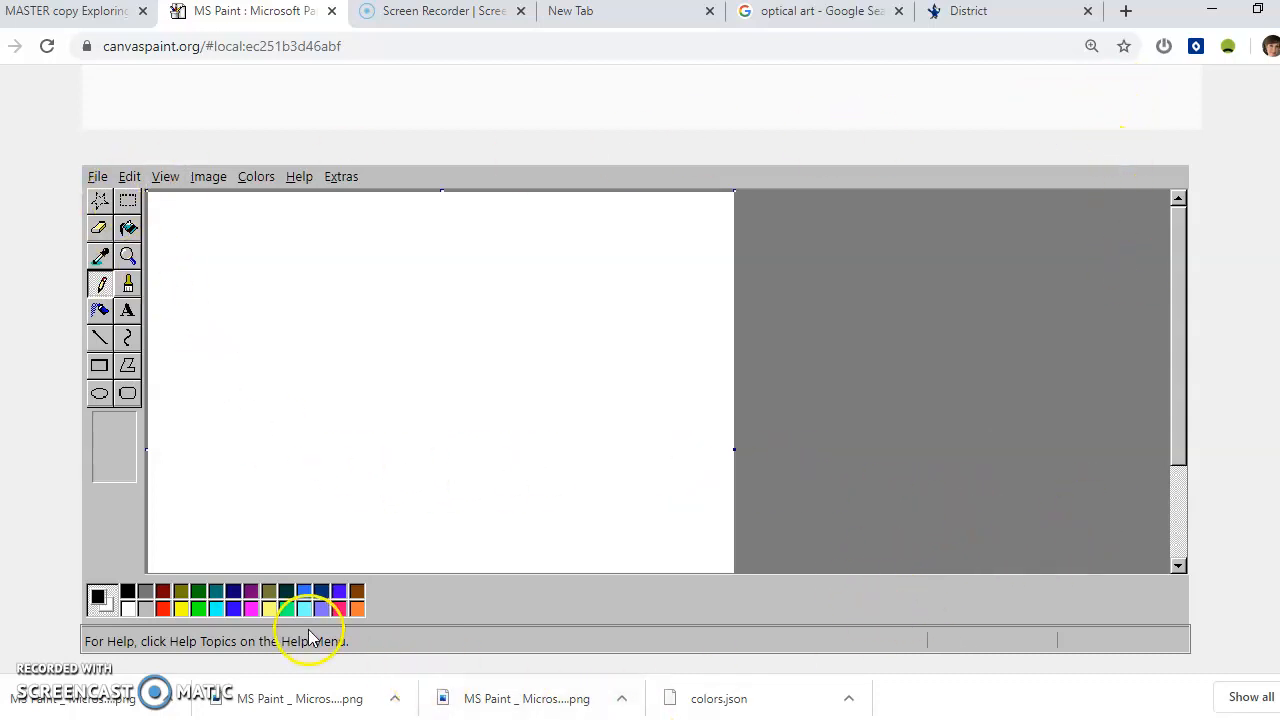
{"action": "mouse_move", "coordinate": [135, 455]}
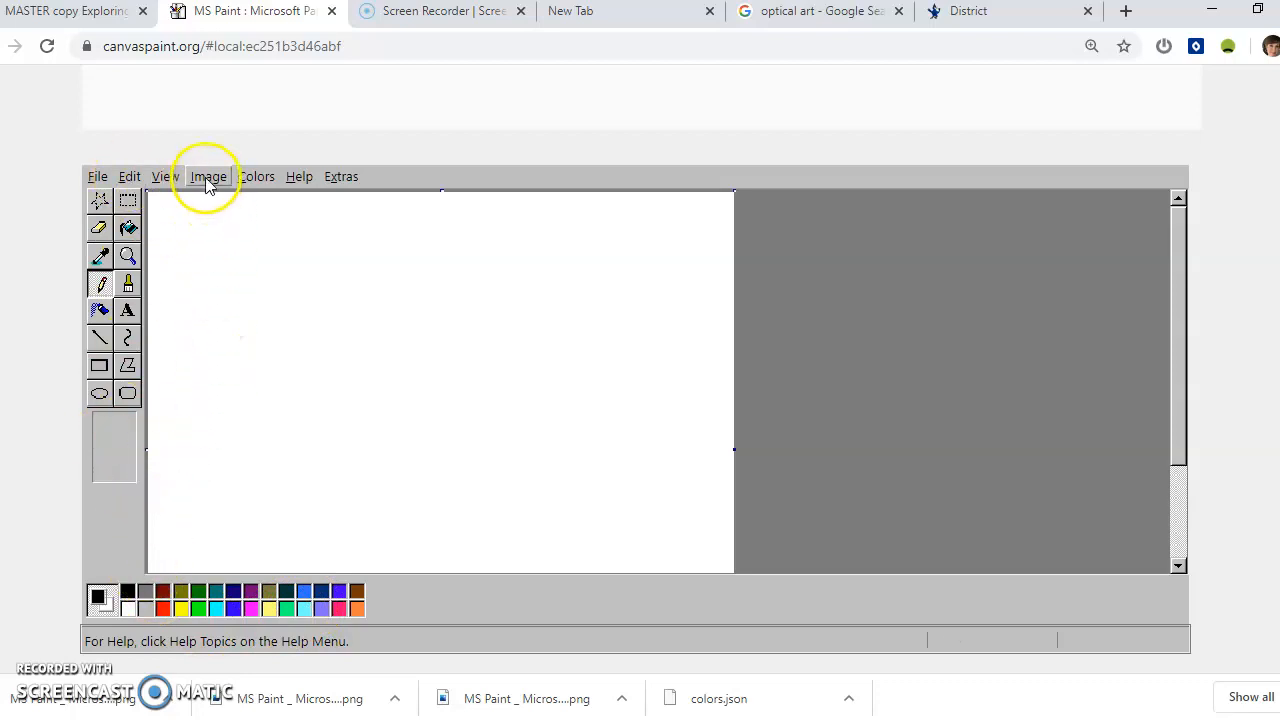
{"action": "left_click", "coordinate": [166, 176]}
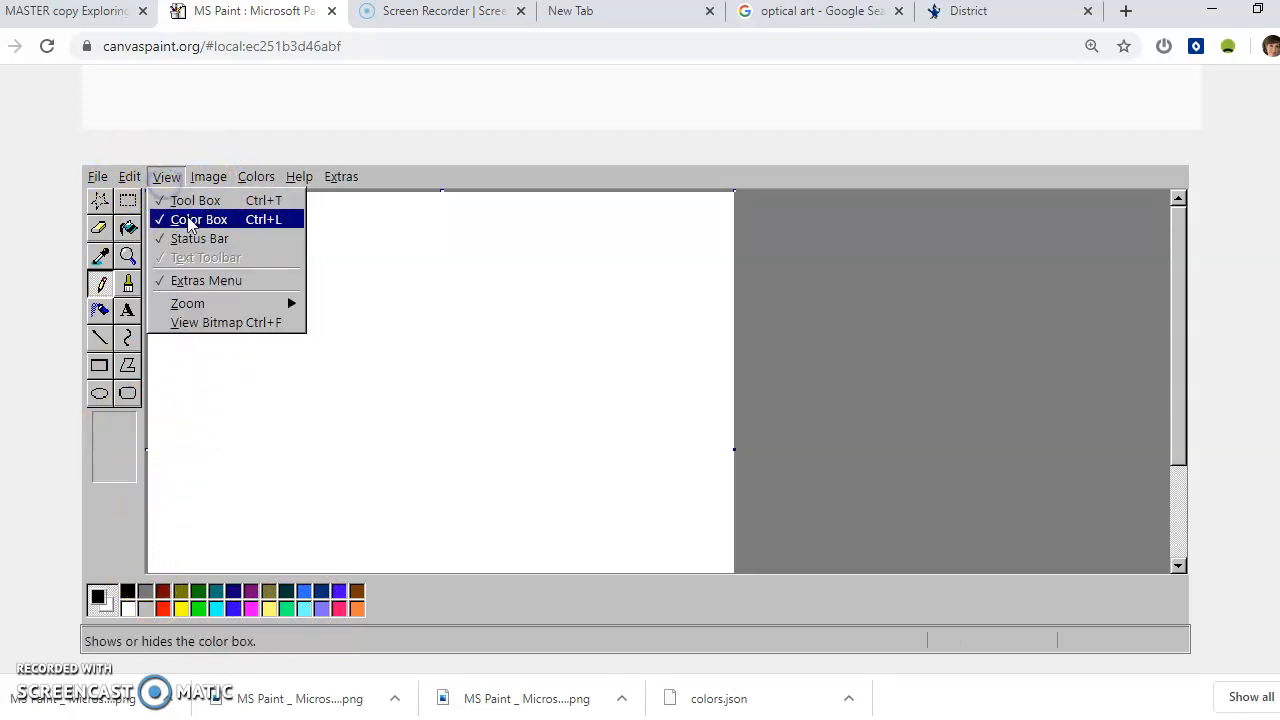
{"action": "left_click", "coordinate": [198, 219]}
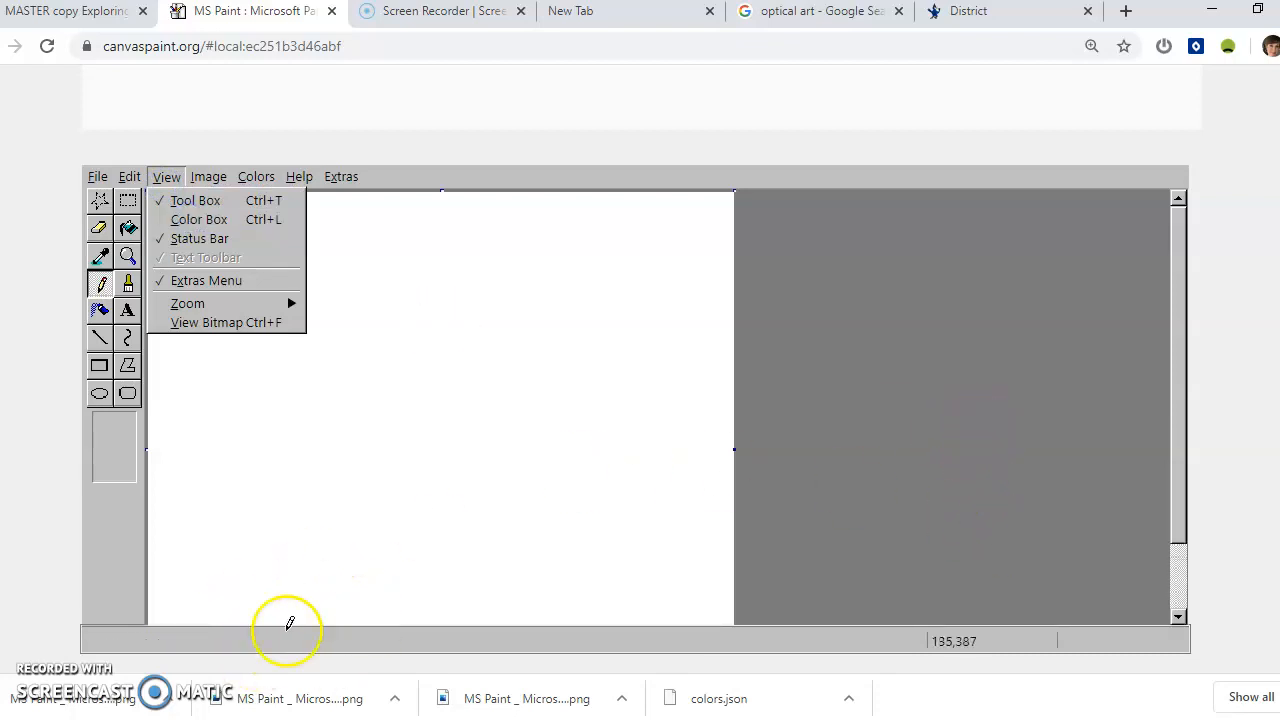
{"action": "left_click", "coordinate": [208, 176]}
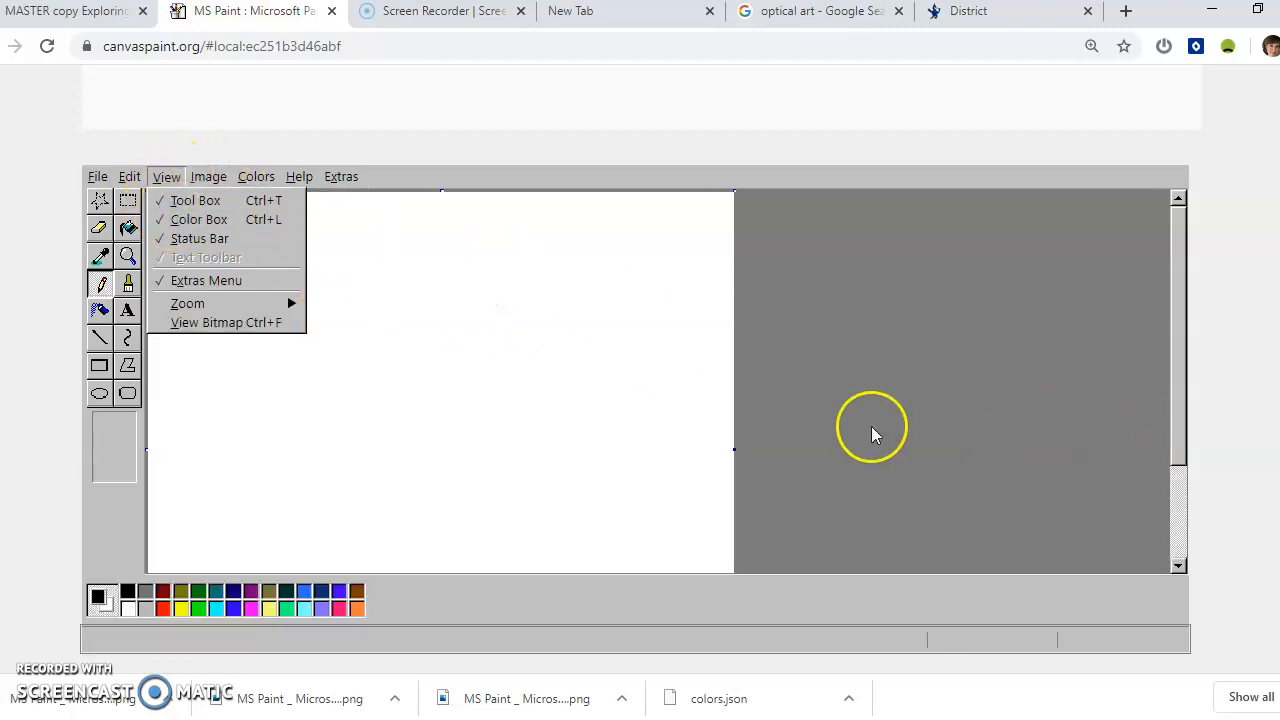
Step: Mix a custom pinkish red (RGB 211, 78, 104) in Edit Colors and make it current
{"action": "left_click", "coordinate": [256, 176]}
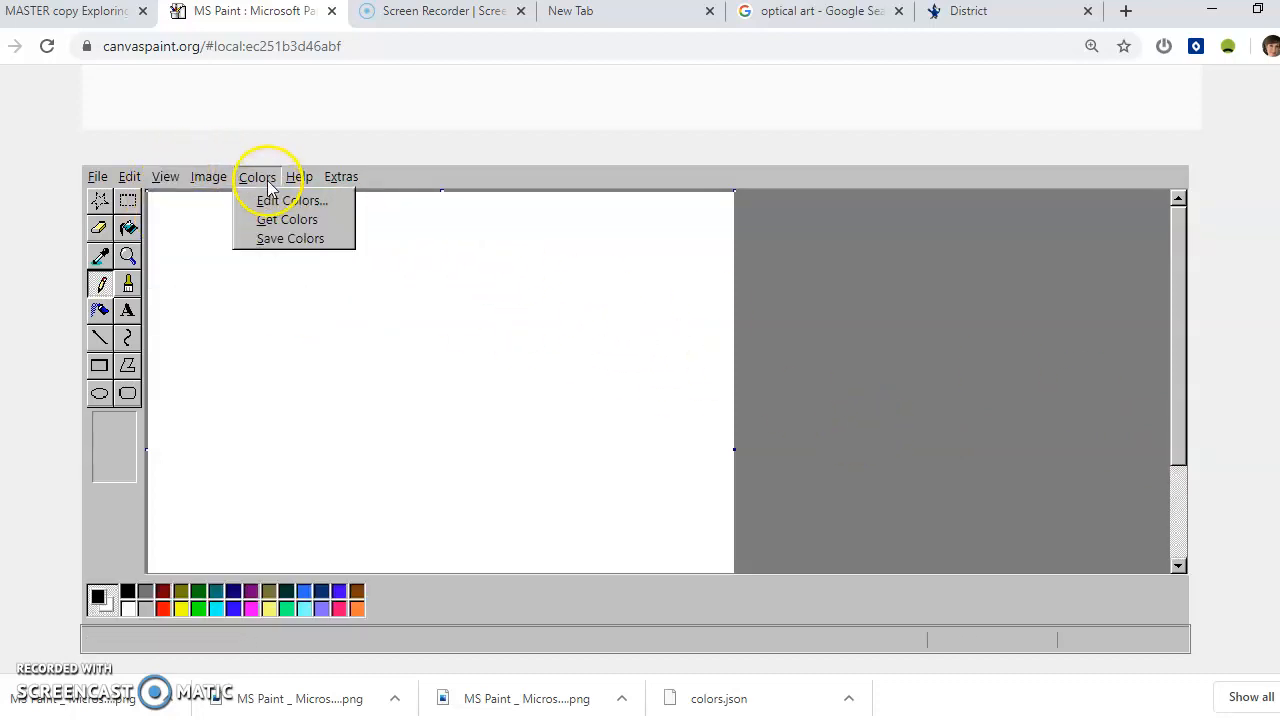
{"action": "left_click", "coordinate": [165, 176]}
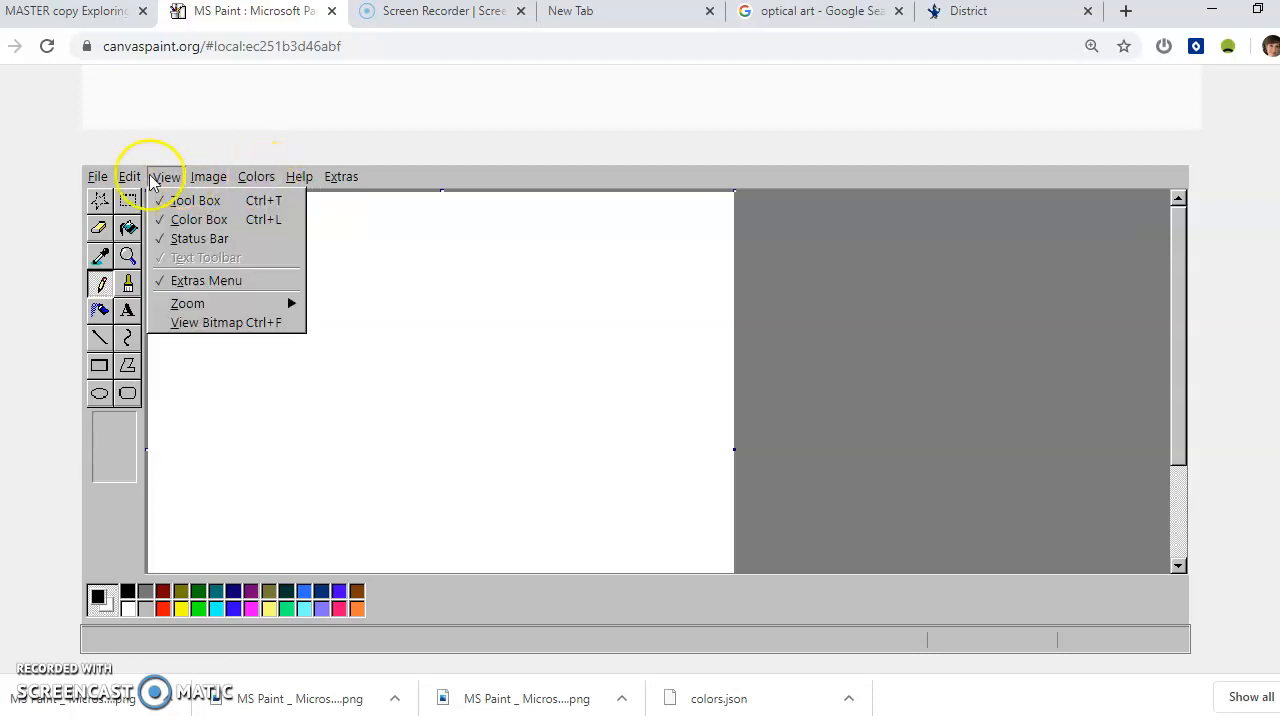
{"action": "left_click", "coordinate": [256, 176]}
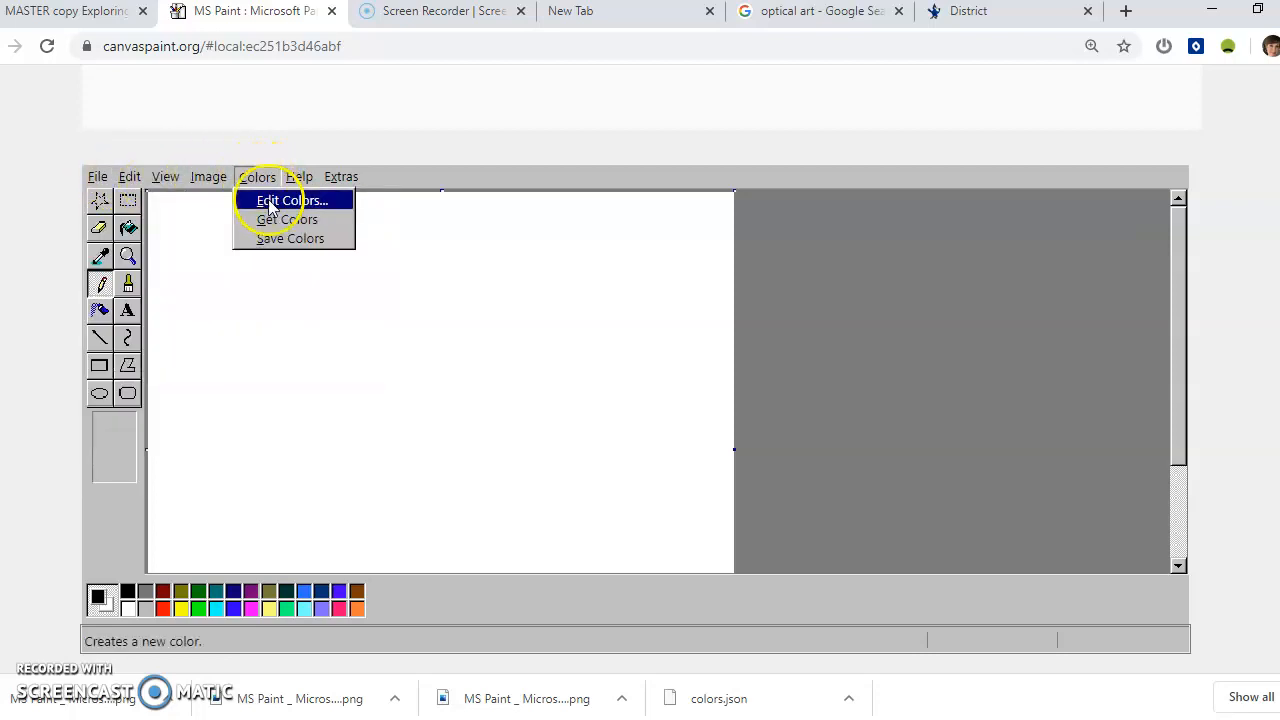
{"action": "left_click", "coordinate": [292, 200]}
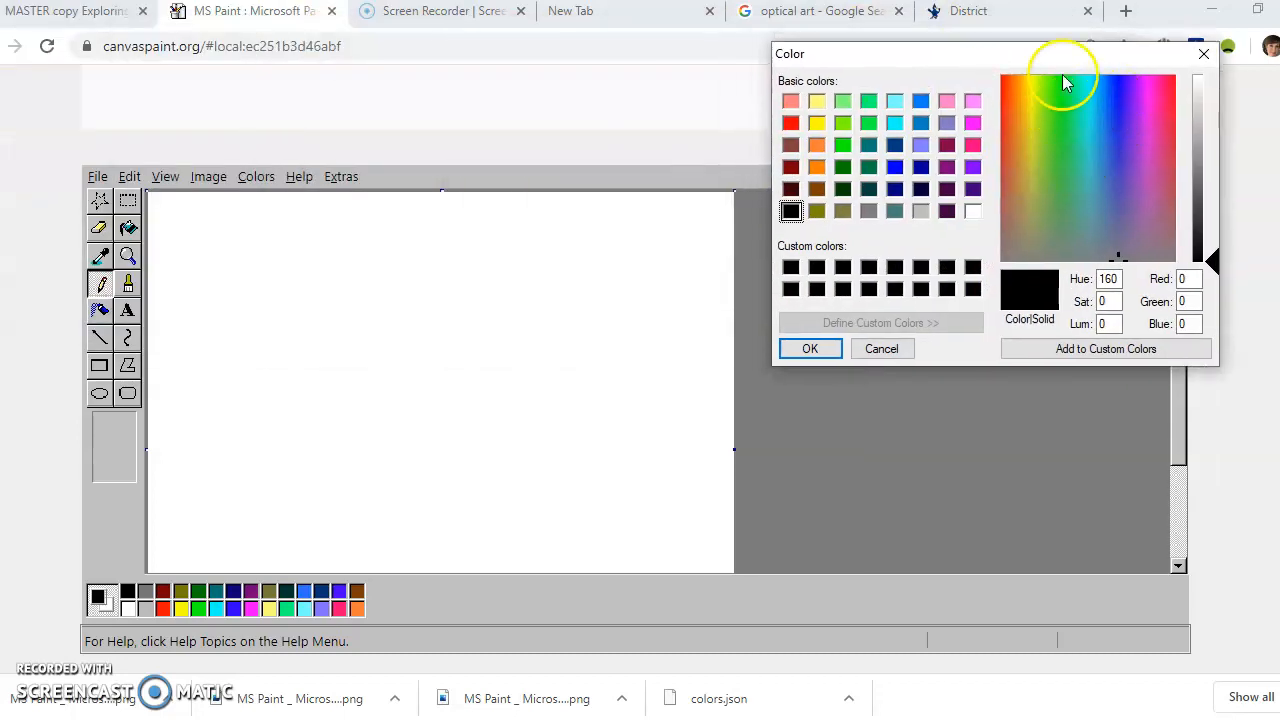
{"action": "mouse_move", "coordinate": [884, 184]}
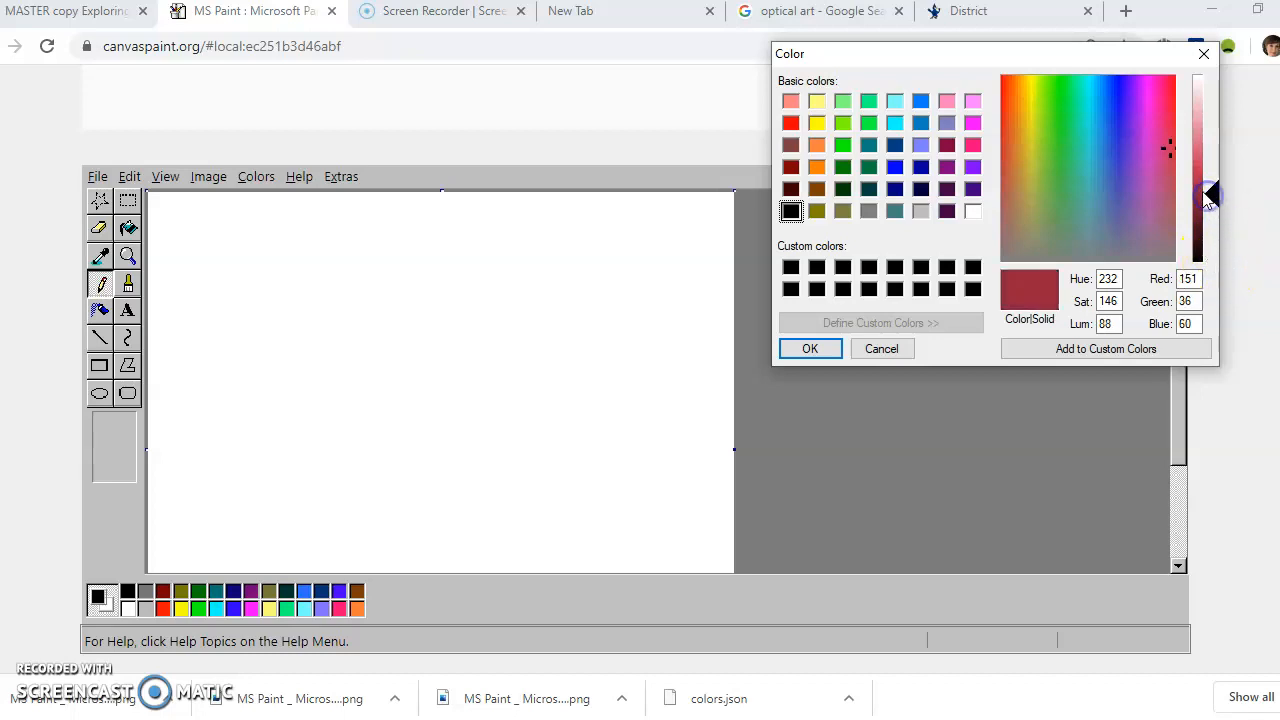
{"action": "left_click_drag", "start_coordinate": [1207, 195], "coordinate": [1218, 220]}
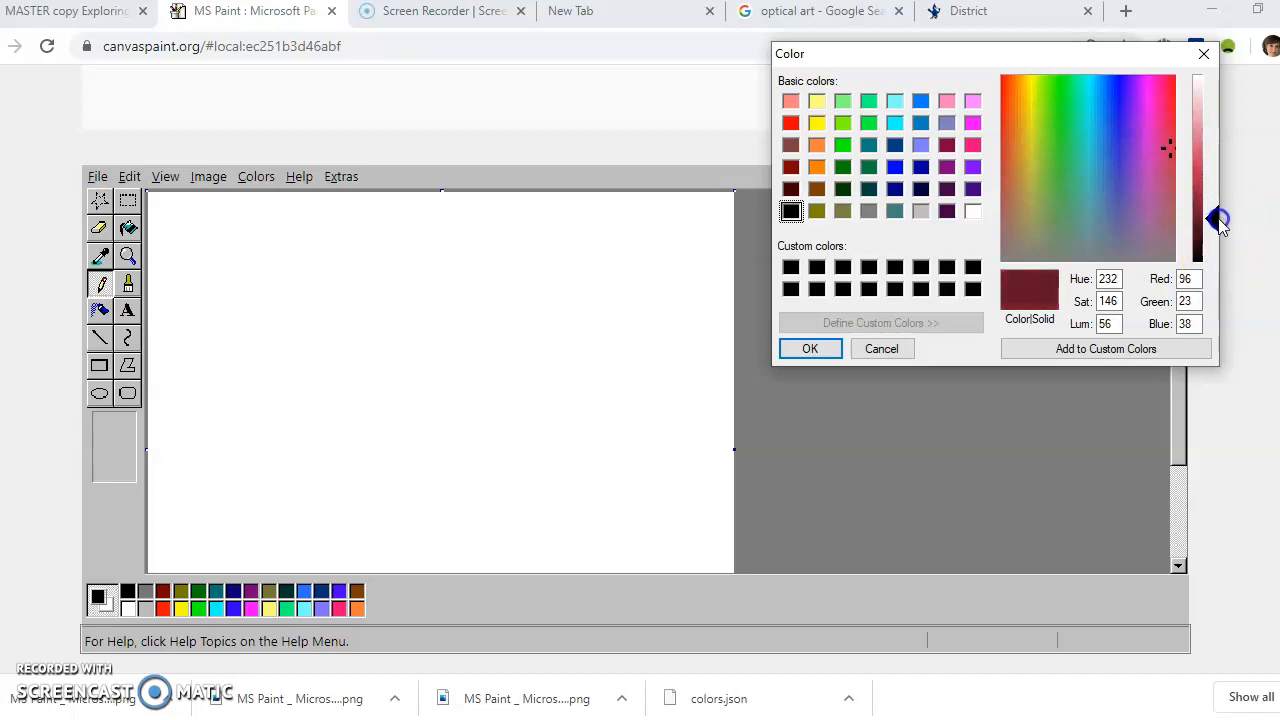
{"action": "left_click_drag", "start_coordinate": [1218, 220], "coordinate": [1212, 158]}
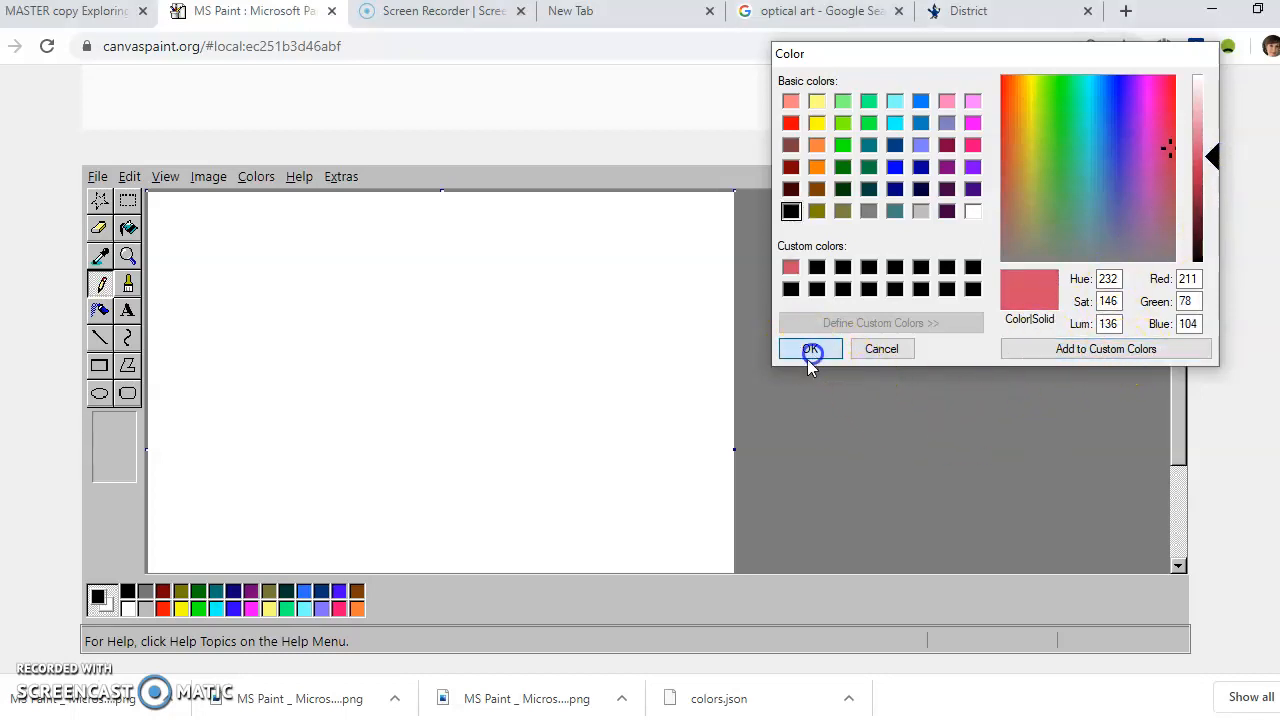
{"action": "left_click", "coordinate": [810, 348]}
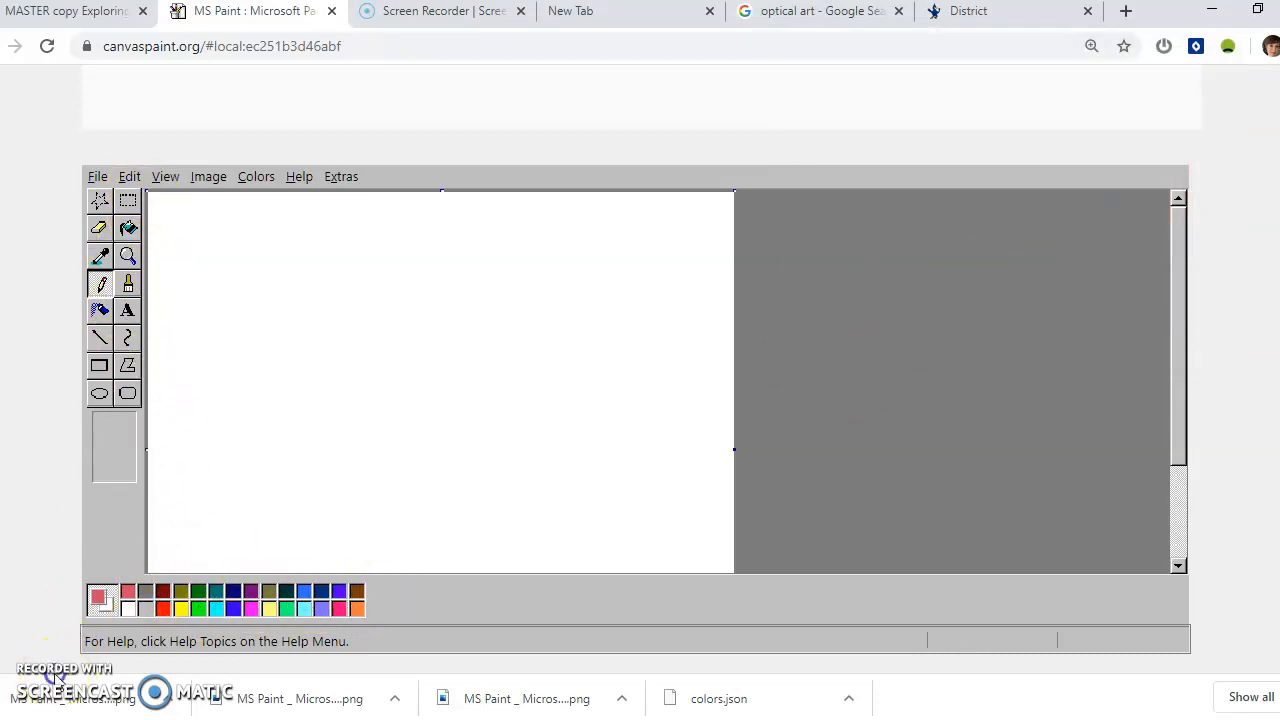
Step: Pick the black palette swatch as the active drawing colour
{"action": "left_click", "coordinate": [128, 591]}
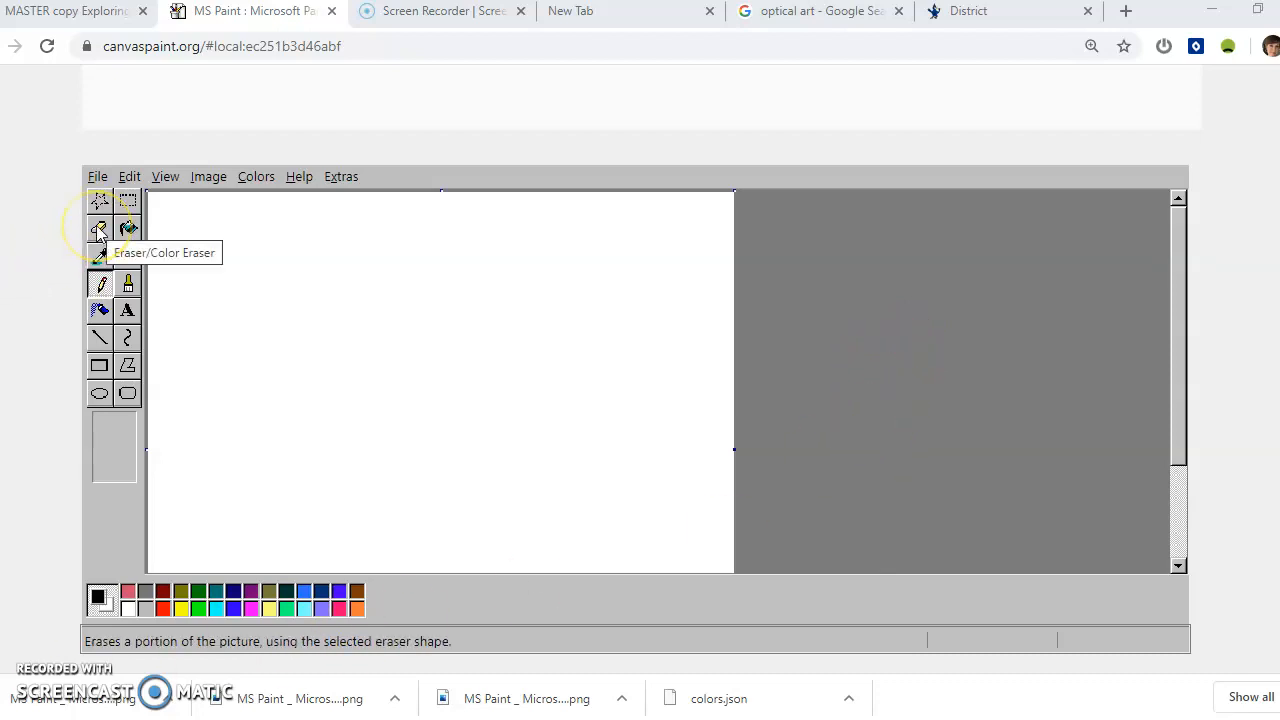
{"action": "mouse_move", "coordinate": [128, 228]}
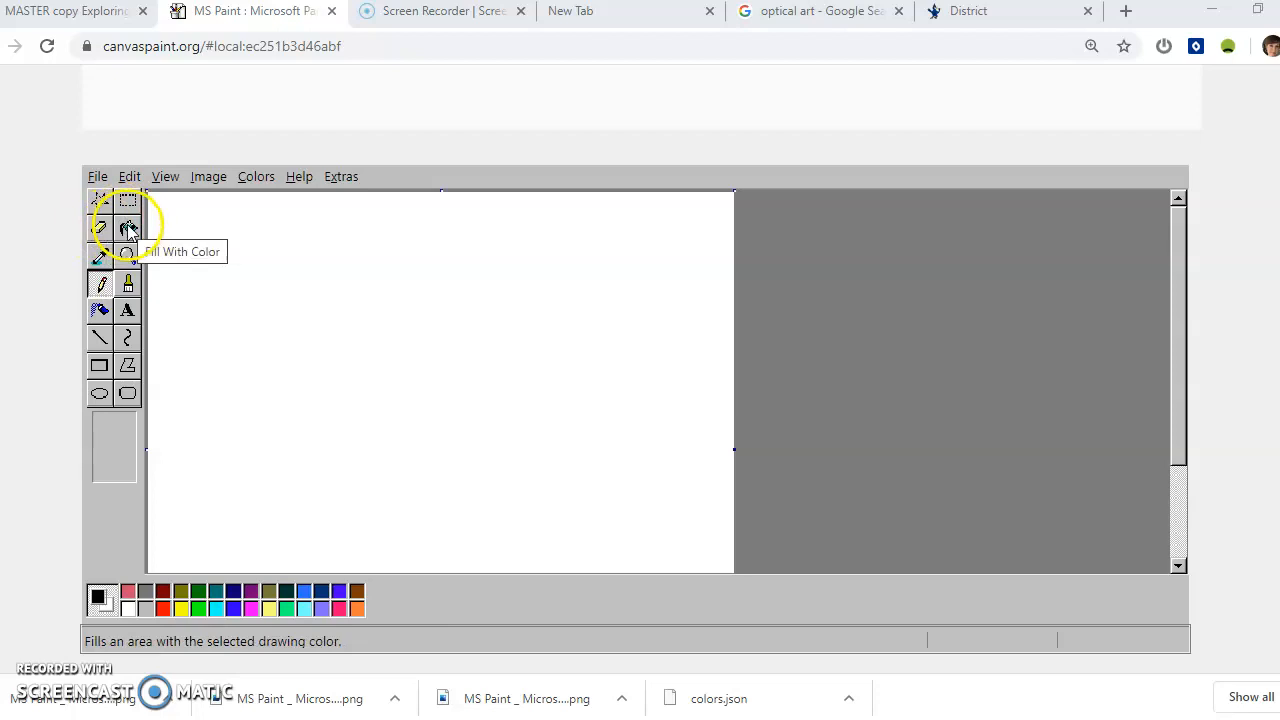
{"action": "mouse_move", "coordinate": [70, 415]}
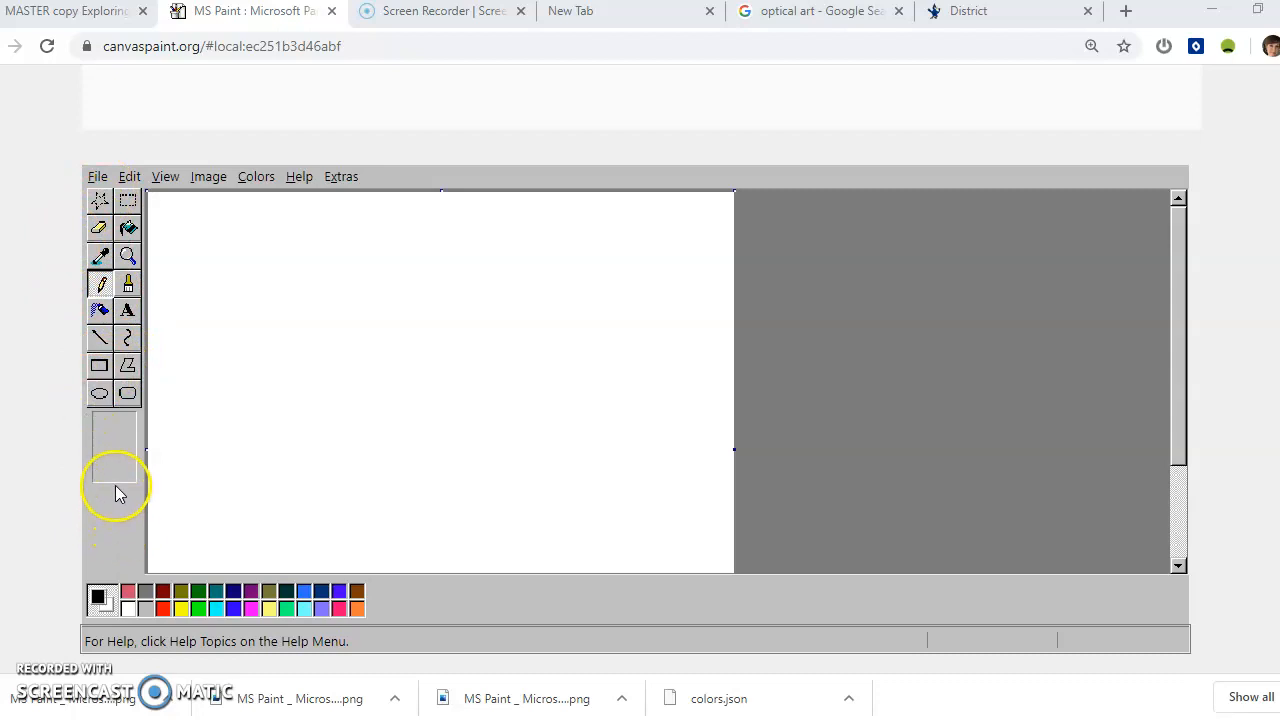
{"action": "mouse_move", "coordinate": [113, 388]}
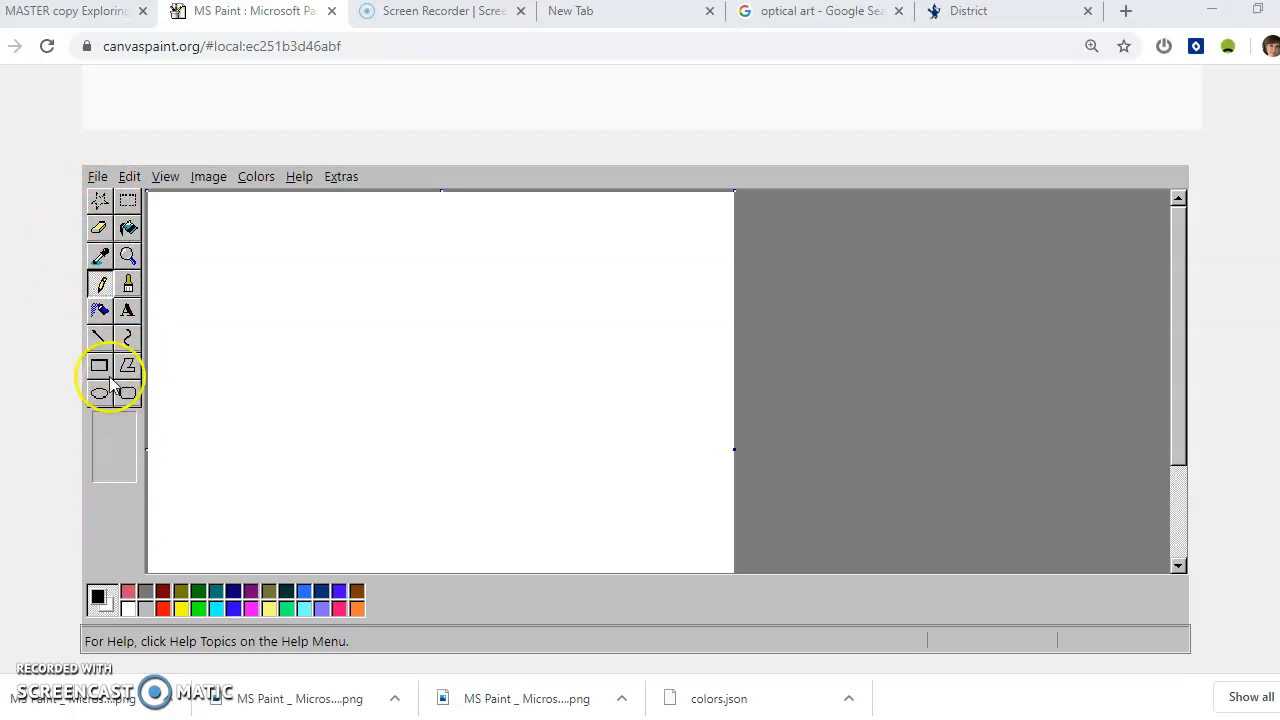
Step: Select the Line tool with the thickest line width
{"action": "left_click", "coordinate": [99, 338]}
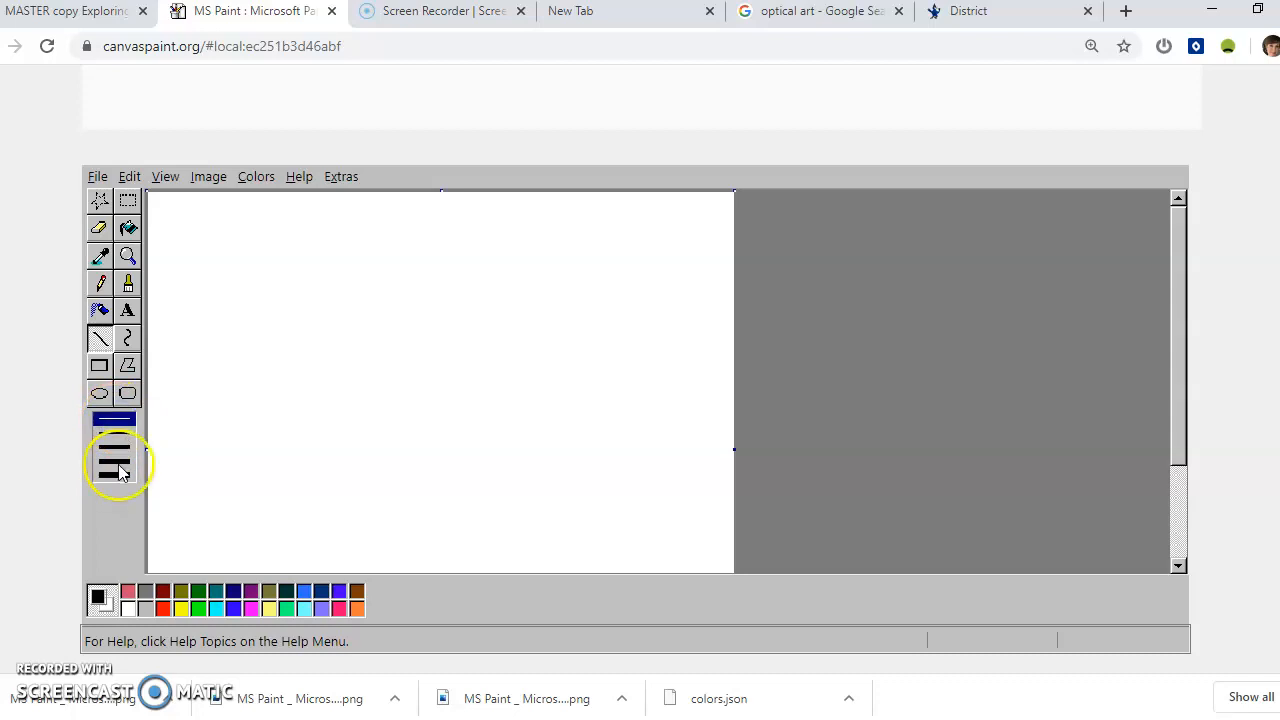
{"action": "left_click", "coordinate": [114, 420]}
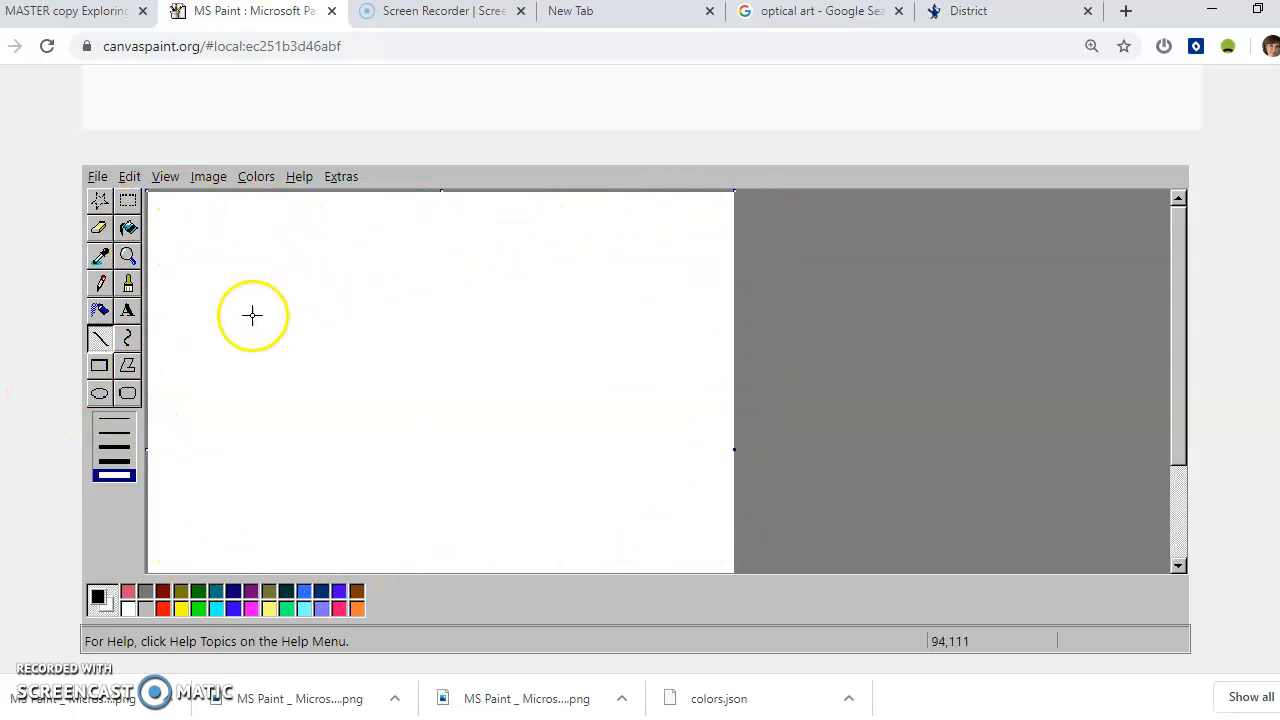
{"action": "mouse_move", "coordinate": [1225, 318]}
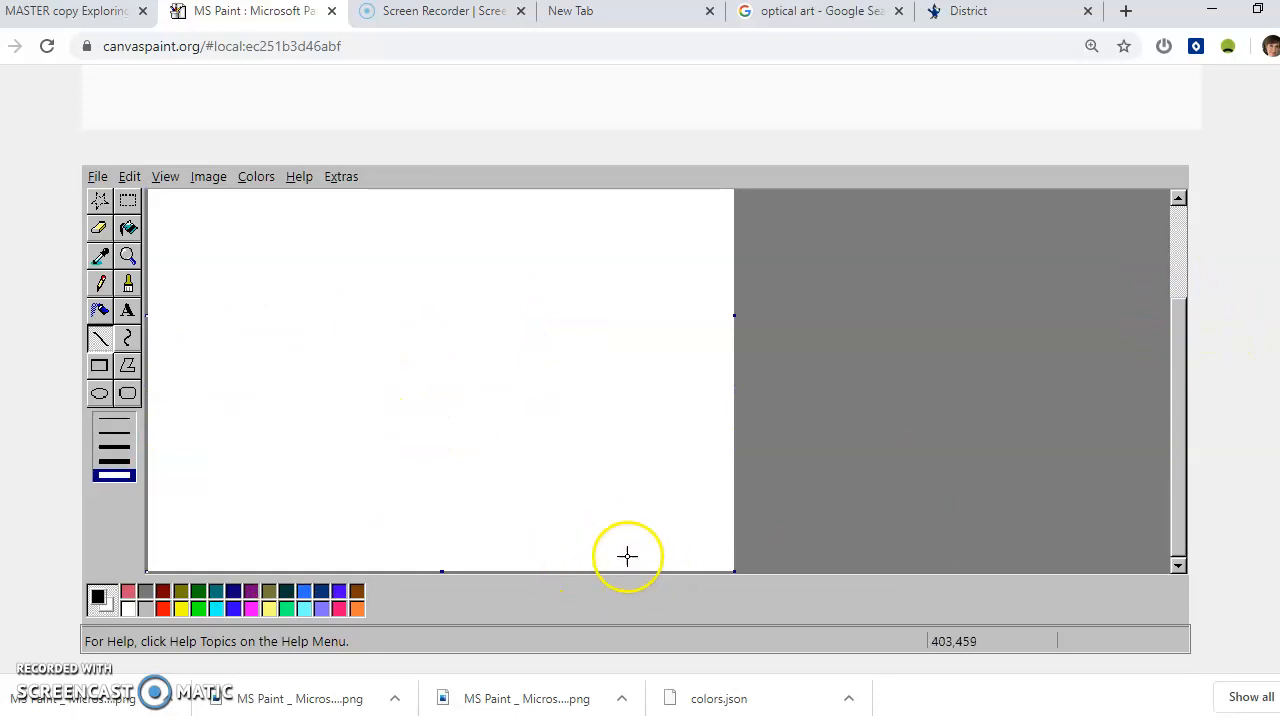
Step: Choose the Rectangle tool with the outline-only fill style
{"action": "scroll", "scroll_direction": "down", "scroll_amount": 3}
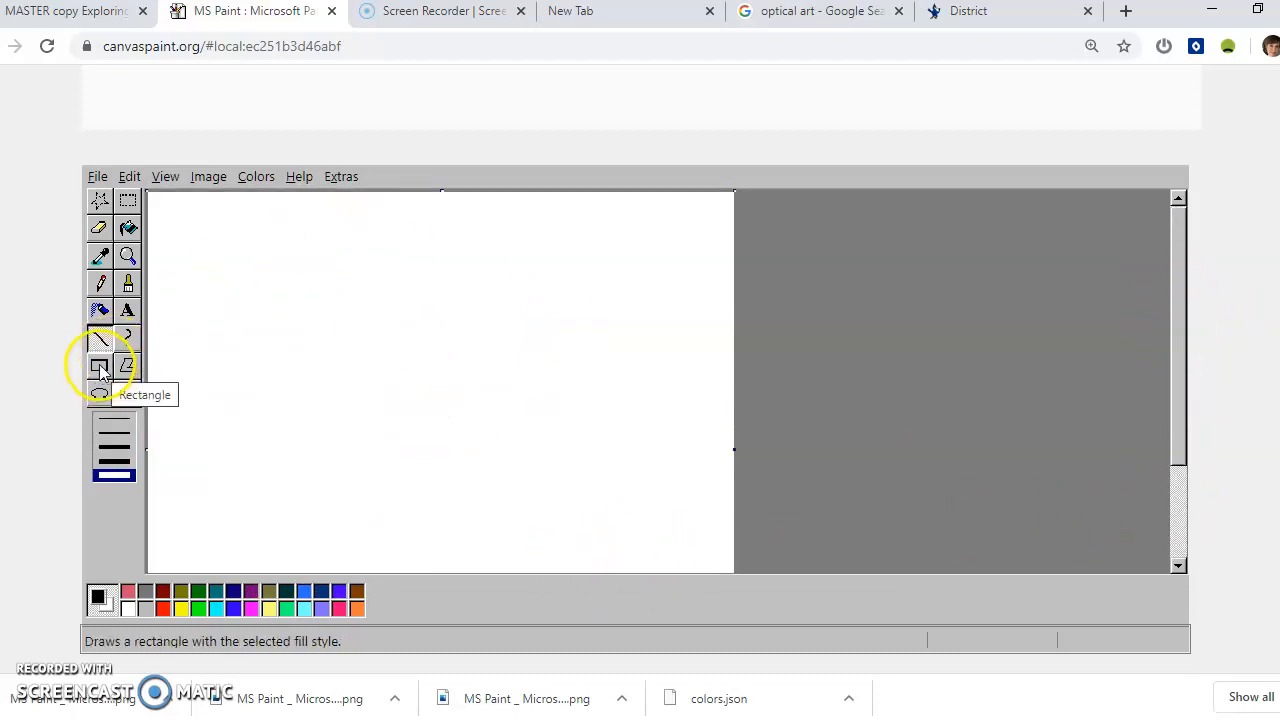
{"action": "left_click", "coordinate": [99, 366]}
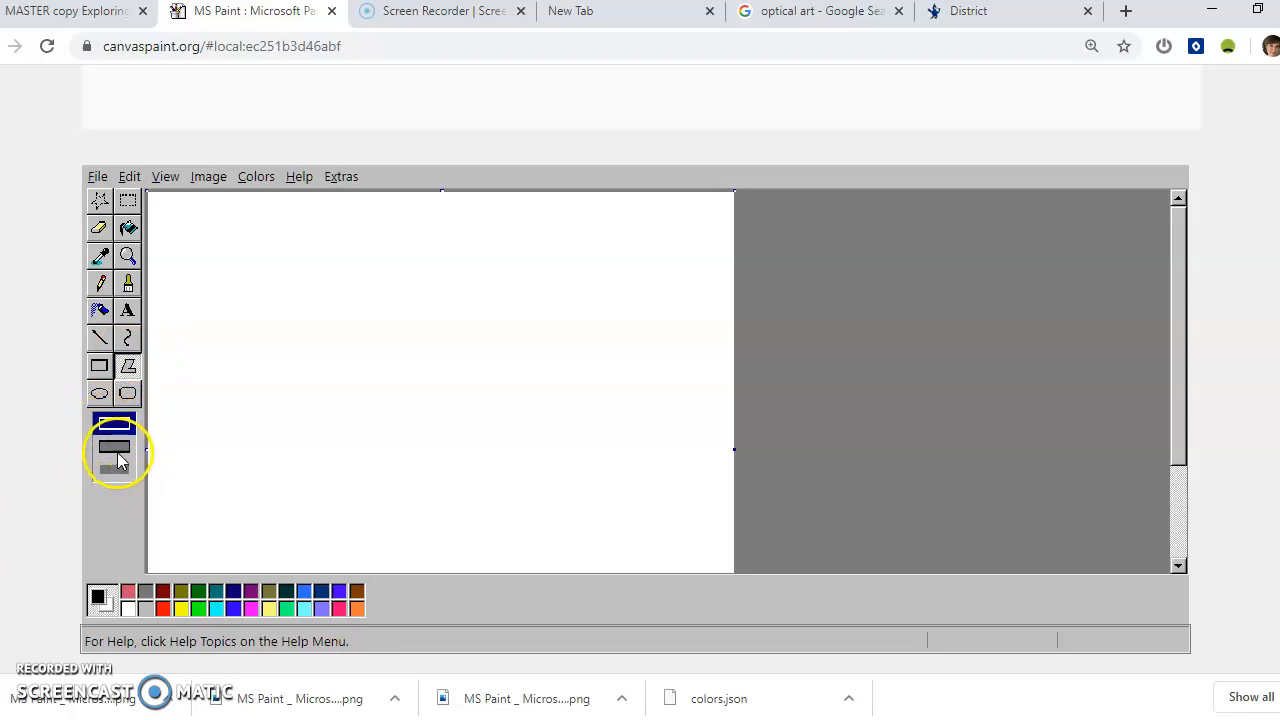
{"action": "left_click", "coordinate": [114, 423]}
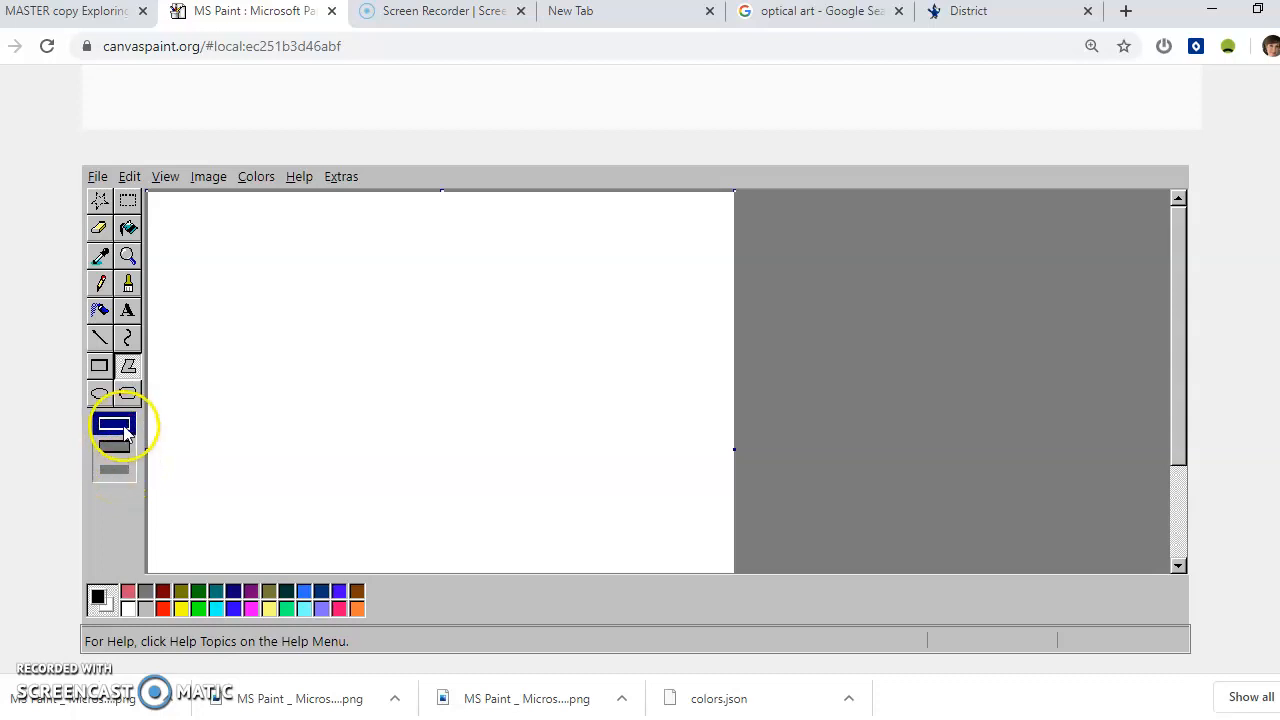
{"action": "left_click", "coordinate": [114, 423]}
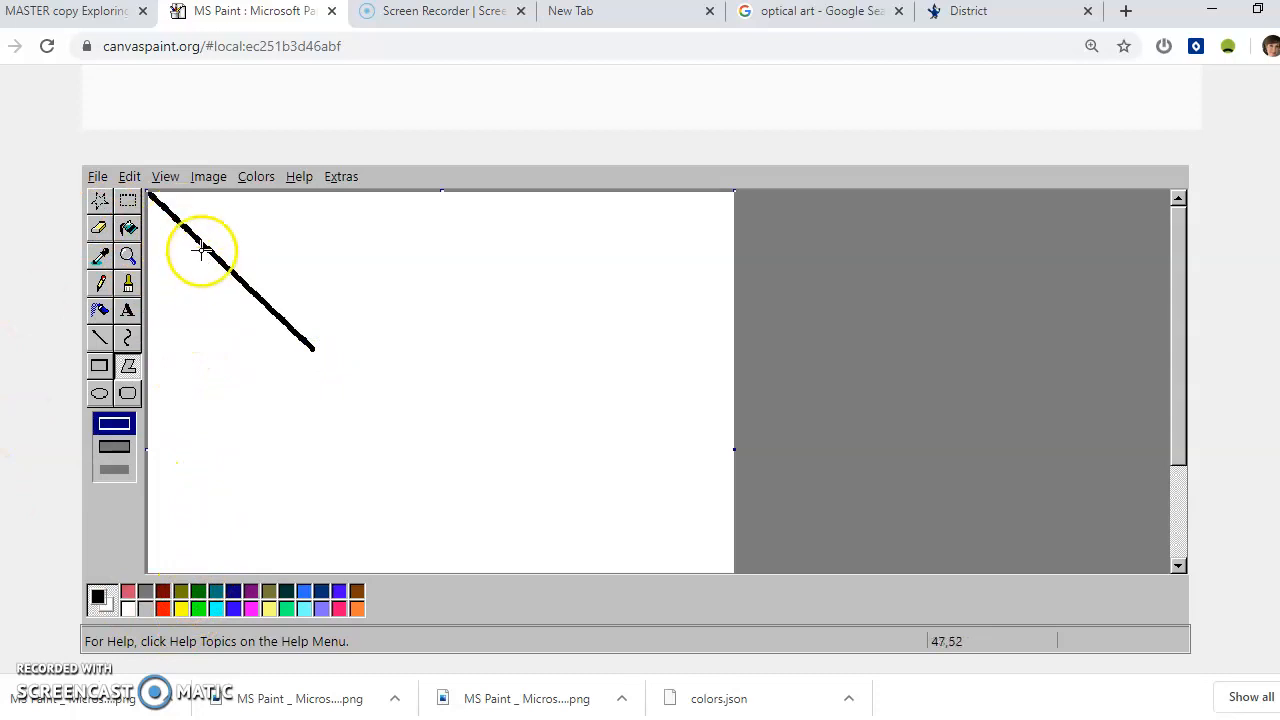
Step: Undo the stray diagonal line, leaving the canvas blank again
{"action": "left_click", "coordinate": [129, 176]}
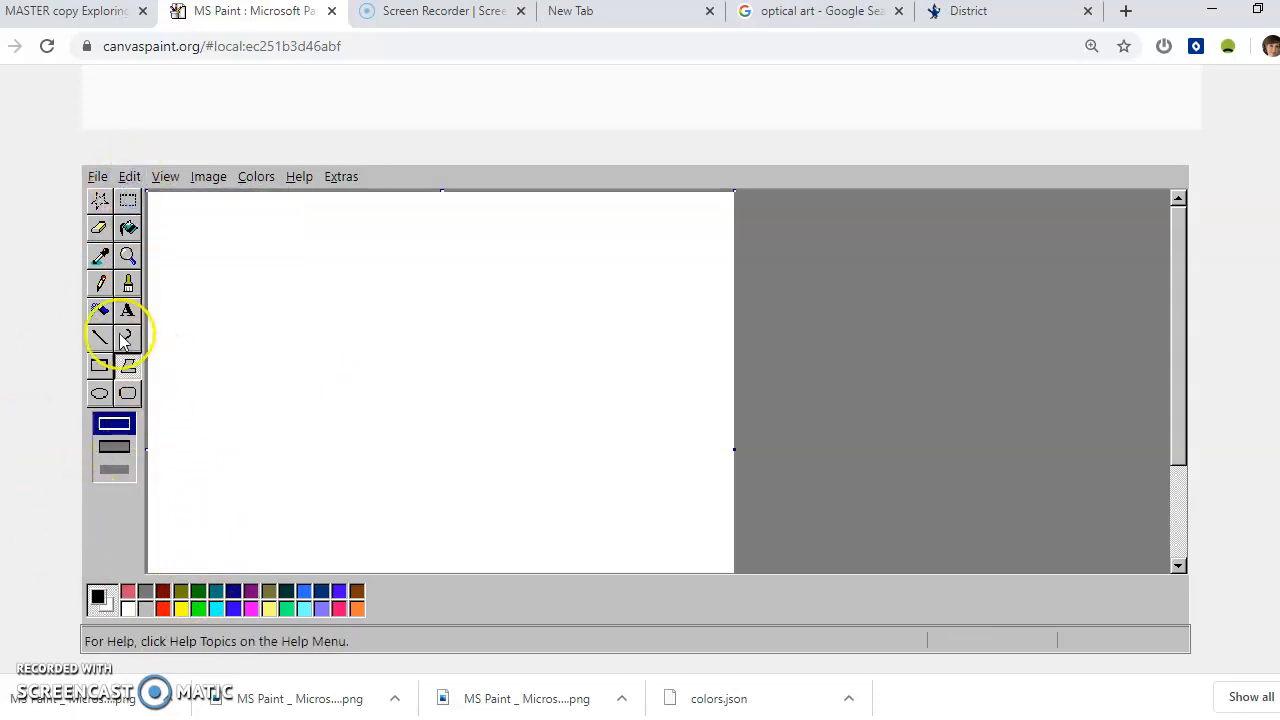
{"action": "left_click", "coordinate": [129, 176]}
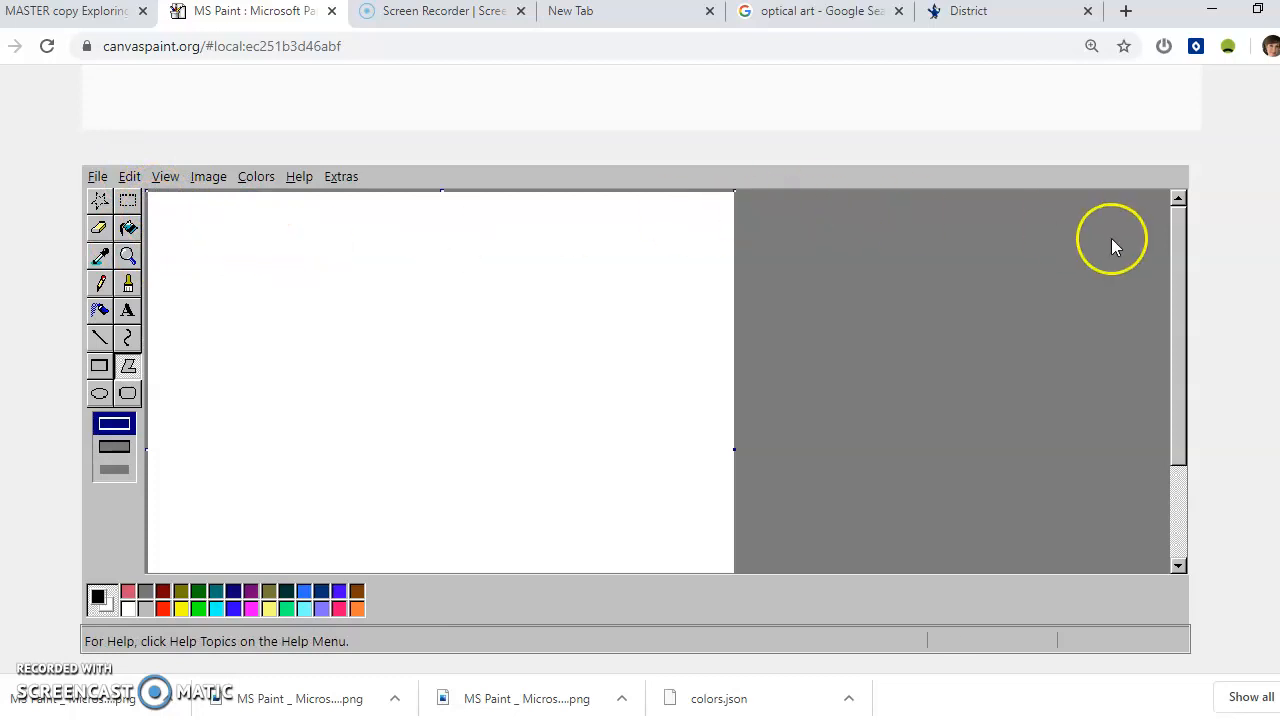
{"action": "mouse_move", "coordinate": [900, 570]}
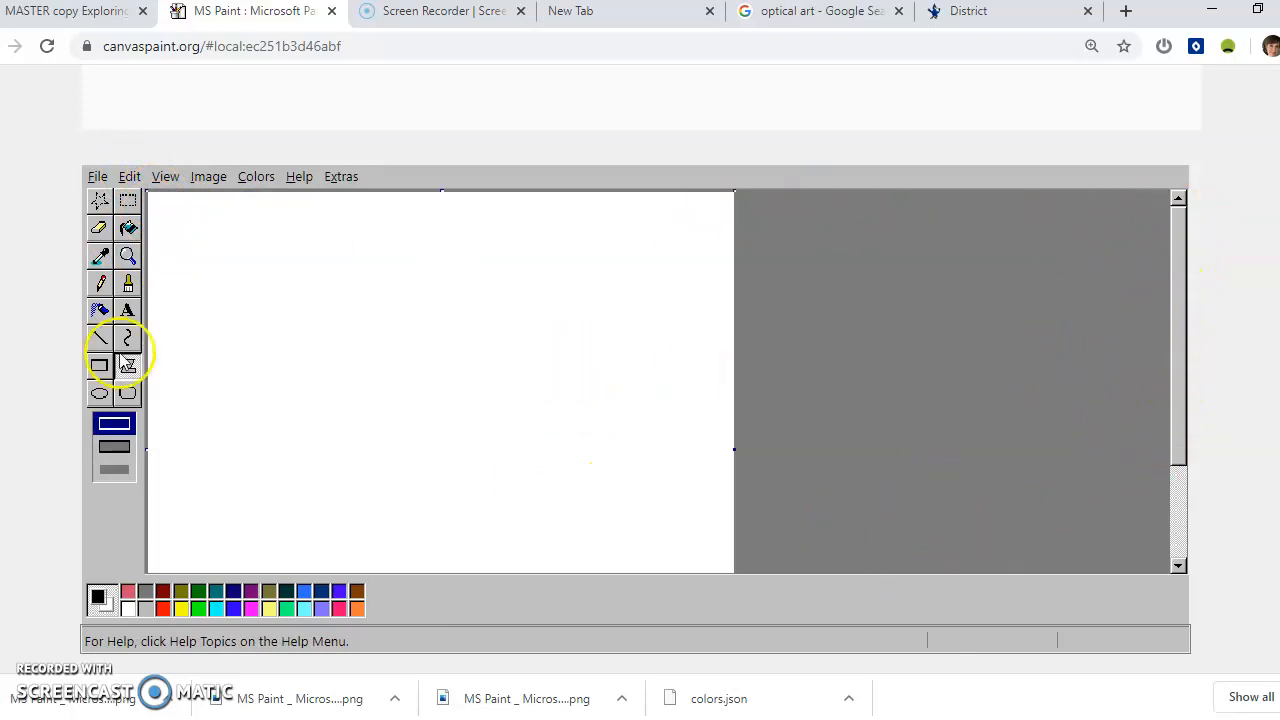
{"action": "mouse_move", "coordinate": [250, 176]}
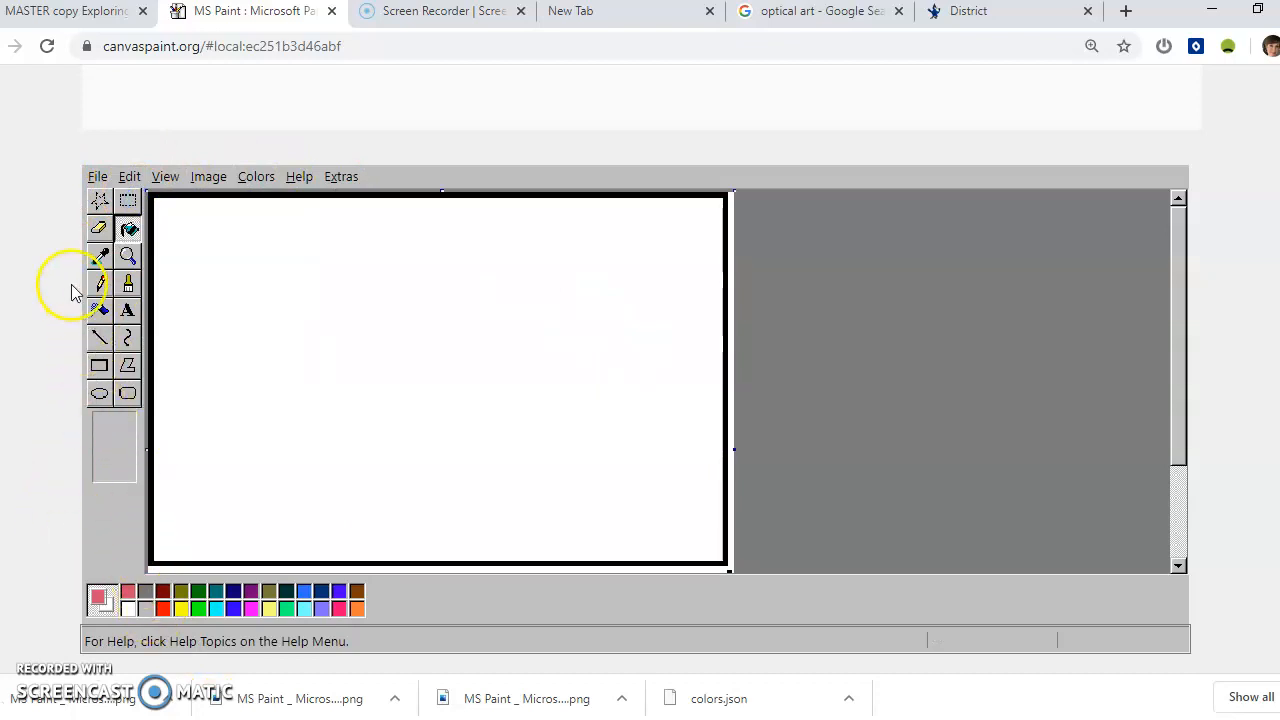
Step: Draw thick pink straight lines down the left edge and across the top
{"action": "left_click", "coordinate": [99, 337]}
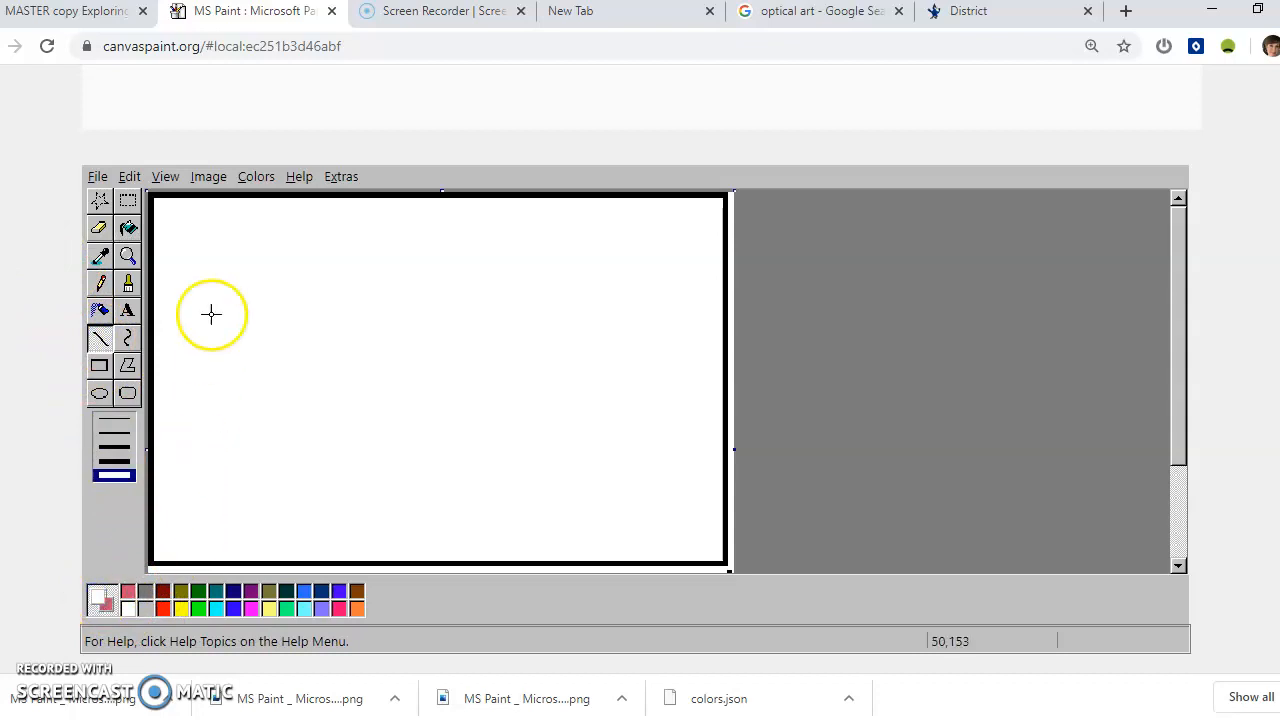
{"action": "mouse_move", "coordinate": [176, 212]}
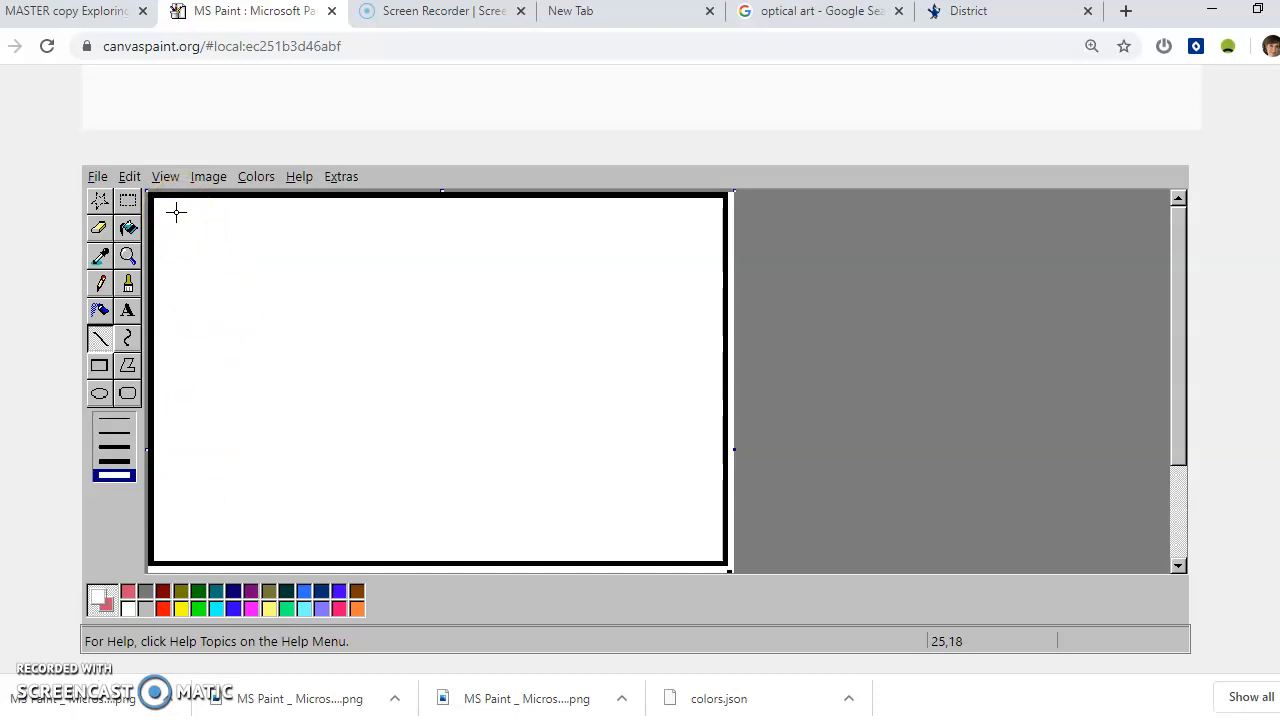
{"action": "mouse_move", "coordinate": [189, 380]}
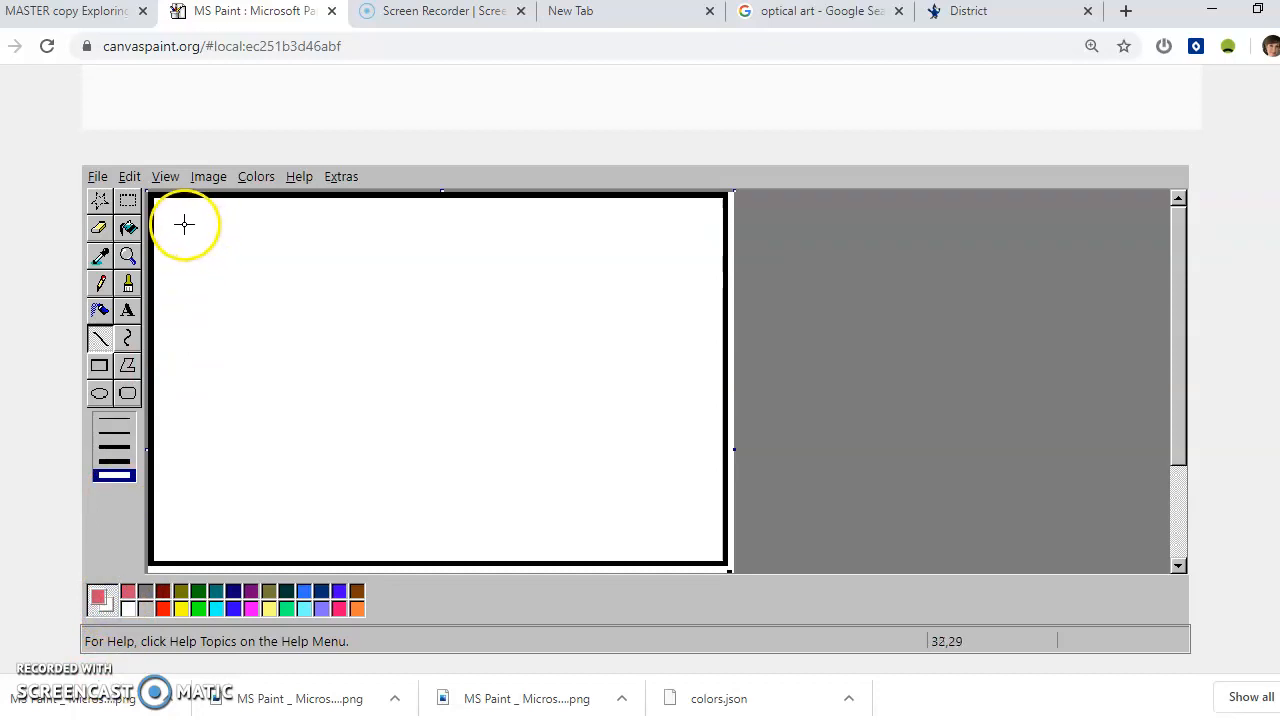
{"action": "left_click_drag", "start_coordinate": [182, 218], "coordinate": [182, 520]}
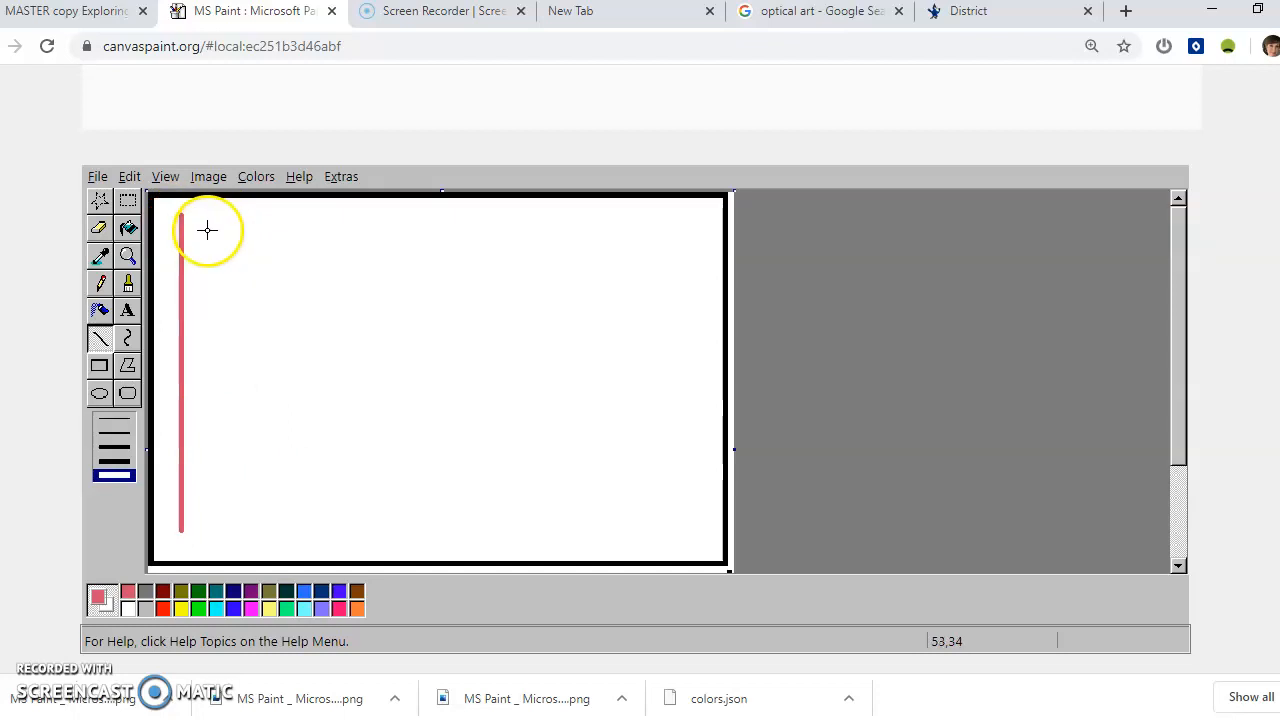
{"action": "left_click_drag", "start_coordinate": [181, 224], "coordinate": [267, 224]}
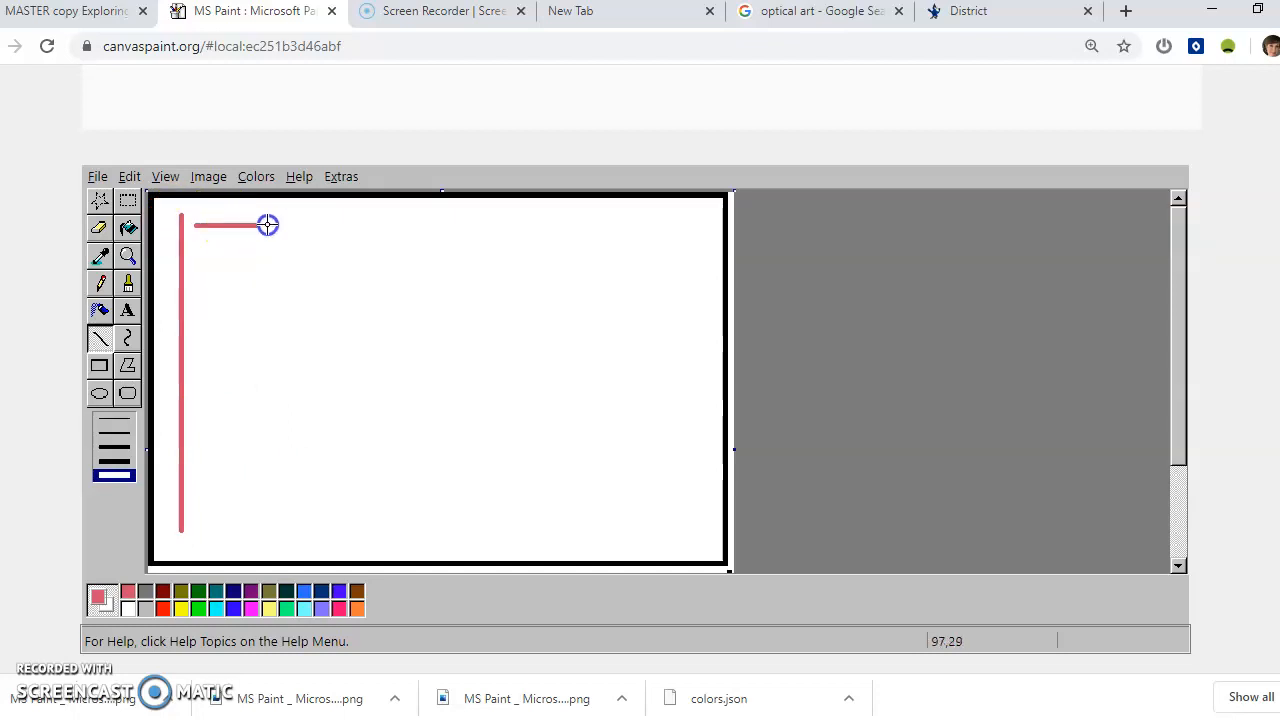
{"action": "left_click_drag", "start_coordinate": [267, 224], "coordinate": [683, 224]}
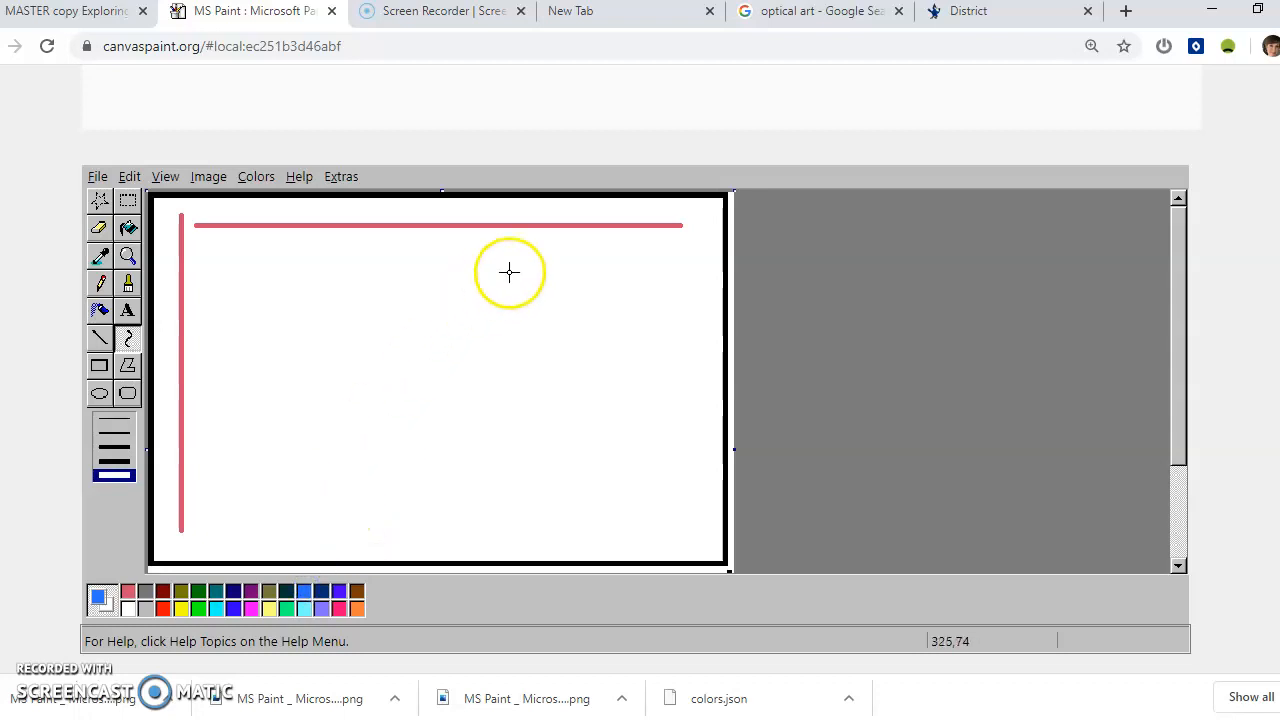
Step: Draw two blue curves, through the middle and on the right, bent into loops
{"action": "left_click_drag", "start_coordinate": [547, 248], "coordinate": [547, 502]}
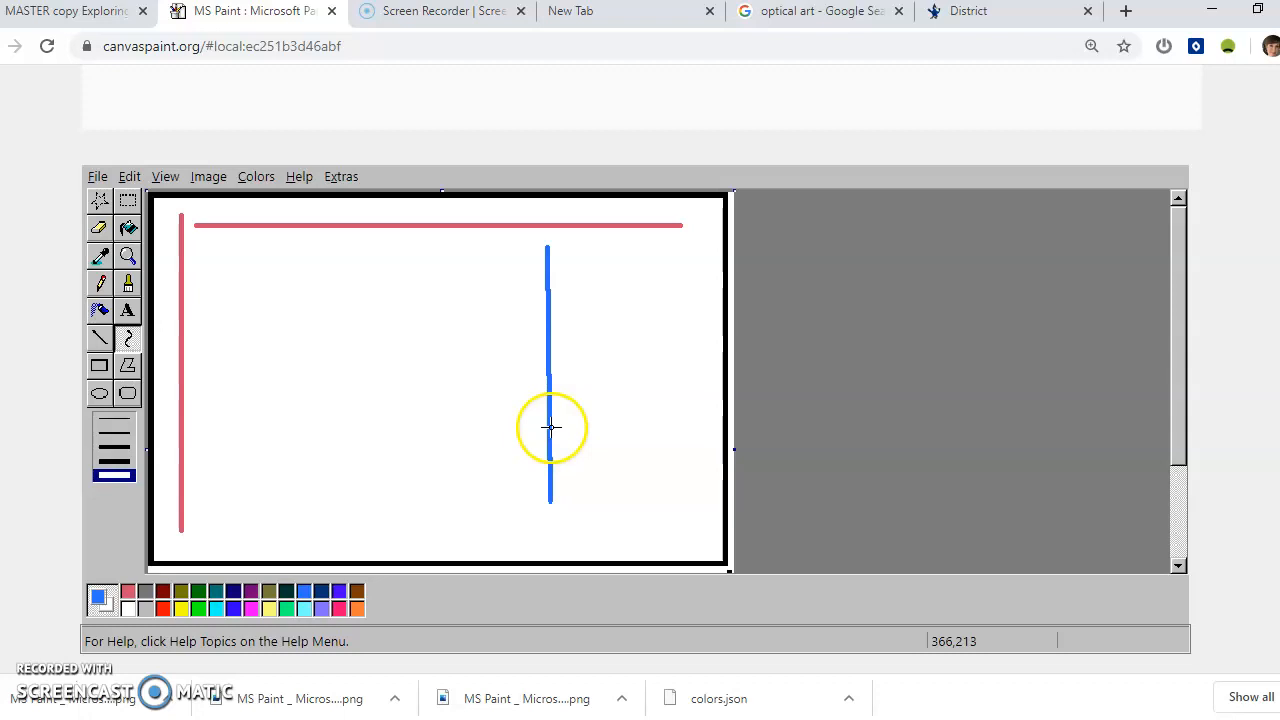
{"action": "left_click_drag", "start_coordinate": [547, 250], "coordinate": [547, 500]}
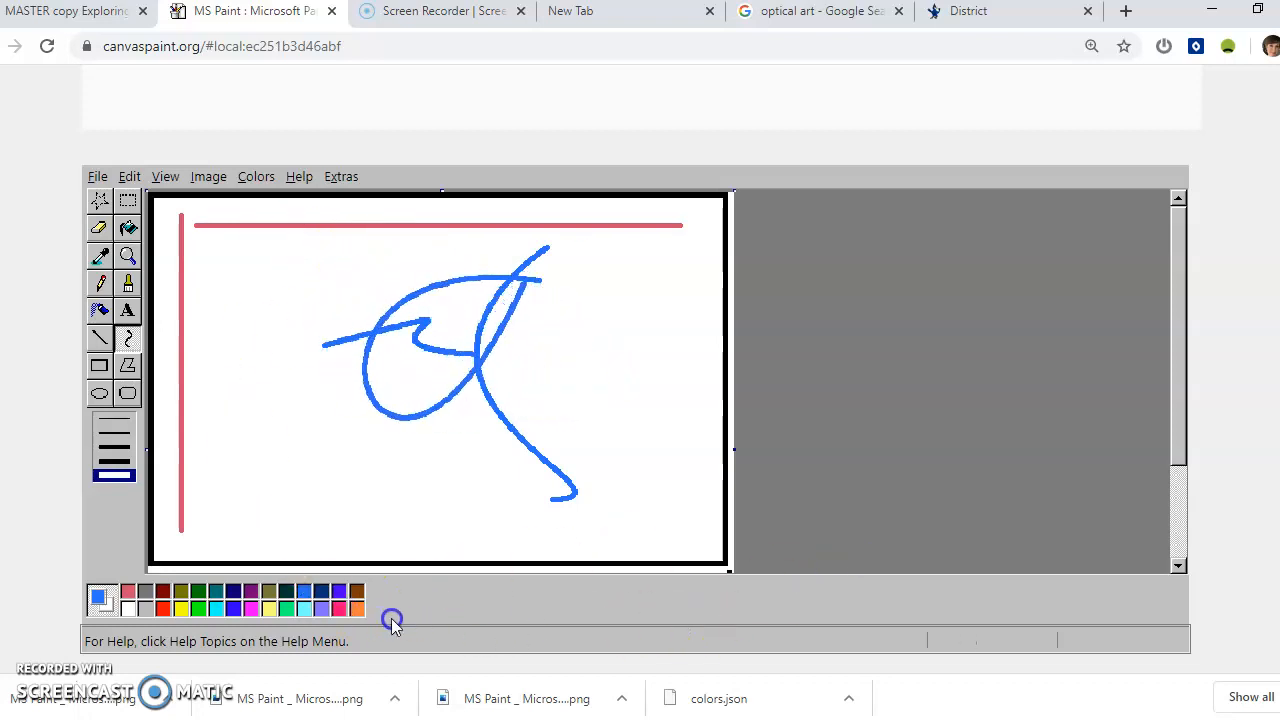
{"action": "left_click_drag", "start_coordinate": [603, 265], "coordinate": [615, 398]}
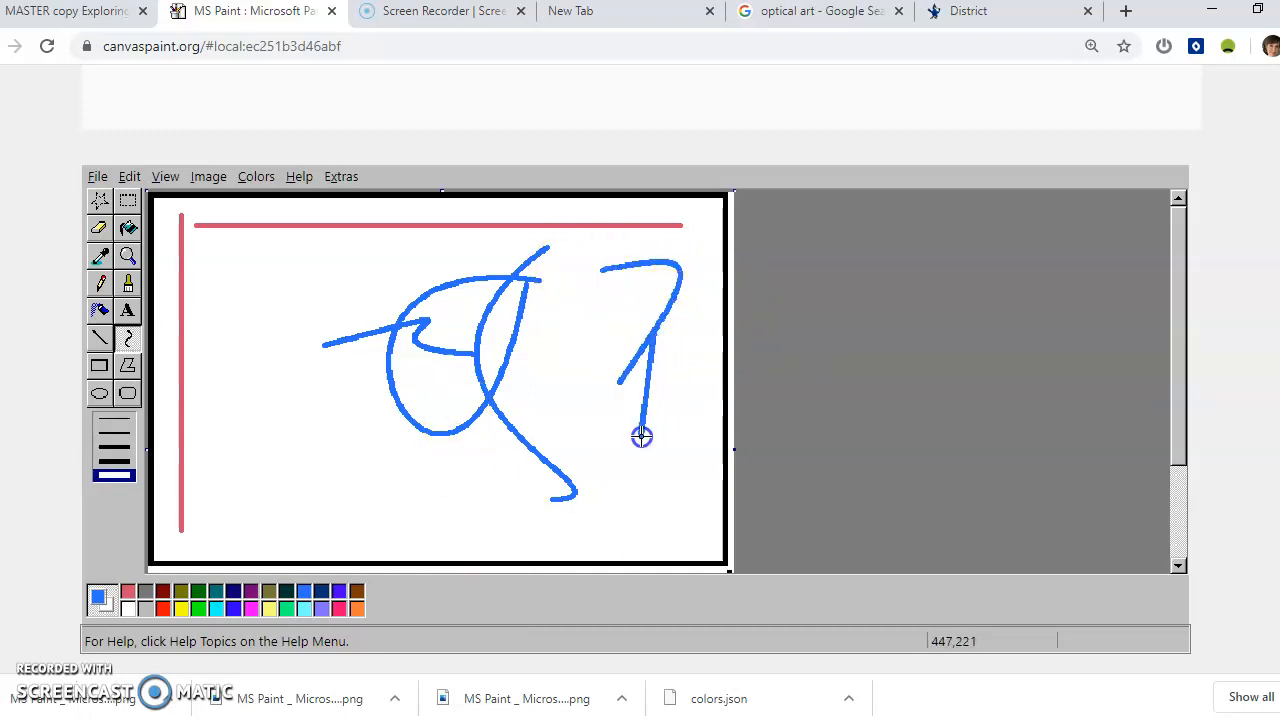
{"action": "left_click_drag", "start_coordinate": [641, 435], "coordinate": [635, 362]}
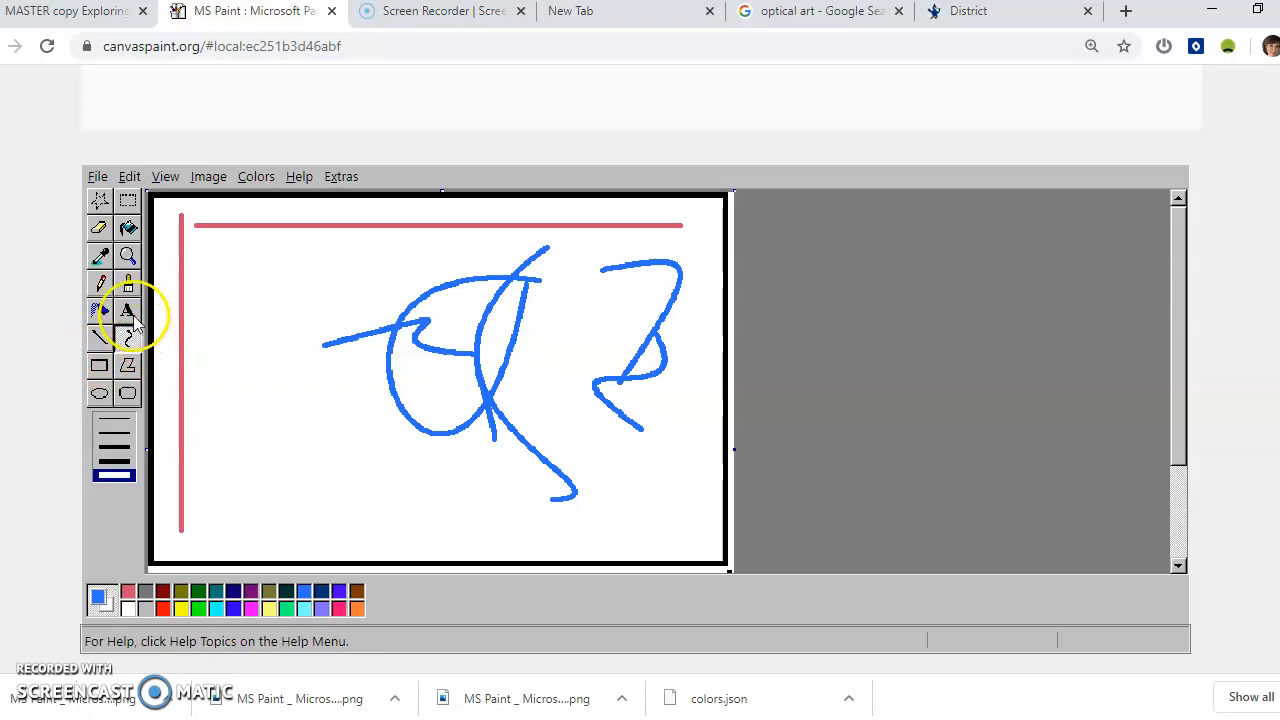
Step: Brush a blue squiggle on the left, then undo it
{"action": "left_click", "coordinate": [99, 283]}
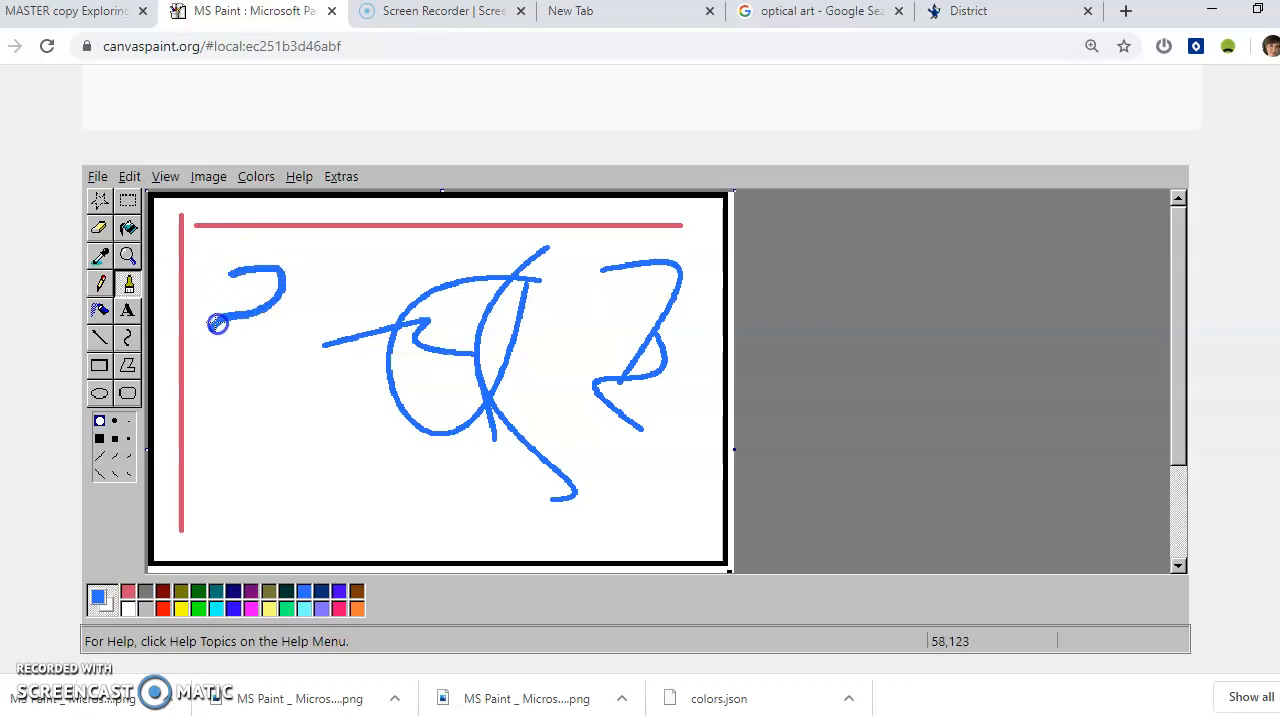
{"action": "left_click_drag", "start_coordinate": [218, 323], "coordinate": [308, 460]}
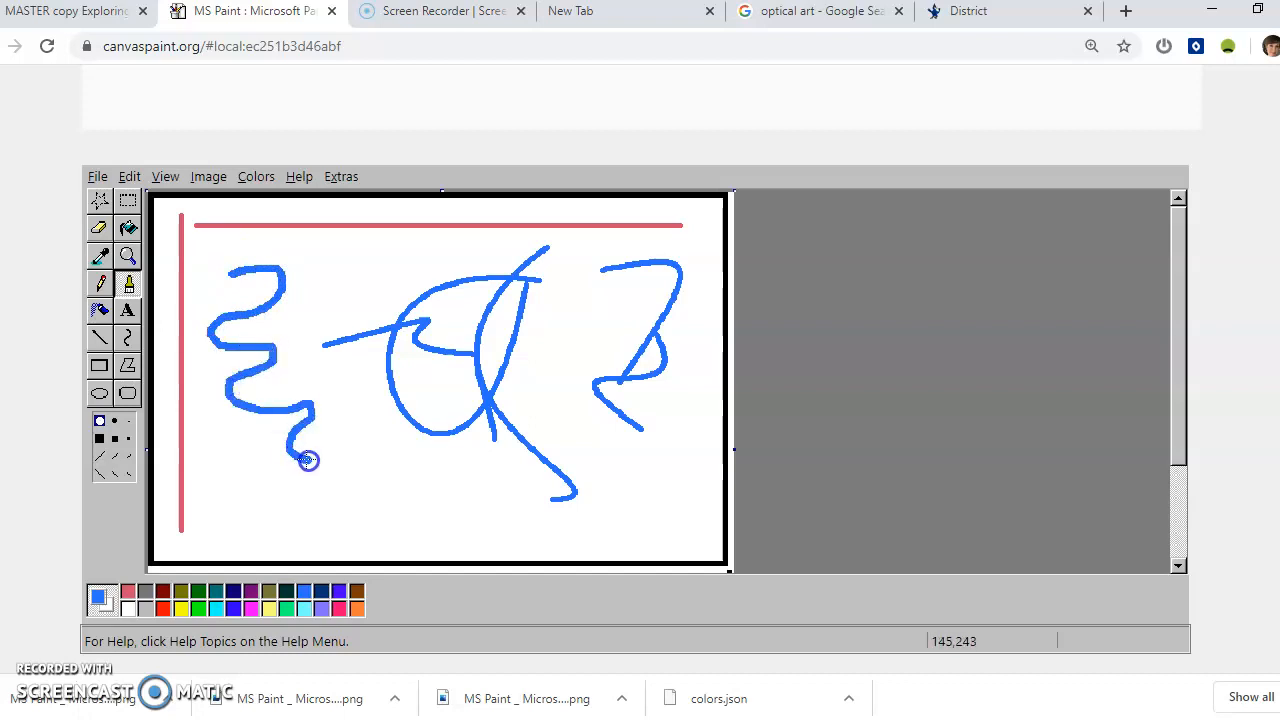
{"action": "left_click", "coordinate": [129, 176]}
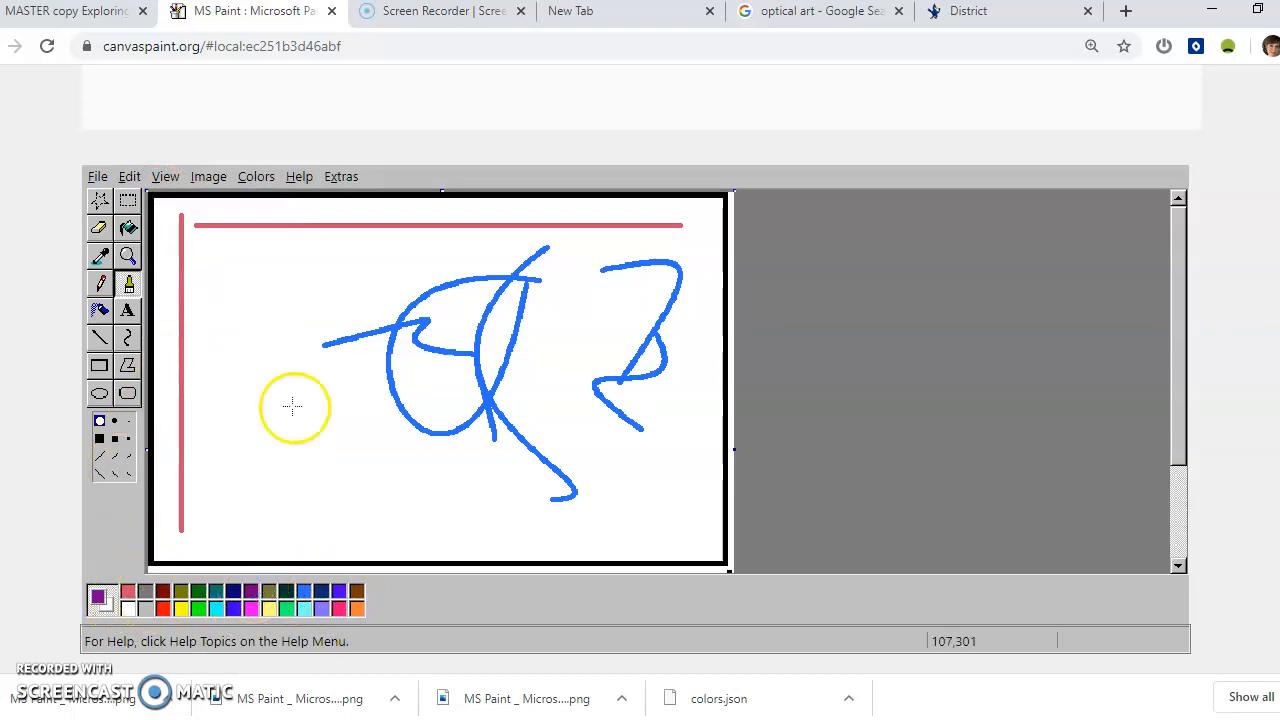
Step: Paint purple wavy loops on the left and spray purple speckles down the right
{"action": "left_click_drag", "start_coordinate": [230, 260], "coordinate": [255, 337]}
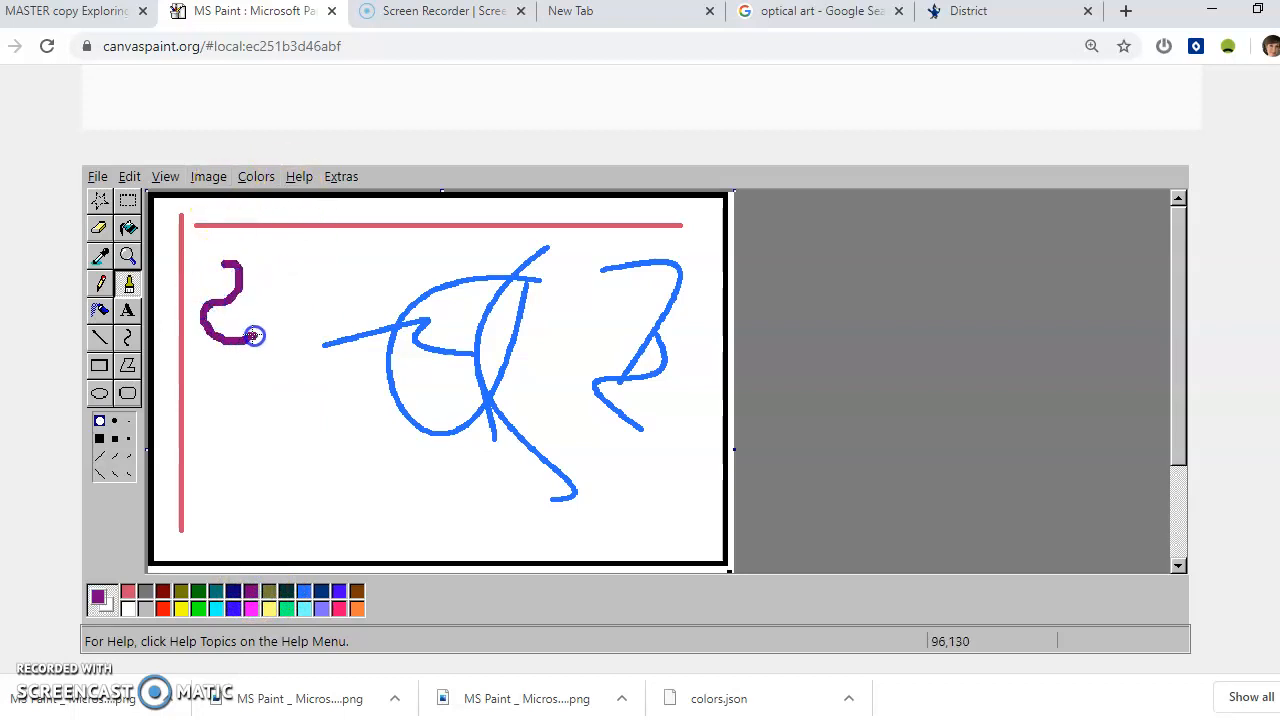
{"action": "left_click_drag", "start_coordinate": [255, 335], "coordinate": [390, 415]}
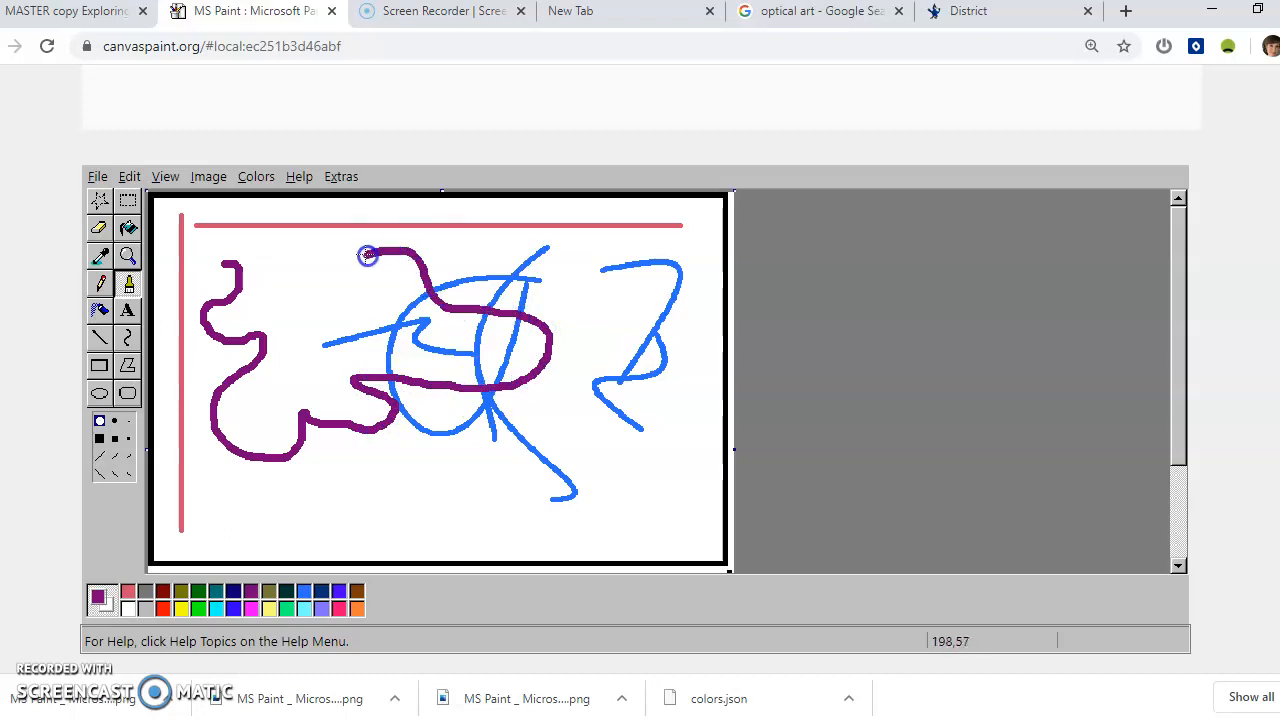
{"action": "left_click_drag", "start_coordinate": [365, 255], "coordinate": [210, 260]}
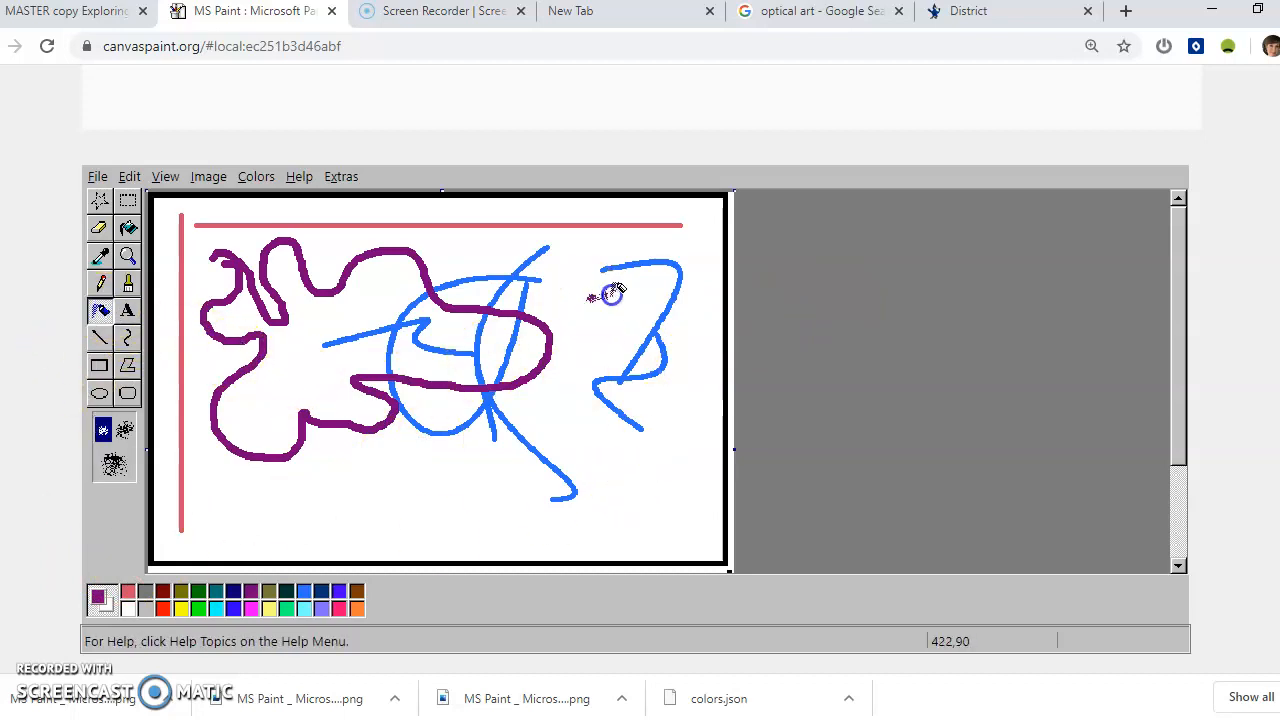
{"action": "left_click_drag", "start_coordinate": [600, 290], "coordinate": [610, 490]}
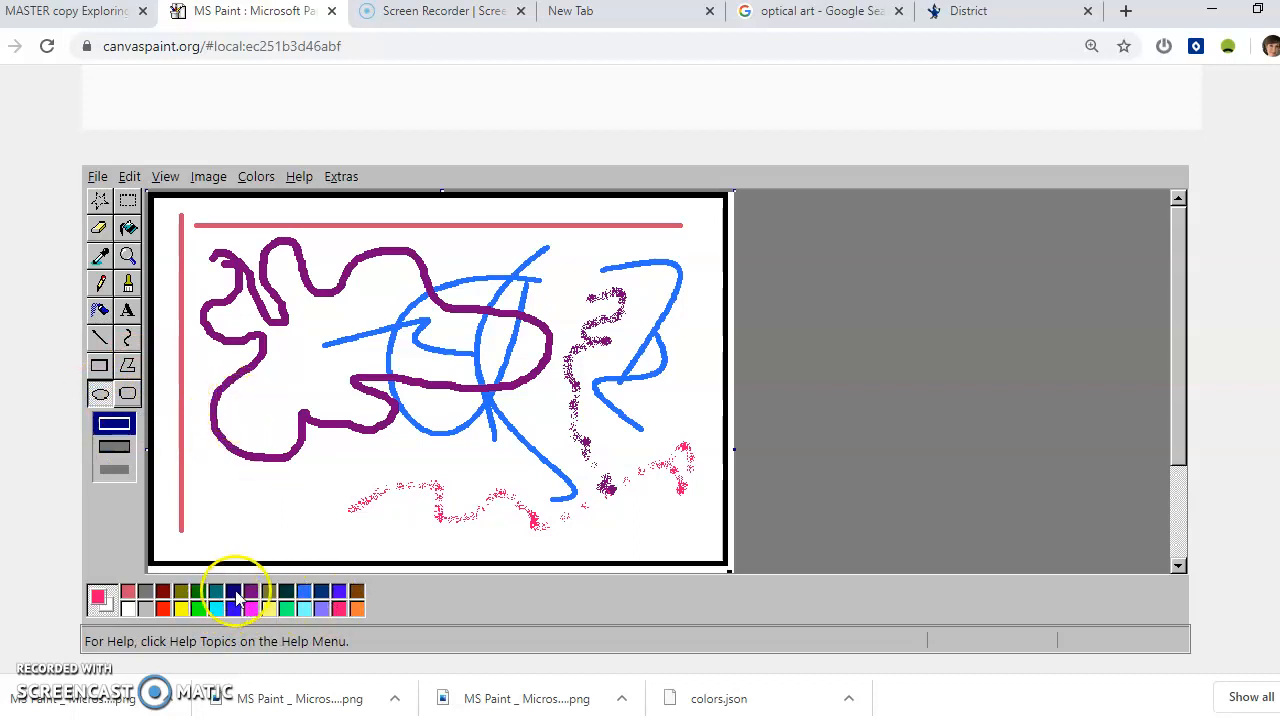
Step: Switch the colour to dark green, then draw a tall orange outlined rectangle on the left
{"action": "left_click", "coordinate": [217, 597]}
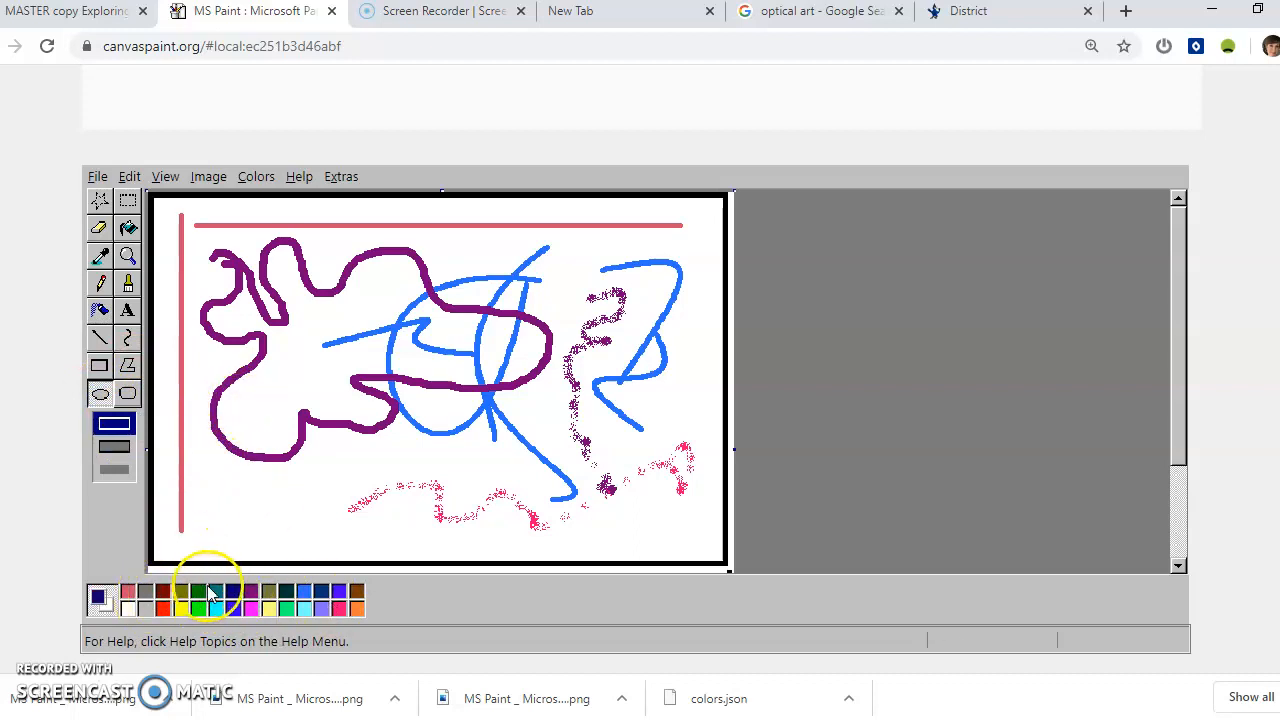
{"action": "left_click", "coordinate": [198, 591]}
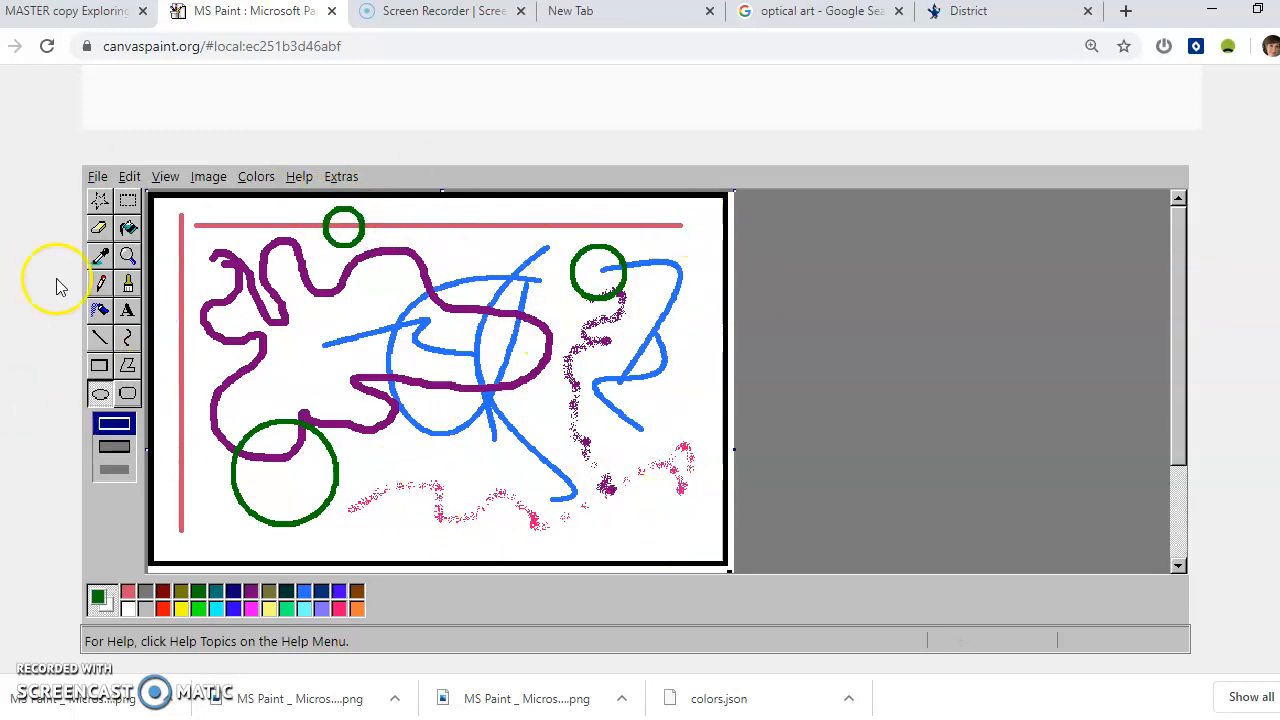
{"action": "mouse_move", "coordinate": [277, 215]}
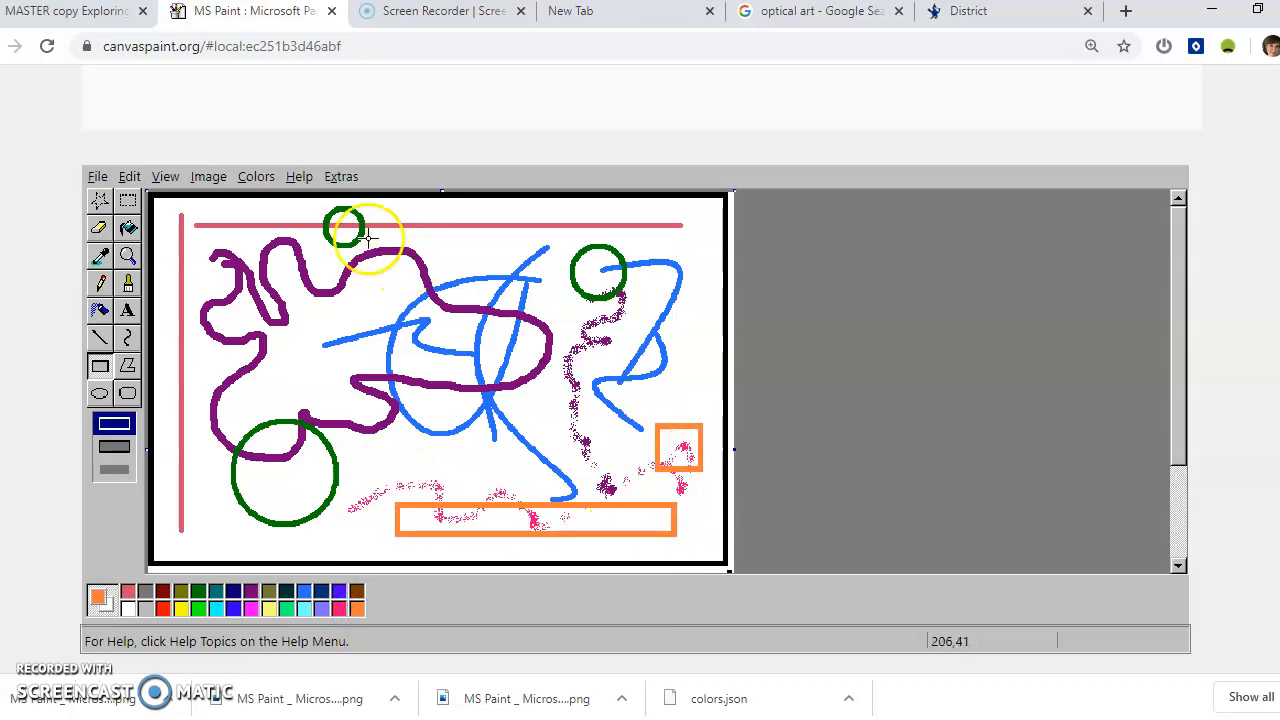
{"action": "left_click_drag", "start_coordinate": [225, 210], "coordinate": [285, 402]}
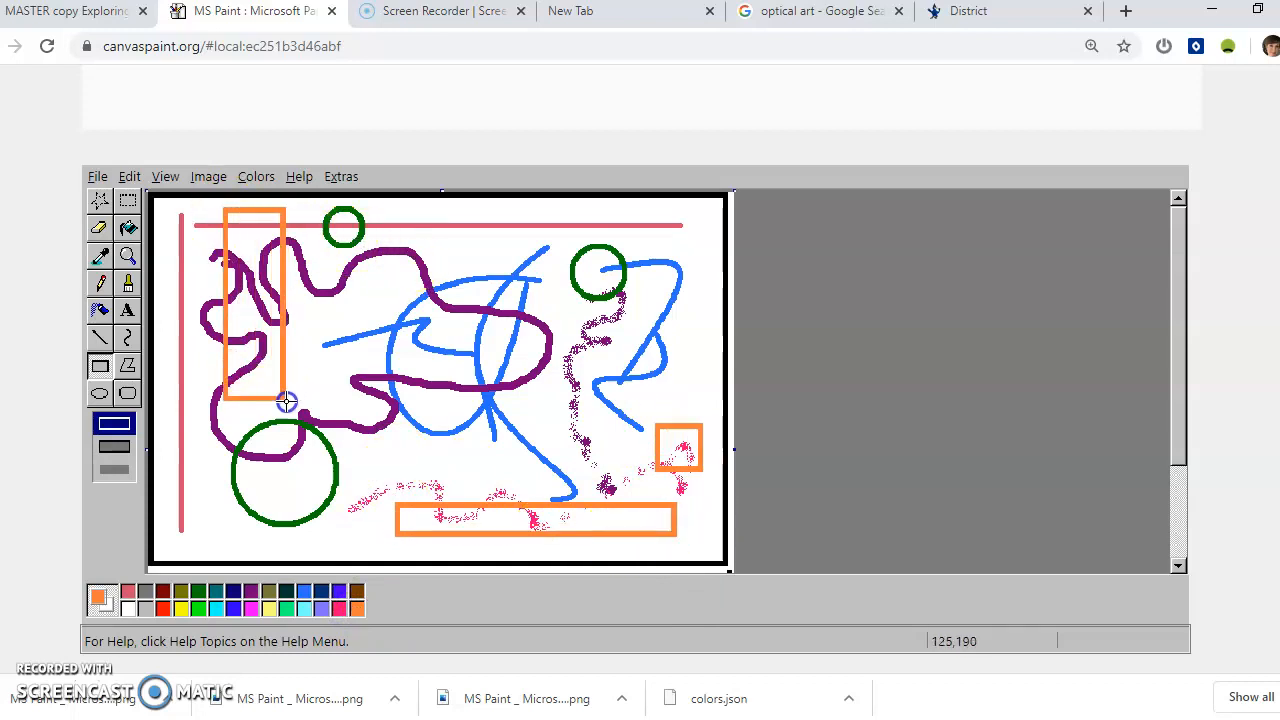
{"action": "mouse_move", "coordinate": [145, 405]}
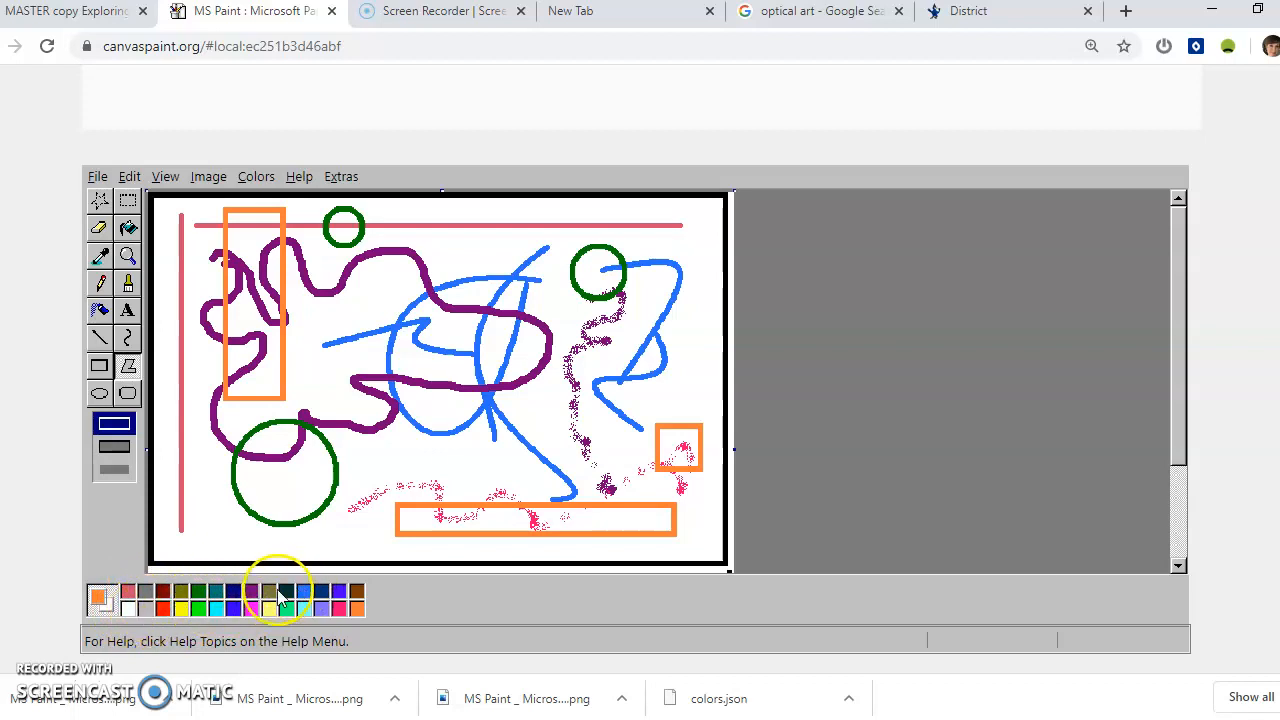
Step: Draw a large mint-green pointed polygon and begin a dark red triangle at bottom left
{"action": "left_click", "coordinate": [251, 610]}
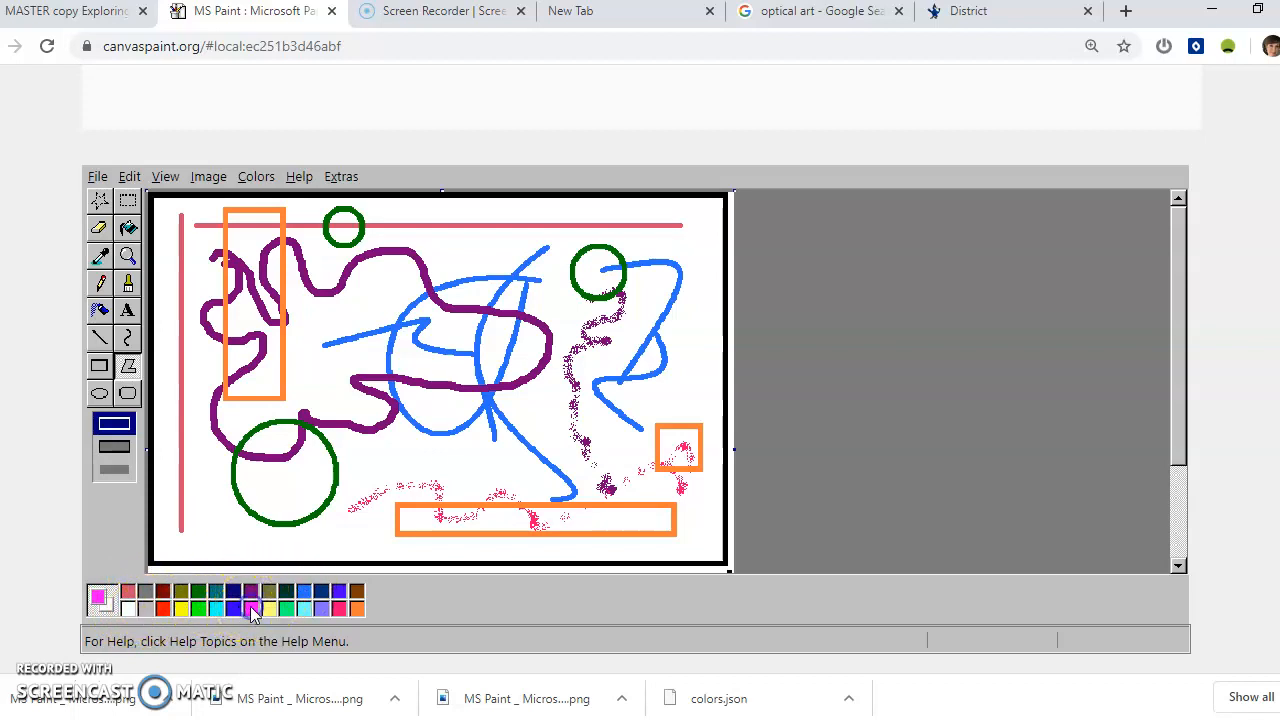
{"action": "mouse_move", "coordinate": [310, 607]}
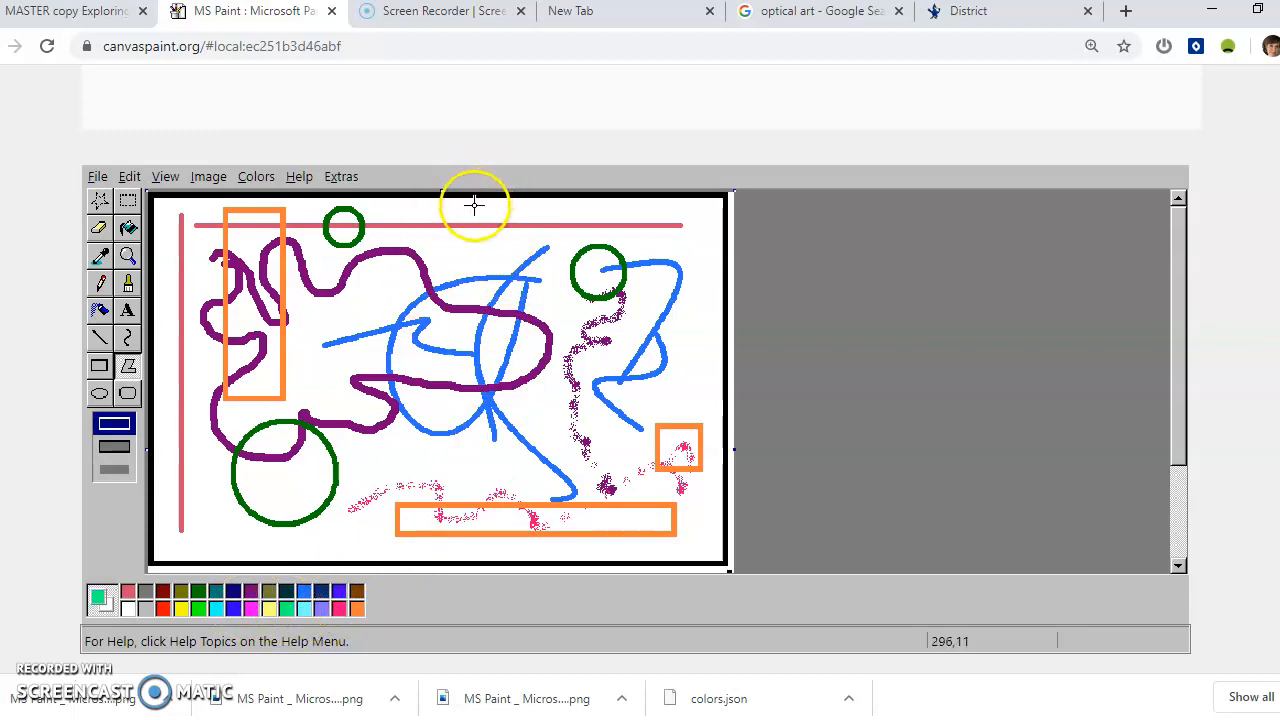
{"action": "left_click_drag", "start_coordinate": [475, 205], "coordinate": [407, 468]}
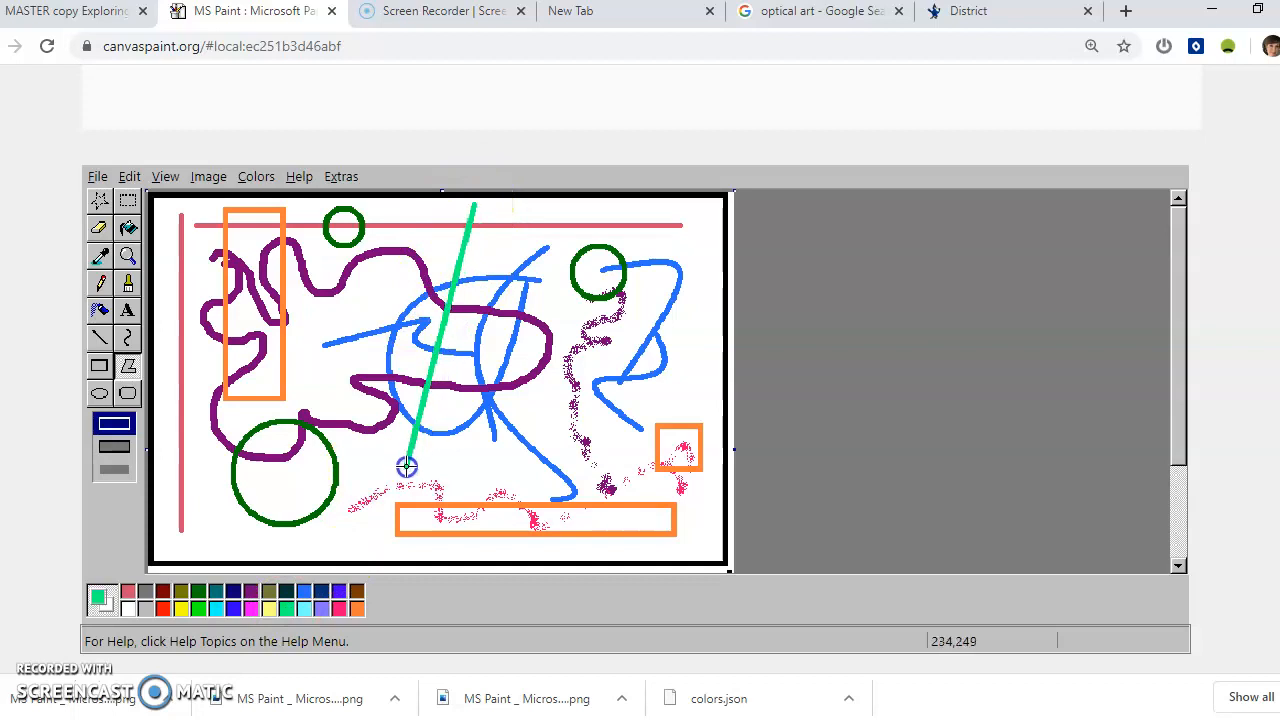
{"action": "left_click_drag", "start_coordinate": [407, 467], "coordinate": [690, 322]}
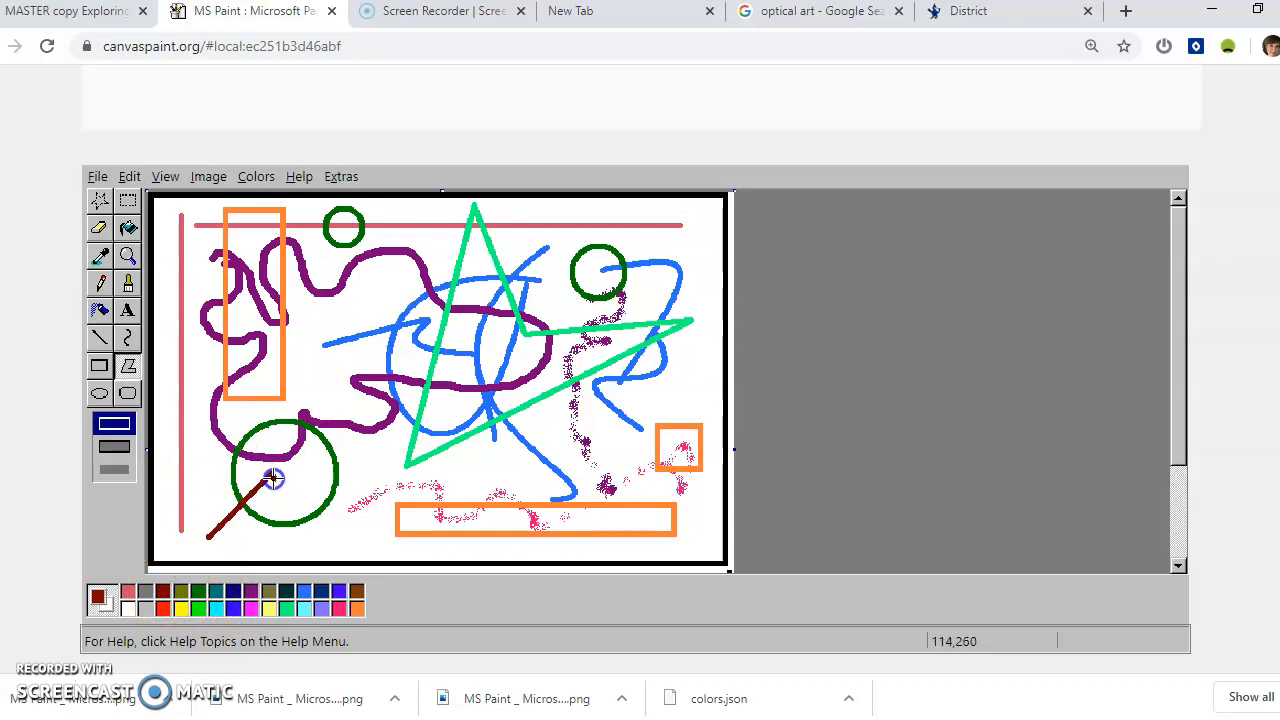
{"action": "left_click_drag", "start_coordinate": [272, 478], "coordinate": [248, 540]}
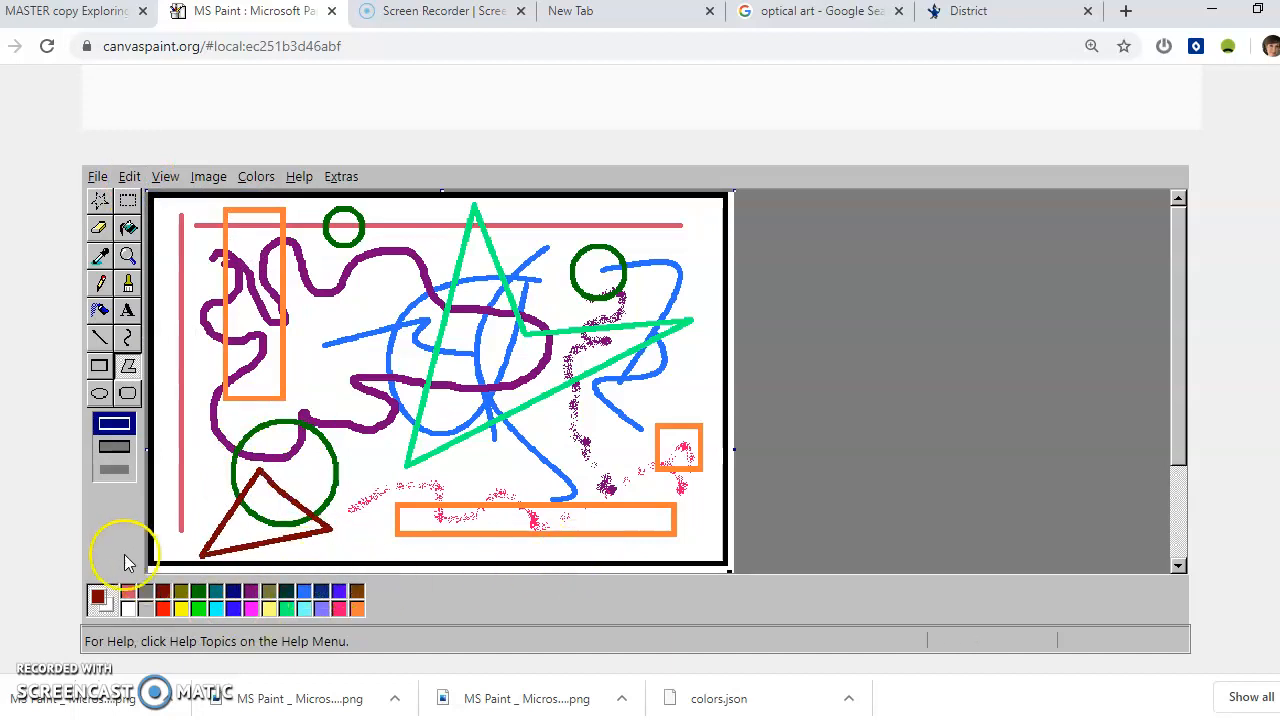
{"action": "mouse_move", "coordinate": [683, 216]}
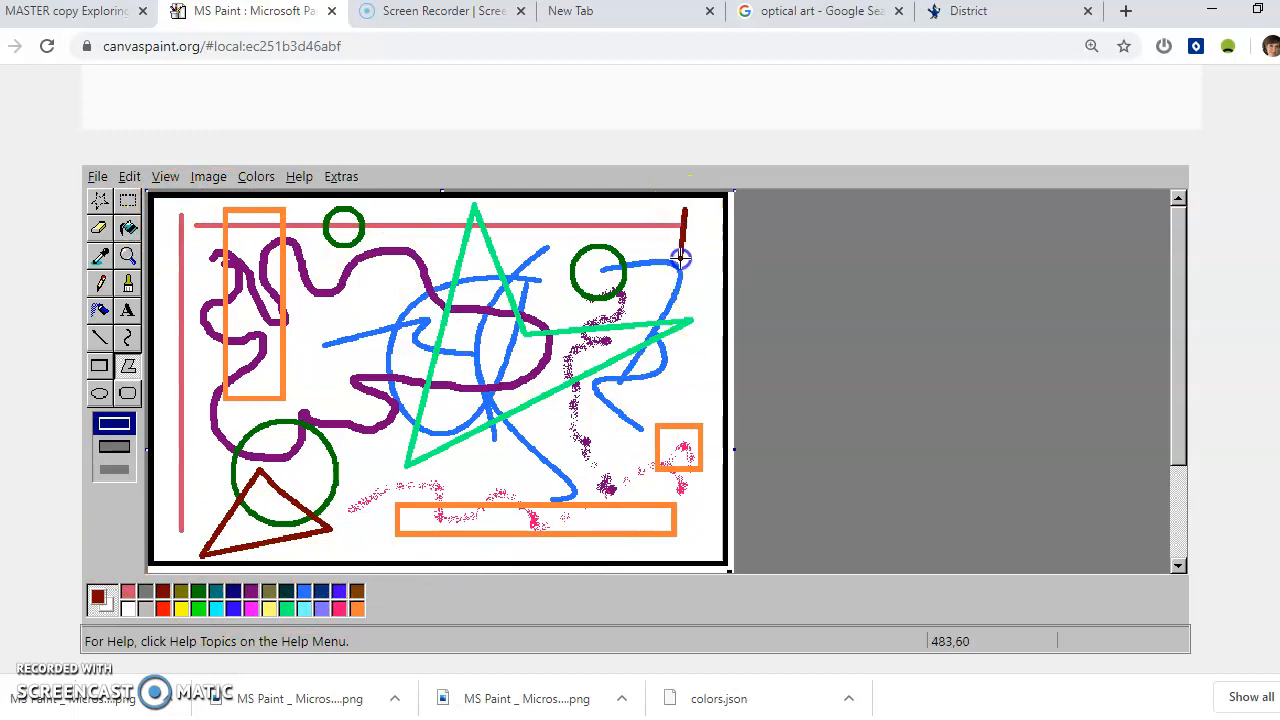
{"action": "mouse_move", "coordinate": [702, 243]}
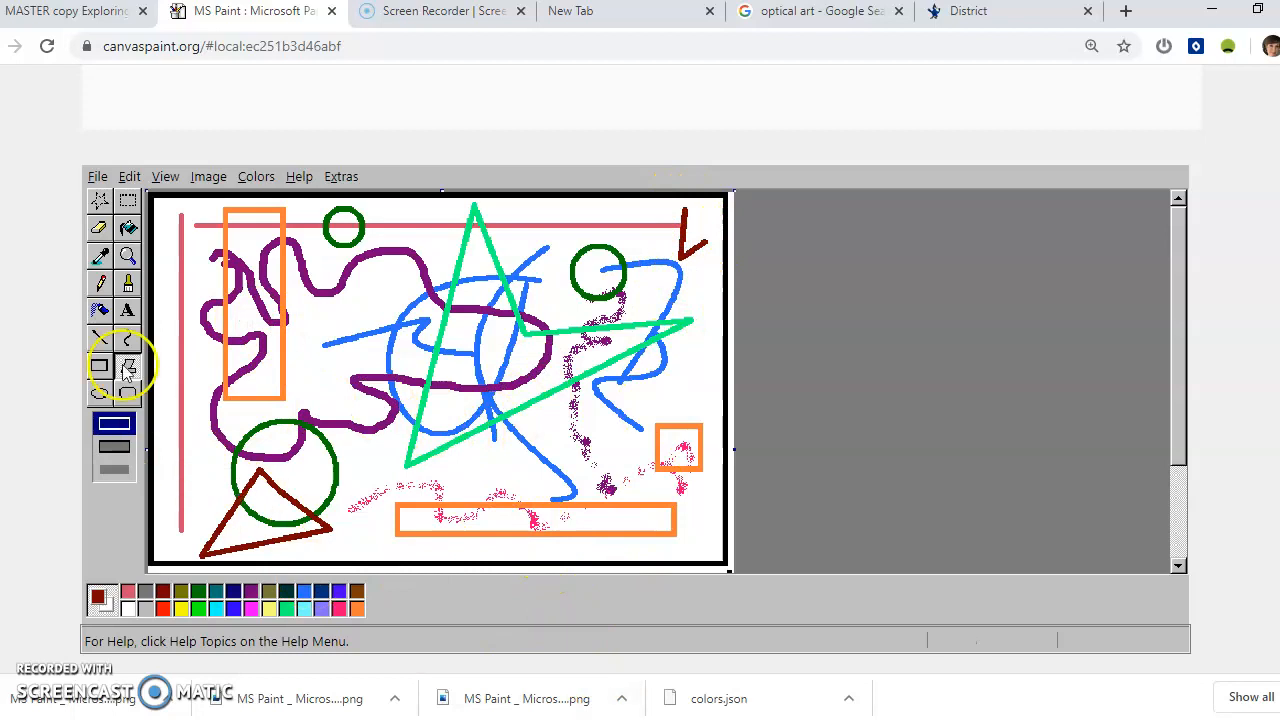
{"action": "mouse_move", "coordinate": [128, 227]}
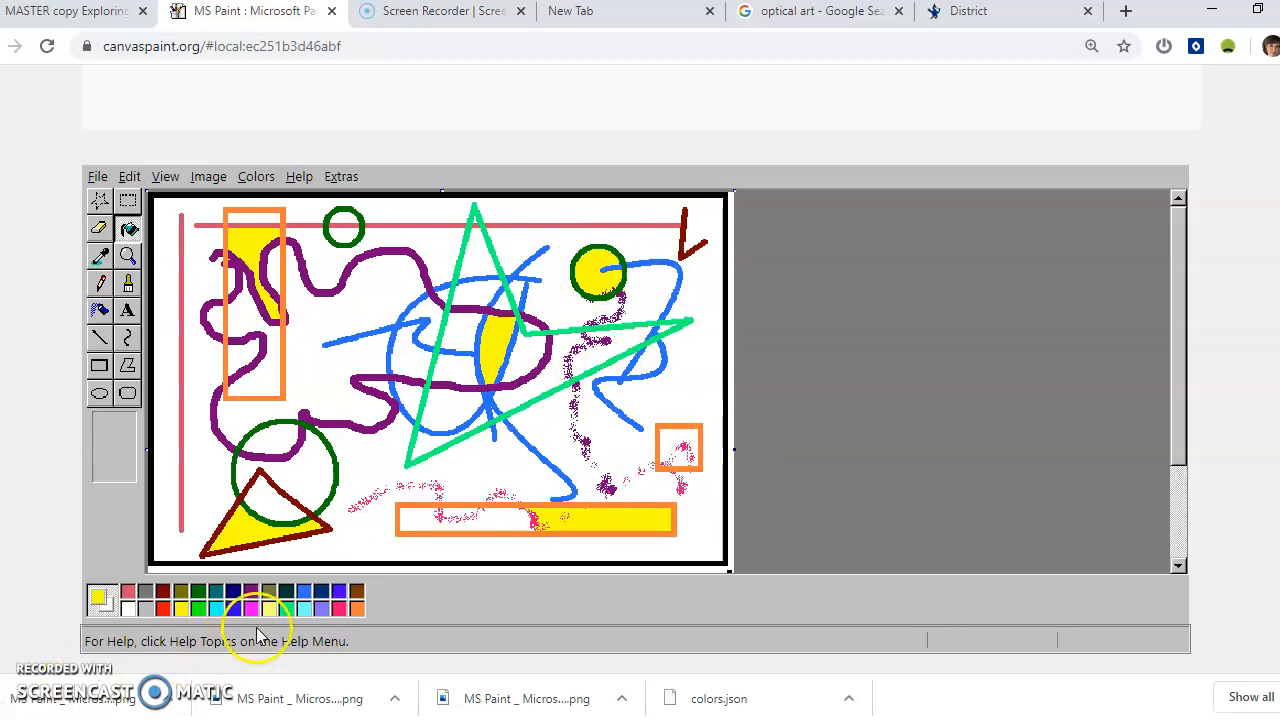
{"action": "mouse_move", "coordinate": [694, 230]}
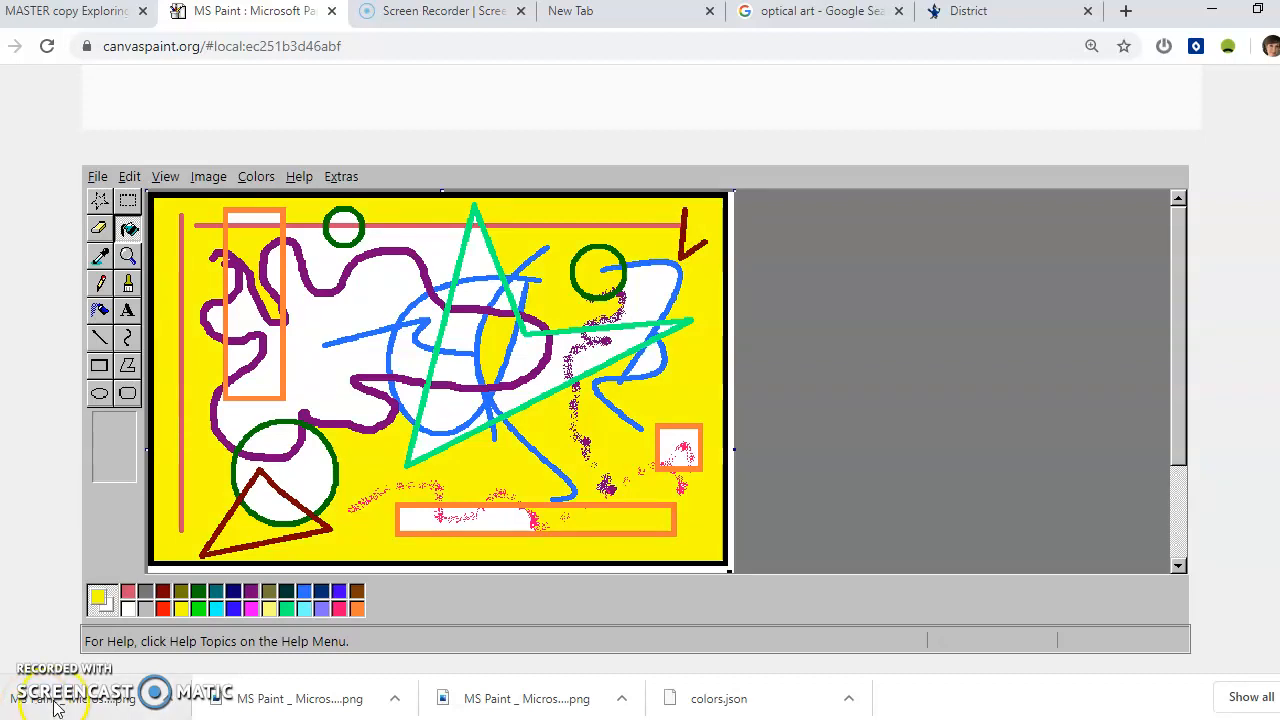
{"action": "mouse_move", "coordinate": [160, 168]}
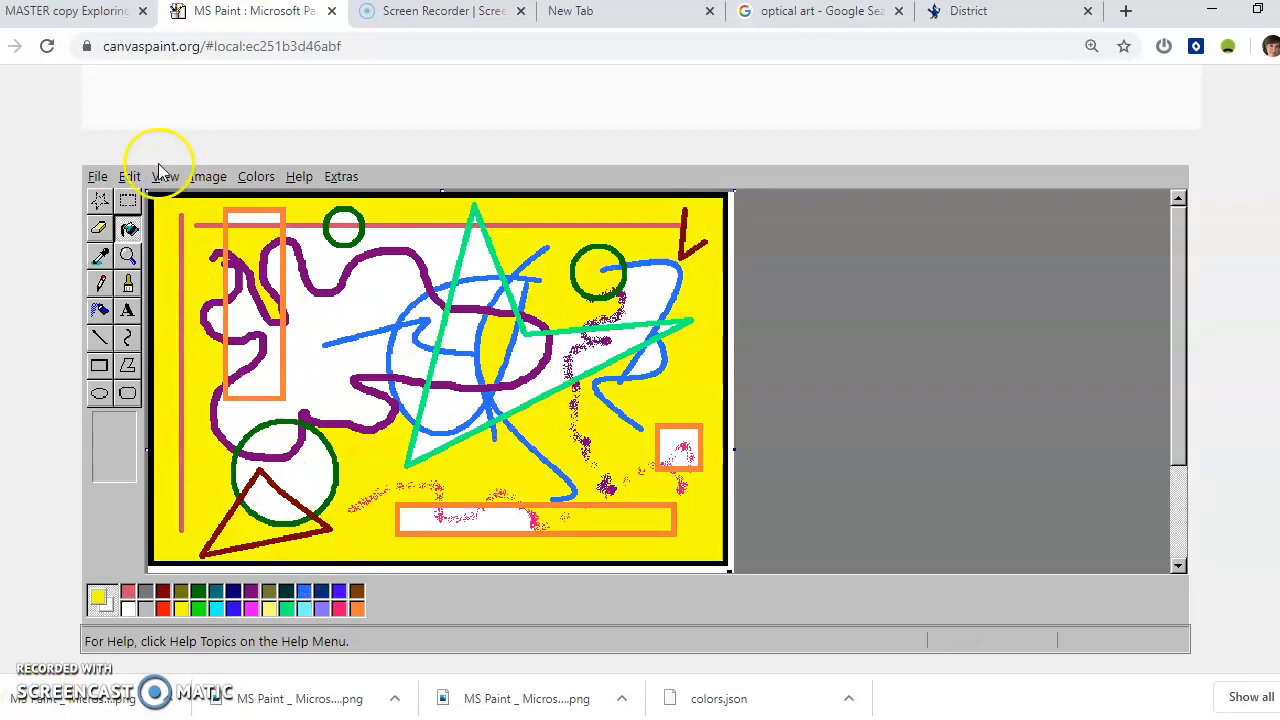
Step: Undo the yellow background fill and fill the background with cyan
{"action": "left_click", "coordinate": [130, 176]}
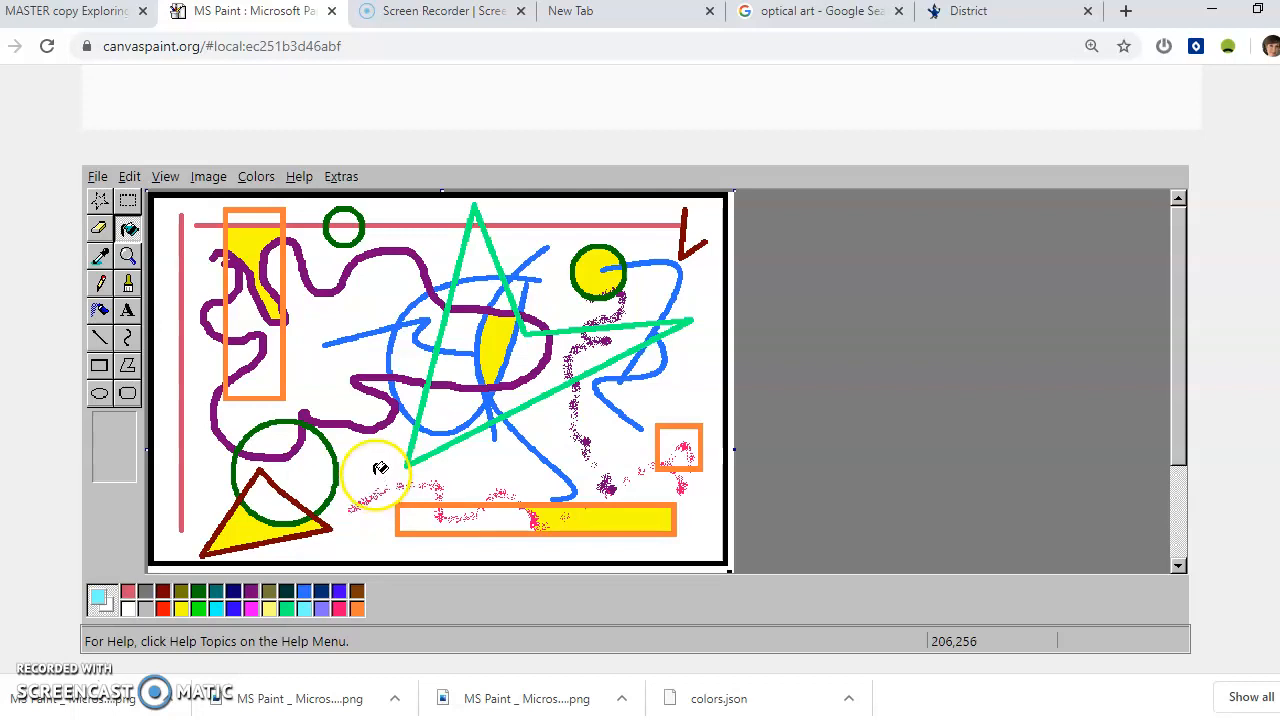
{"action": "left_click", "coordinate": [445, 315]}
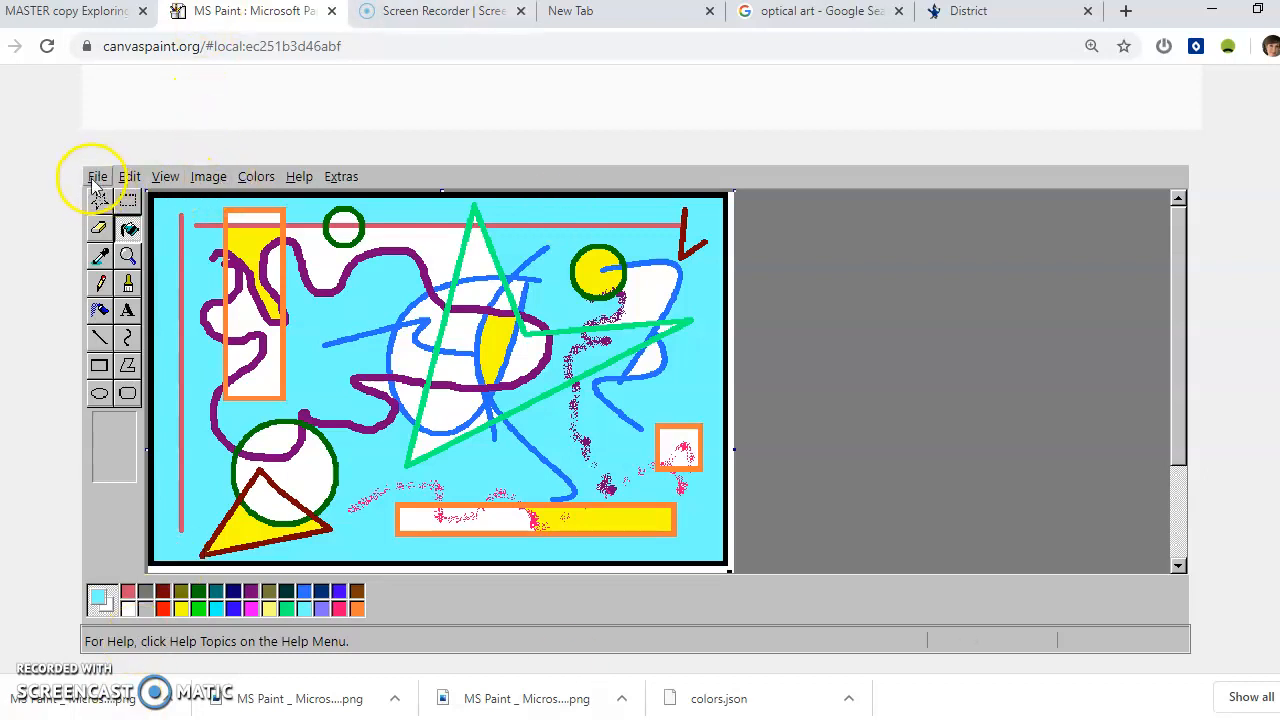
Step: Save the finished drawing as a PNG image
{"action": "left_click", "coordinate": [98, 176]}
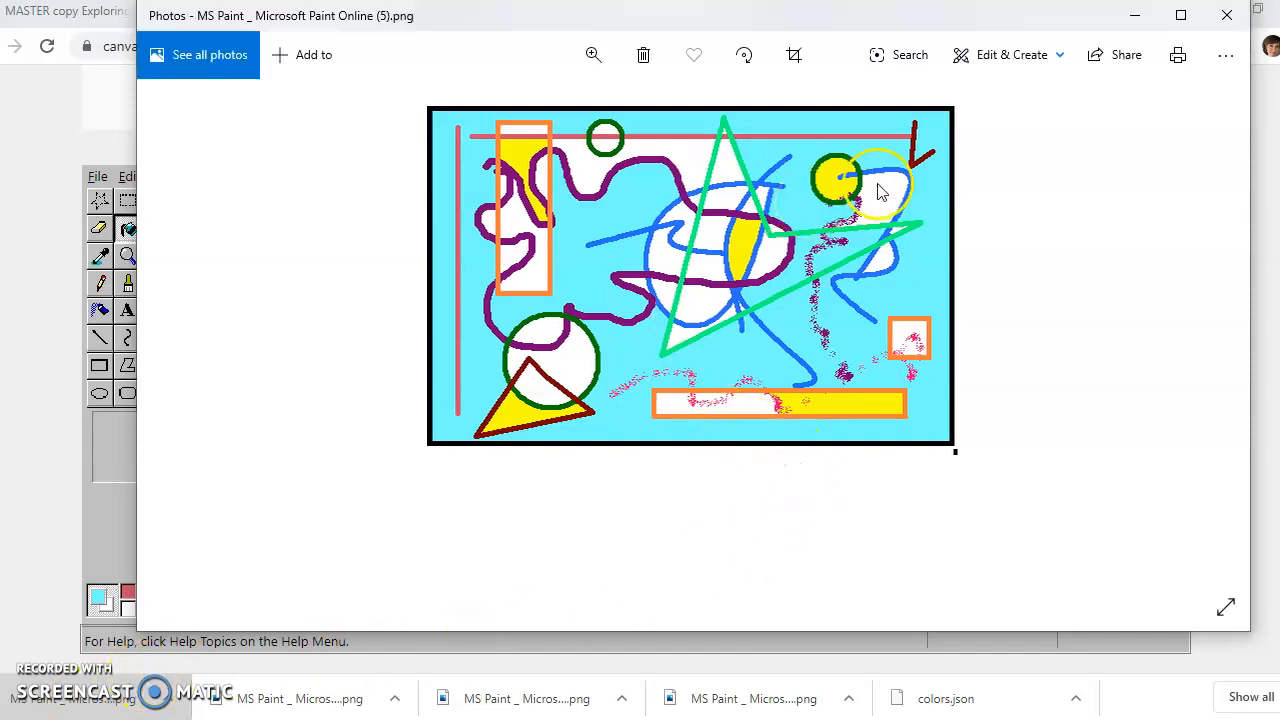
{"action": "mouse_move", "coordinate": [1226, 55]}
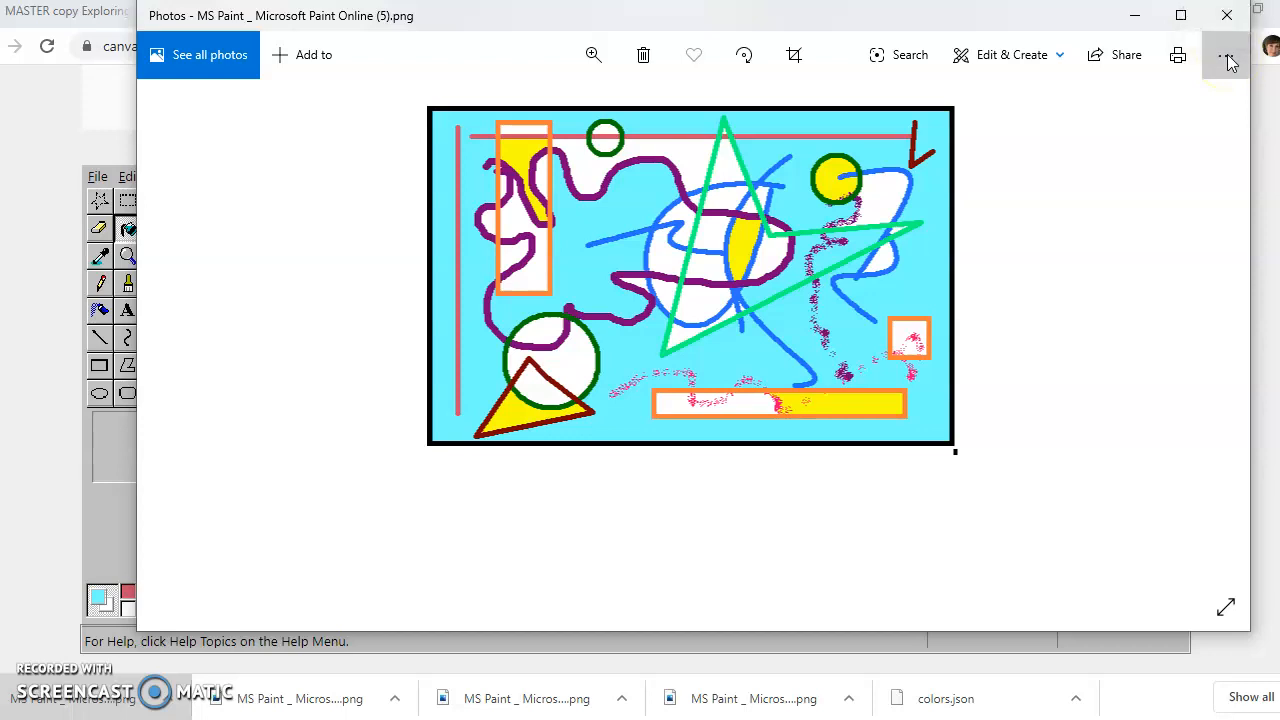
Step: Save a copy of the picture named 'ugly' in the Desktop > 4Q folder
{"action": "left_click", "coordinate": [1226, 55]}
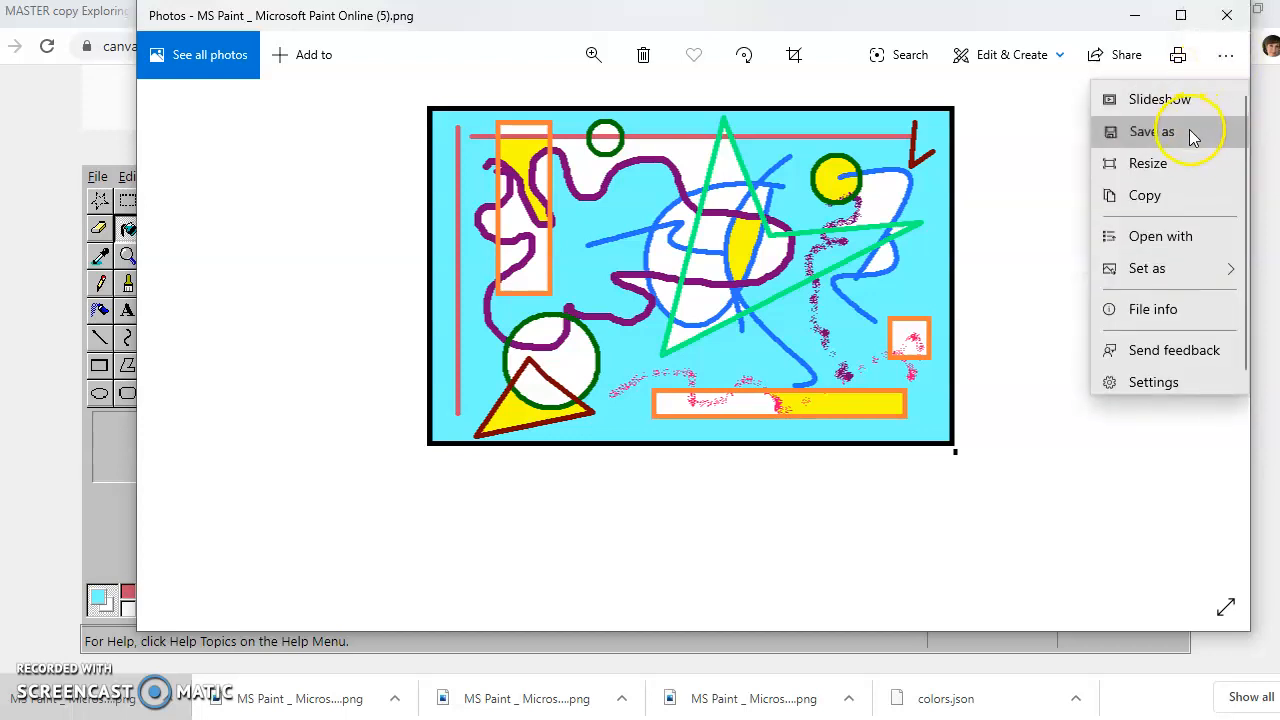
{"action": "left_click", "coordinate": [1152, 131]}
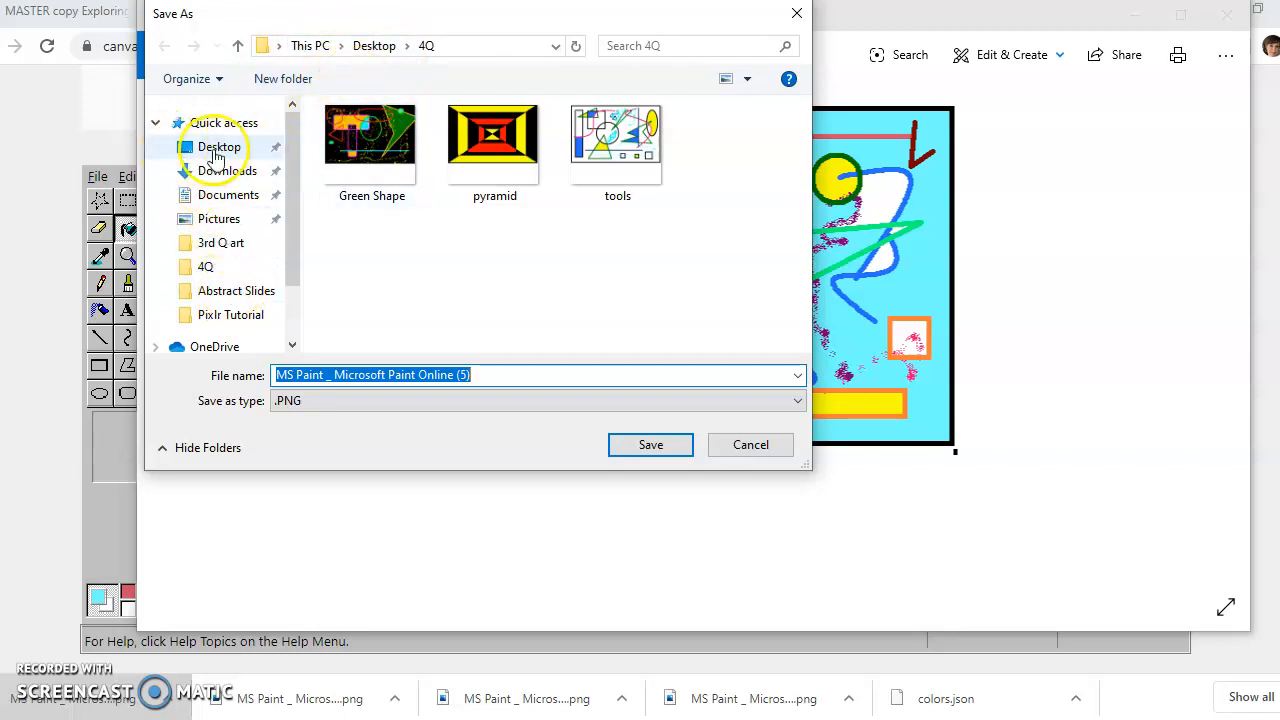
{"action": "left_click", "coordinate": [219, 146]}
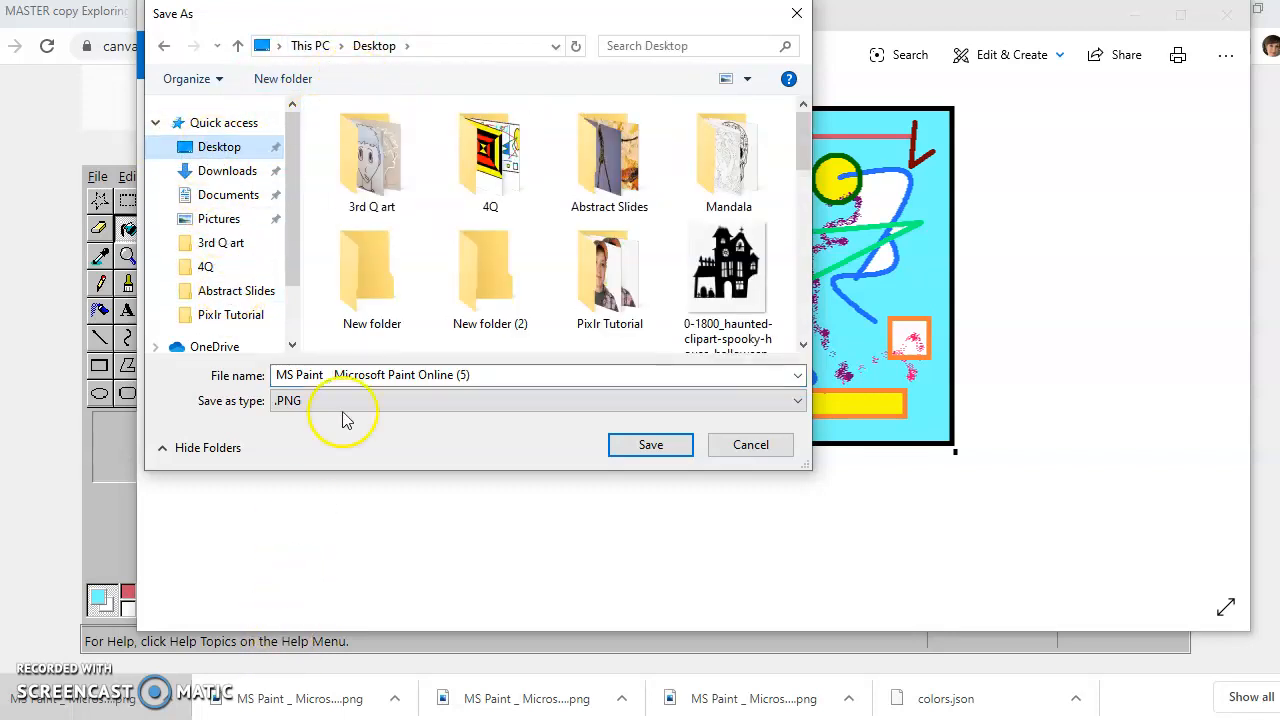
{"action": "left_click", "coordinate": [490, 155]}
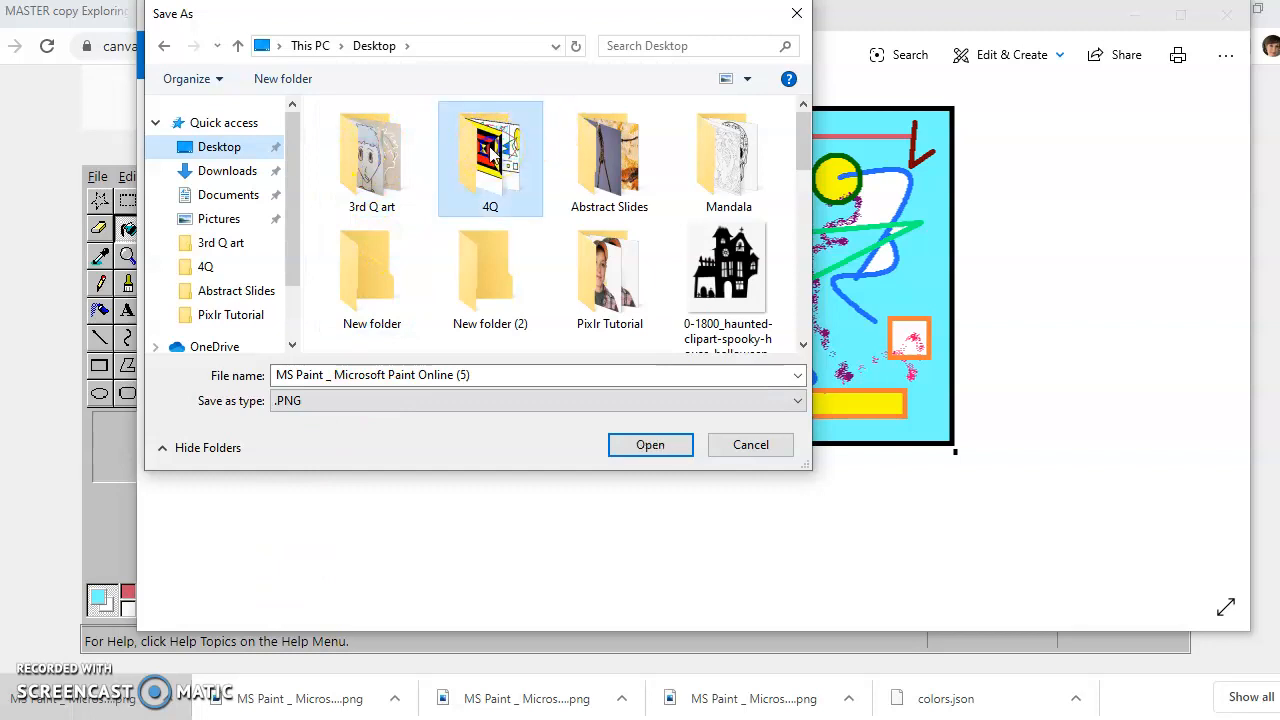
{"action": "double_click", "coordinate": [490, 150]}
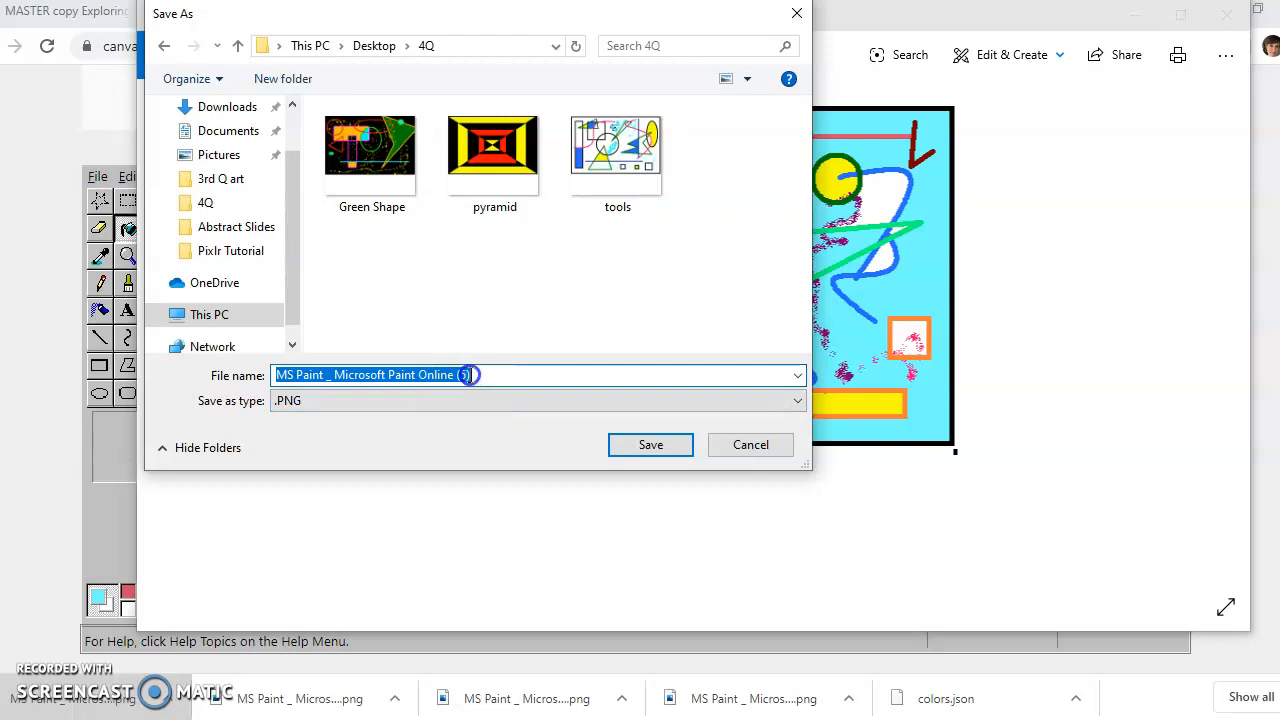
{"action": "type", "text": "ugly"}
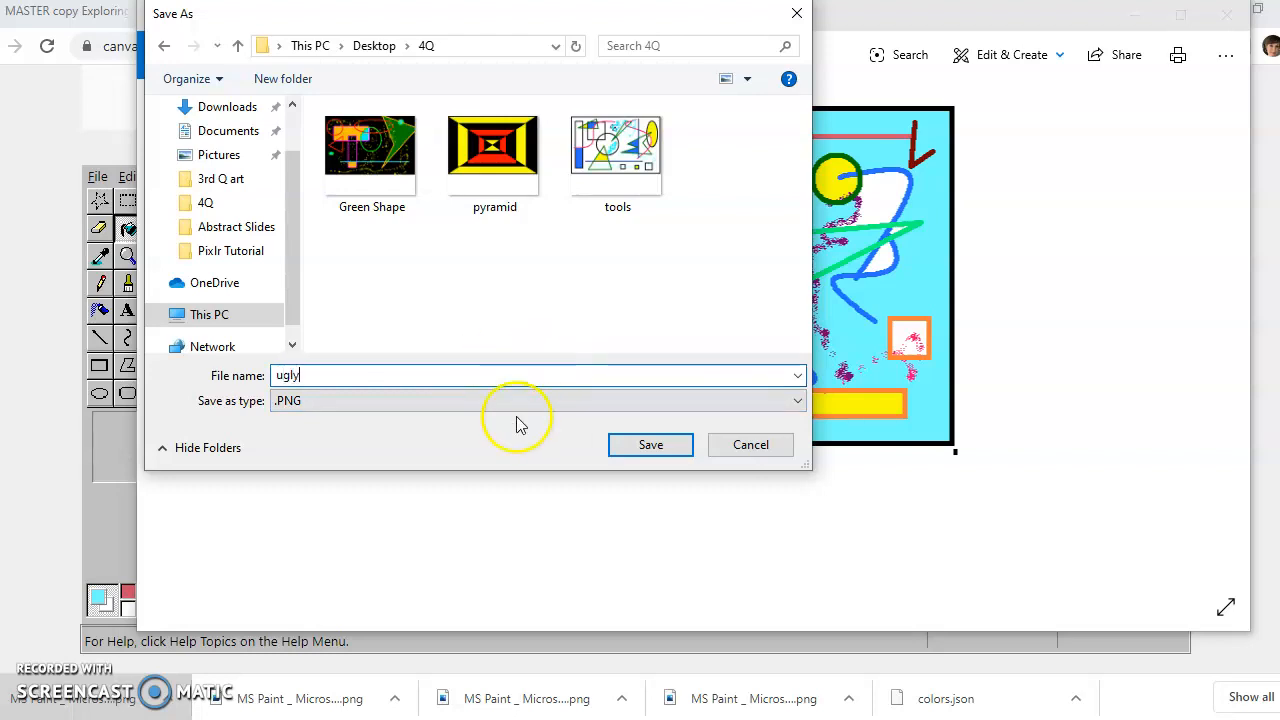
{"action": "left_click", "coordinate": [650, 444]}
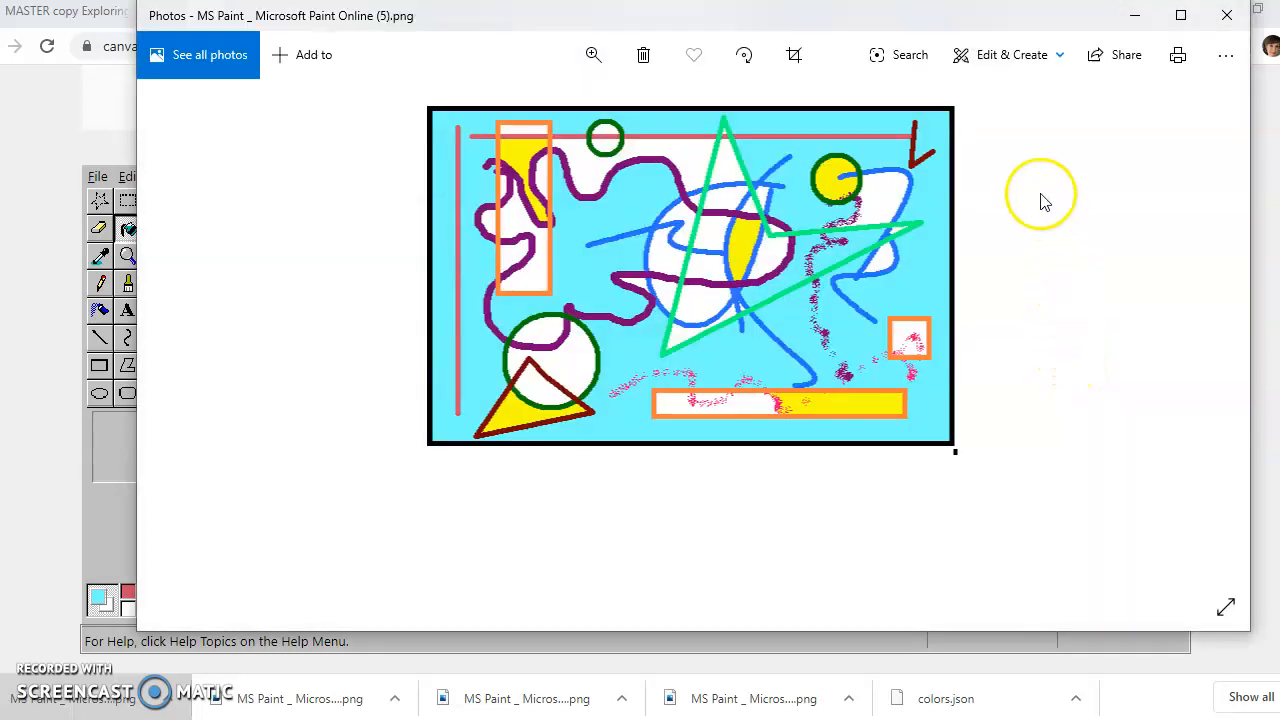
{"action": "mouse_move", "coordinate": [794, 55]}
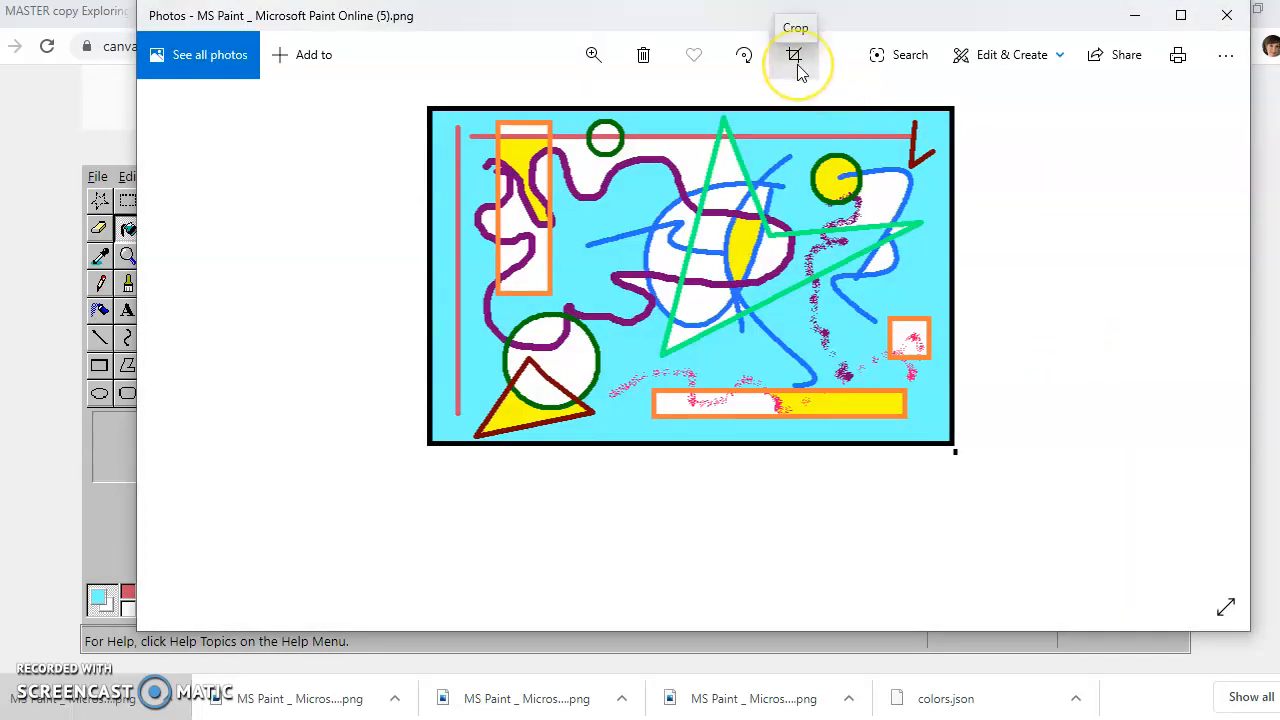
Step: Crop the bottom up to the drawing's edge, then view the light, colour and filter options
{"action": "left_click", "coordinate": [794, 55]}
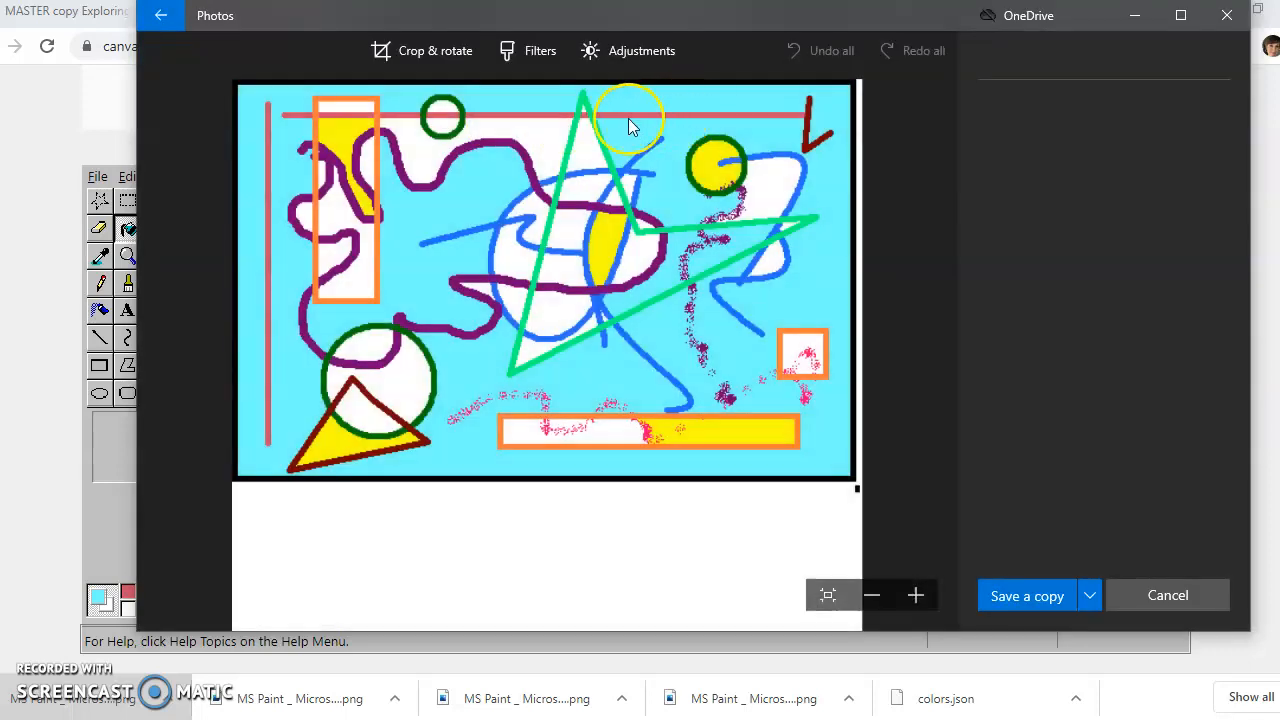
{"action": "left_click", "coordinate": [421, 50]}
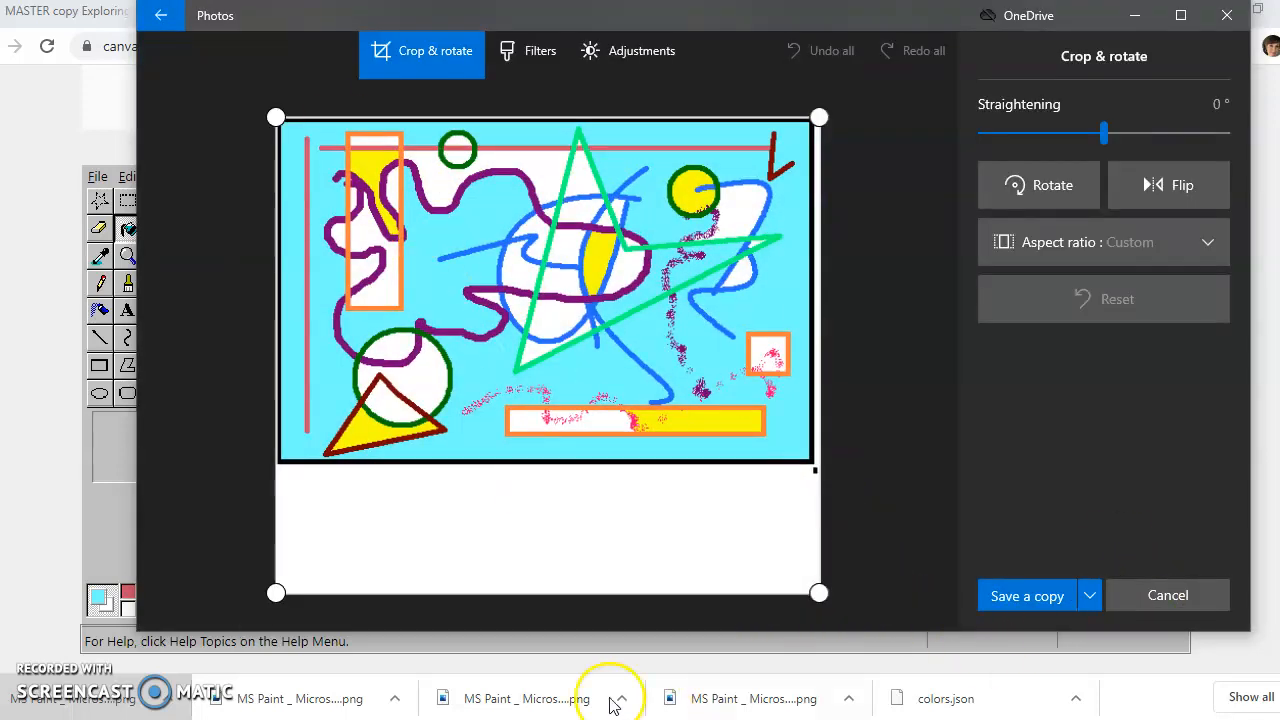
{"action": "left_click_drag", "start_coordinate": [819, 593], "coordinate": [814, 528]}
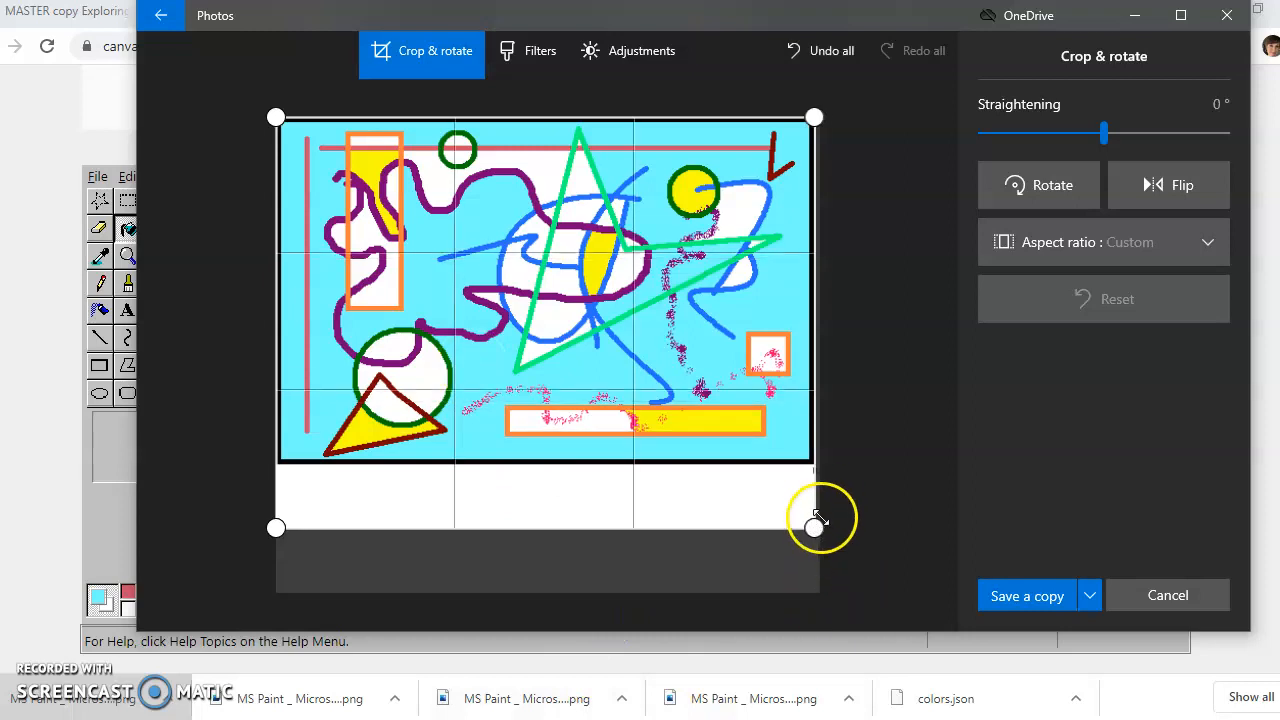
{"action": "left_click_drag", "start_coordinate": [815, 528], "coordinate": [812, 465]}
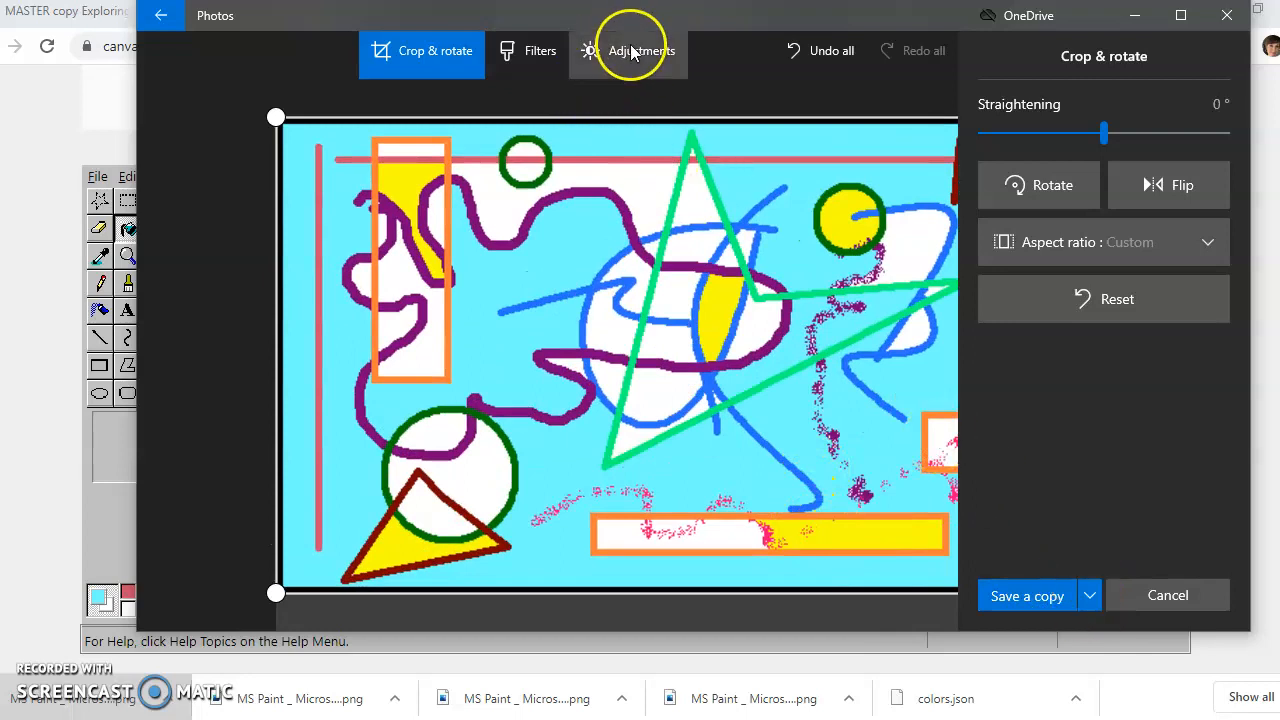
{"action": "left_click", "coordinate": [628, 50]}
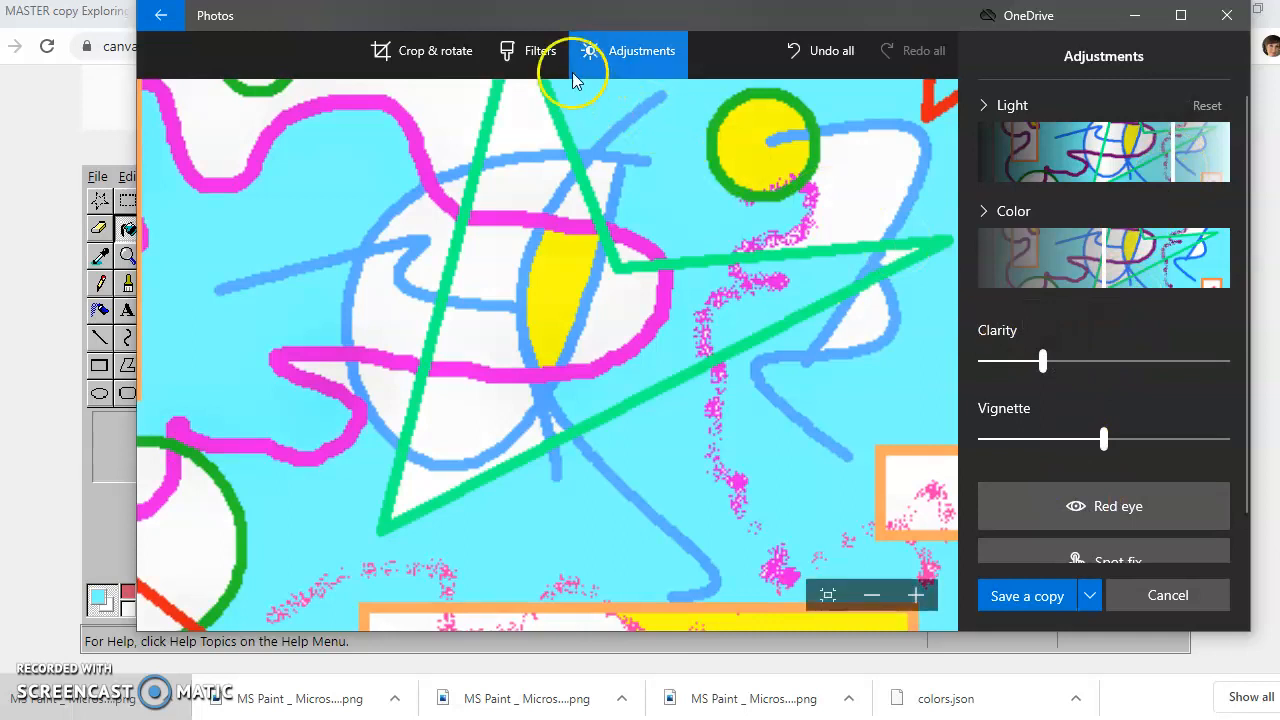
{"action": "left_click", "coordinate": [527, 51]}
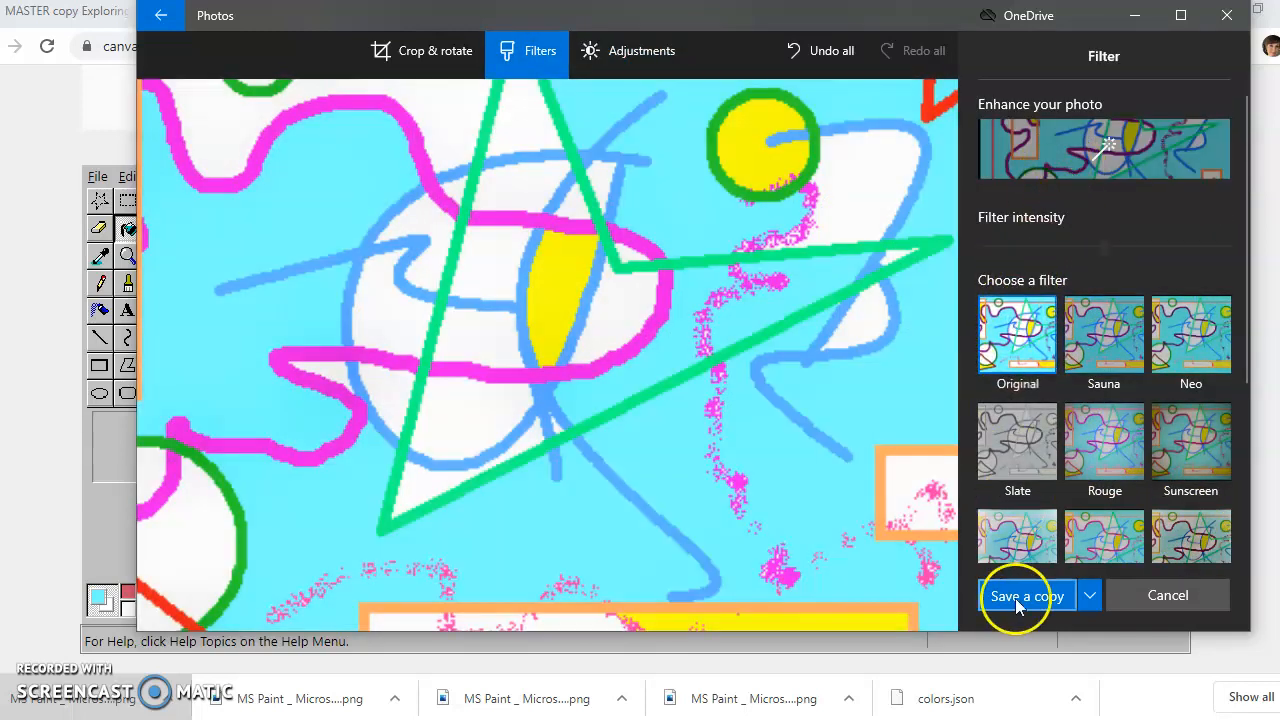
Step: Save the cropped picture as a new copy named 'ugly crop'
{"action": "left_click", "coordinate": [1026, 595]}
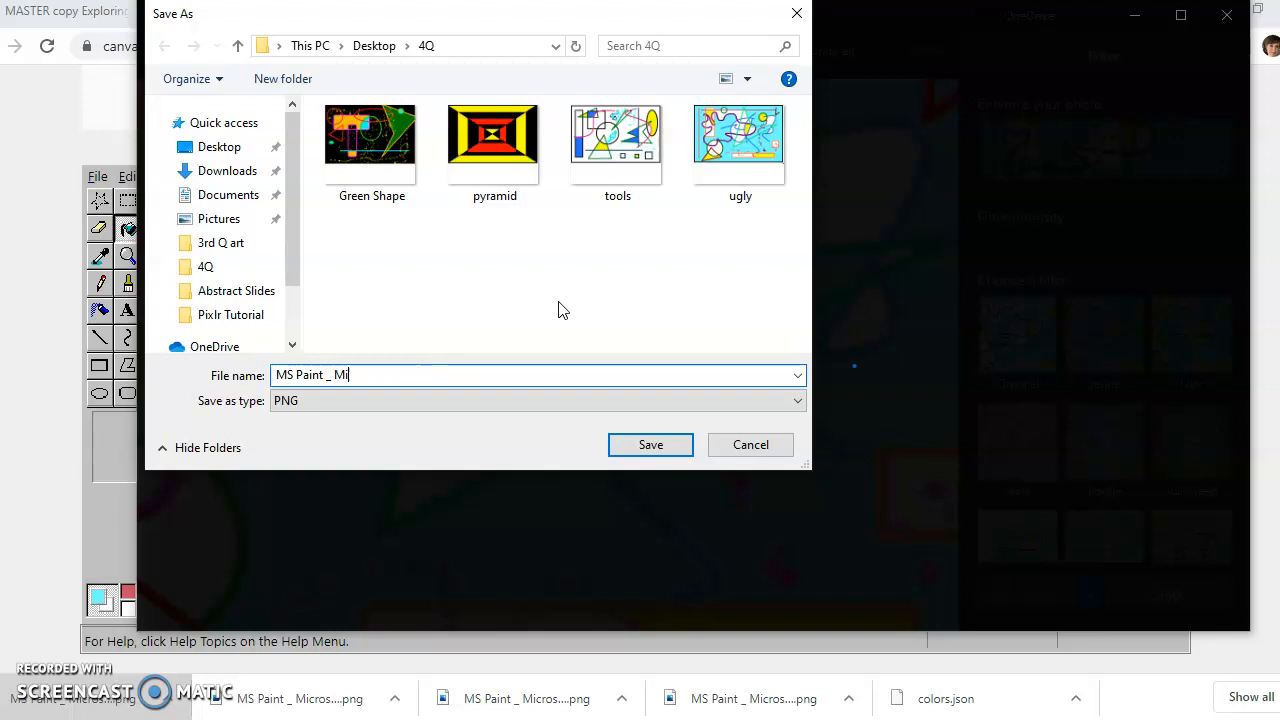
{"action": "type", "text": "ugly"}
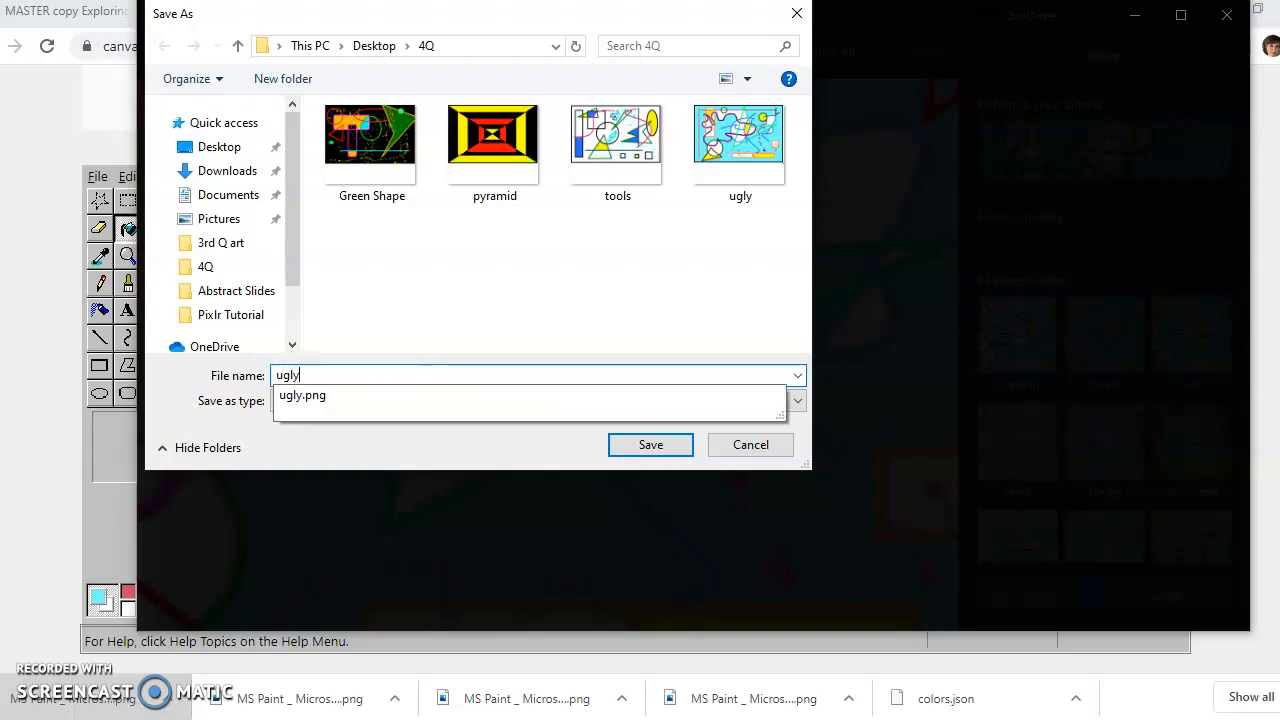
{"action": "type", "text": "crop"}
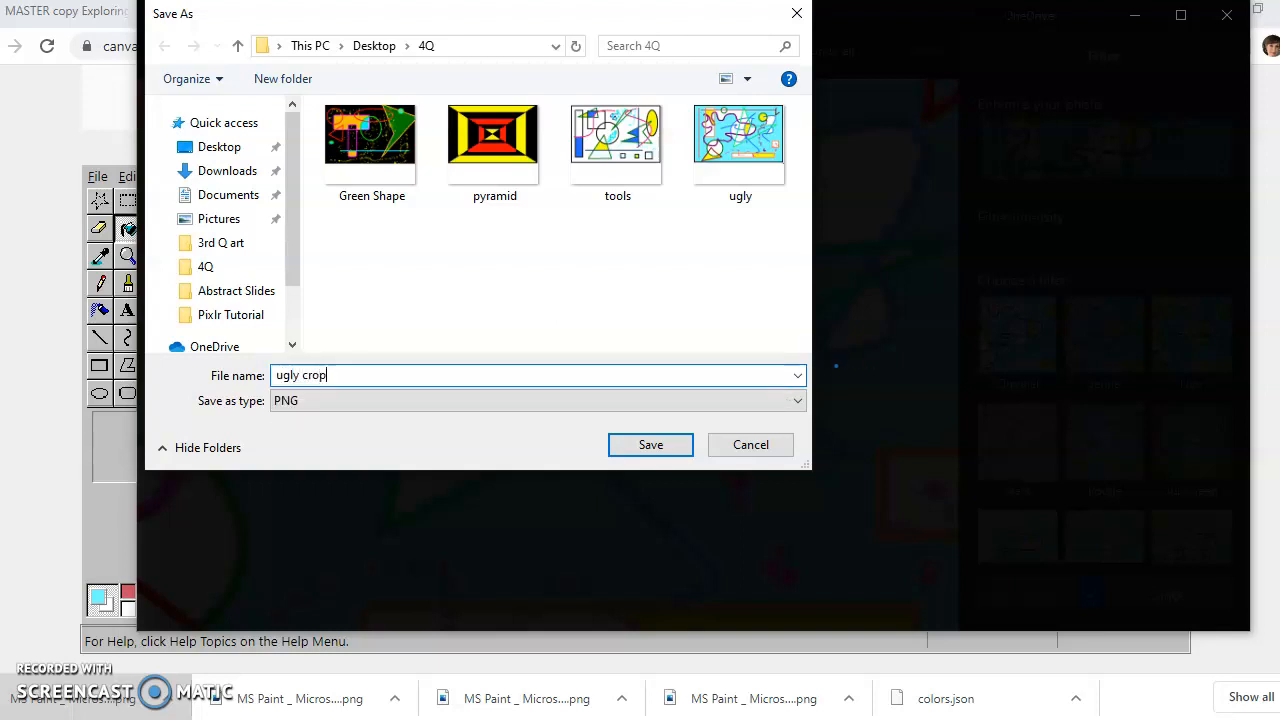
{"action": "left_click", "coordinate": [650, 444]}
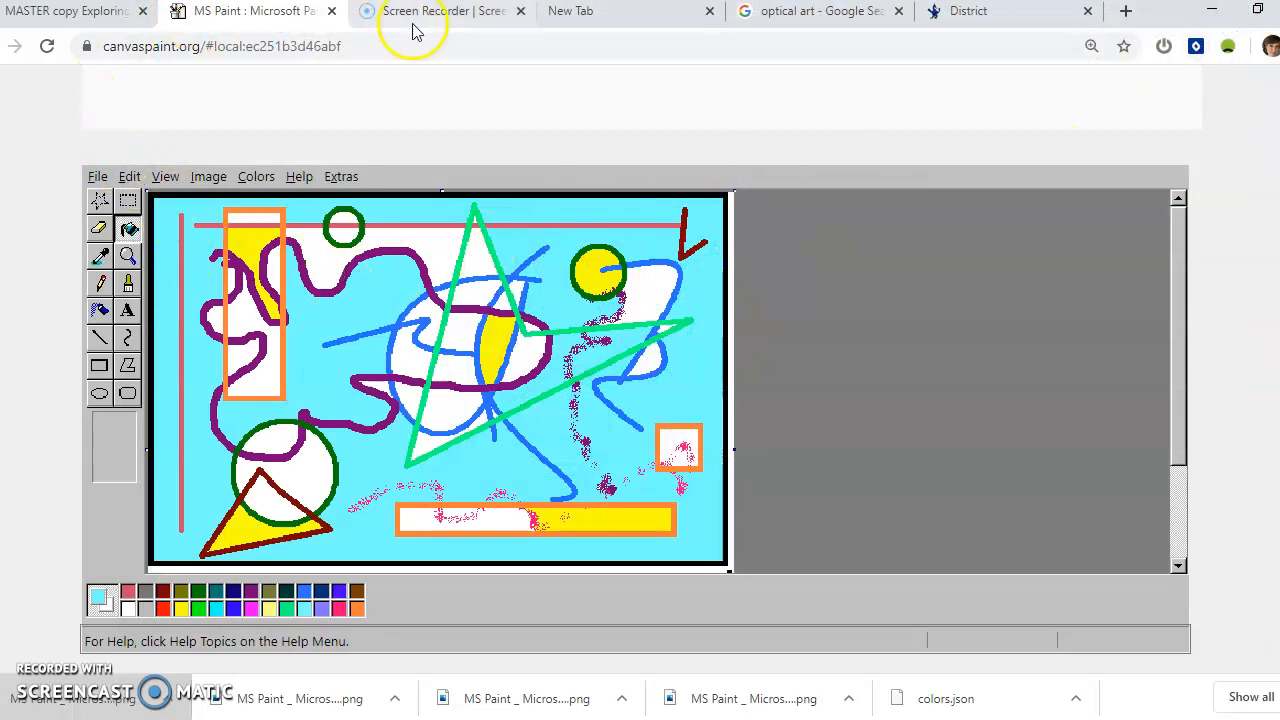
Step: Switch to the 'MASTER copy Exploring' Google Slides tab
{"action": "left_click", "coordinate": [445, 11]}
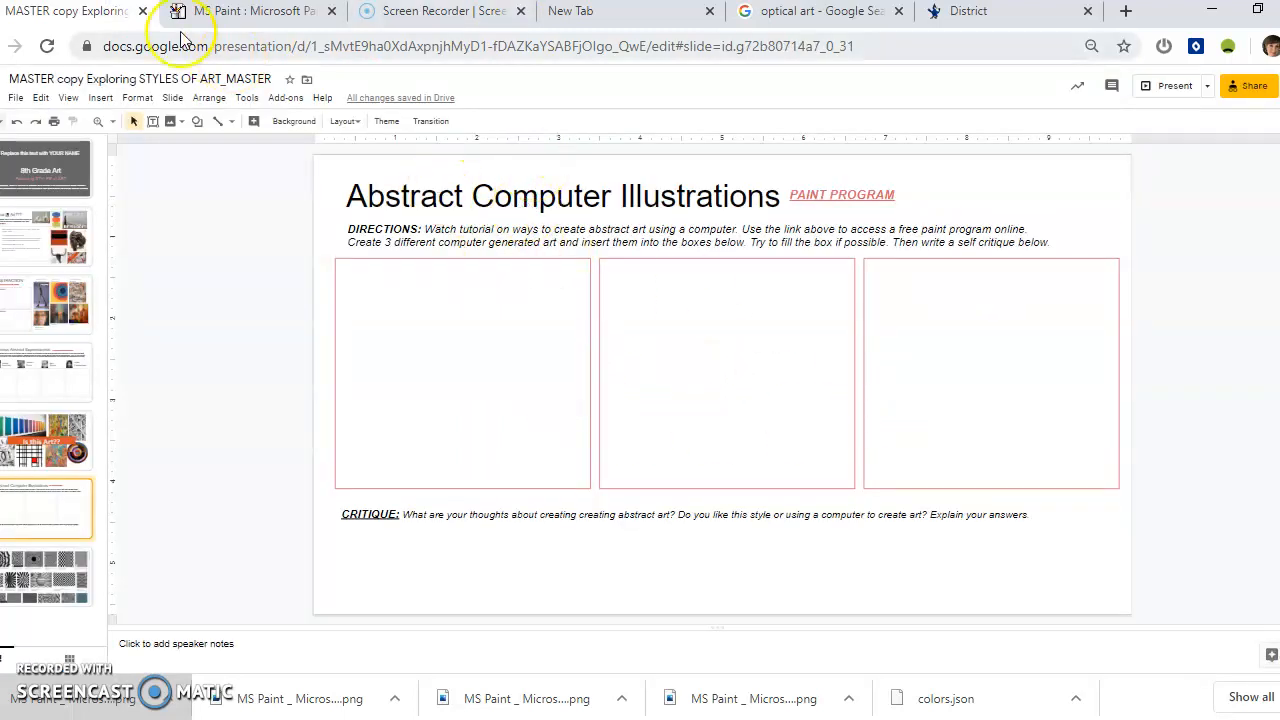
Step: Upload an image from the computer, choosing the Green Shape picture
{"action": "left_click", "coordinate": [100, 97]}
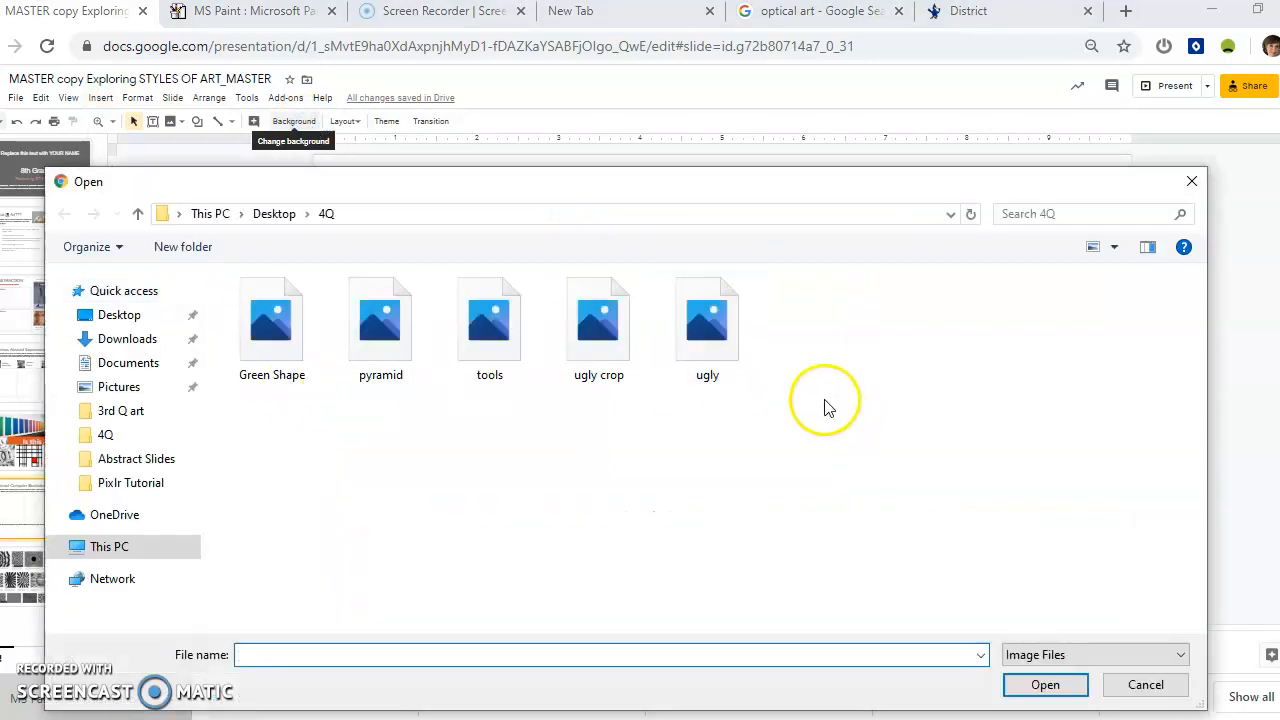
{"action": "left_click", "coordinate": [271, 315]}
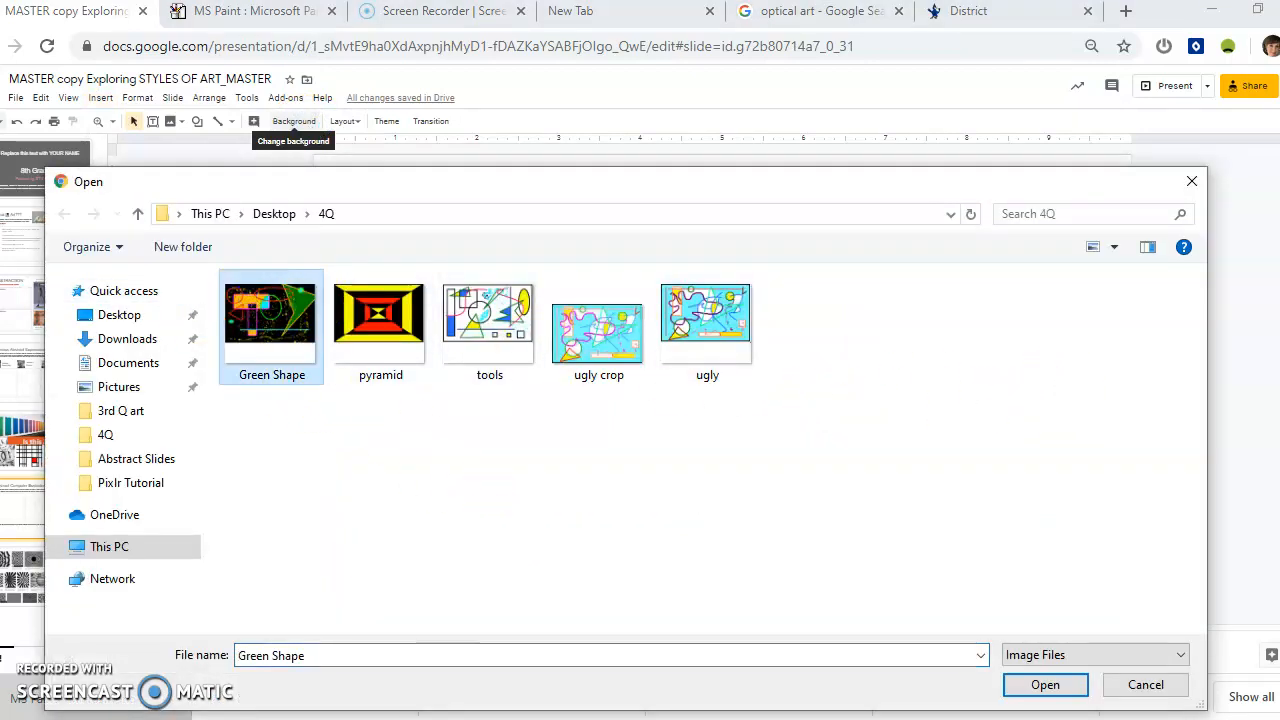
{"action": "mouse_move", "coordinate": [598, 325]}
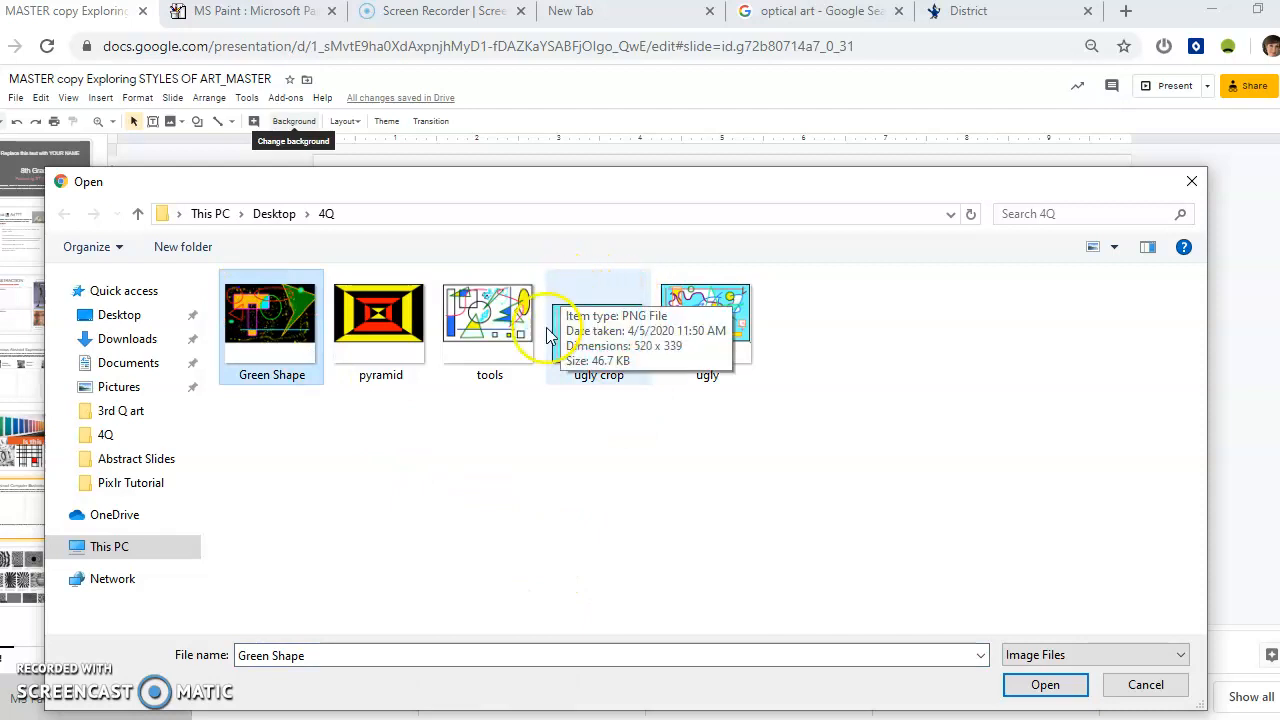
{"action": "mouse_move", "coordinate": [558, 290]}
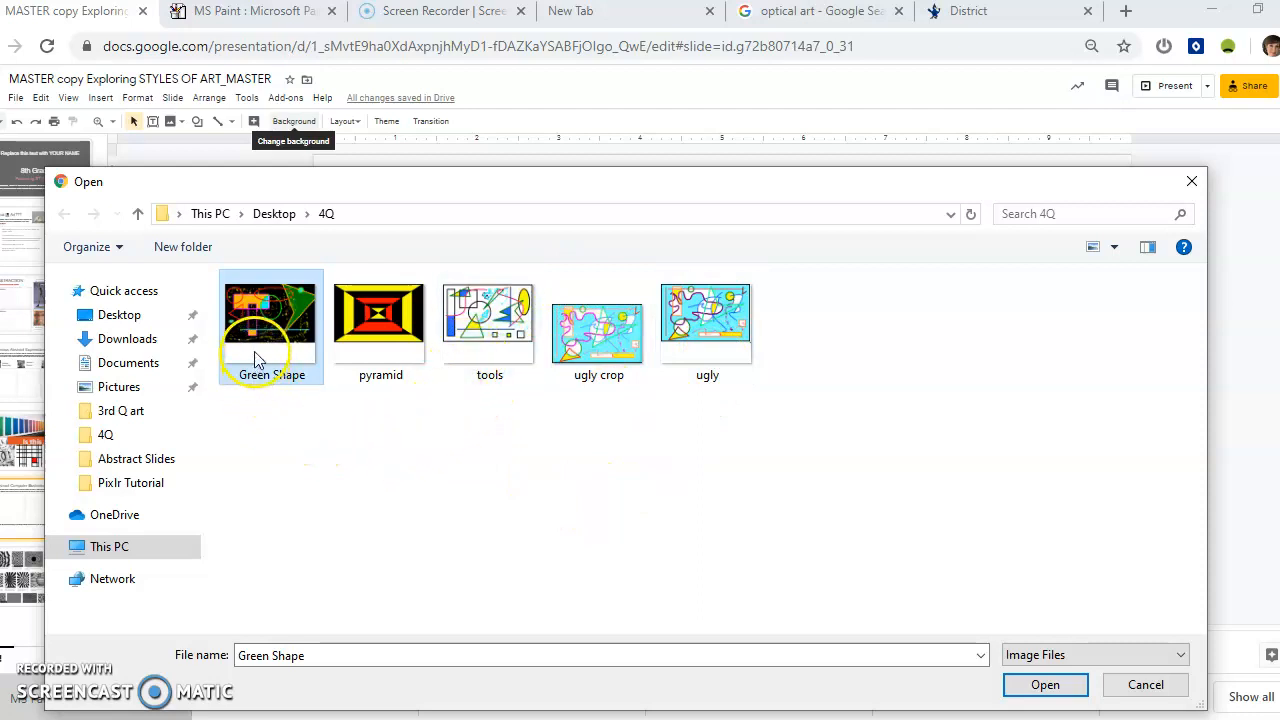
{"action": "mouse_move", "coordinate": [280, 315]}
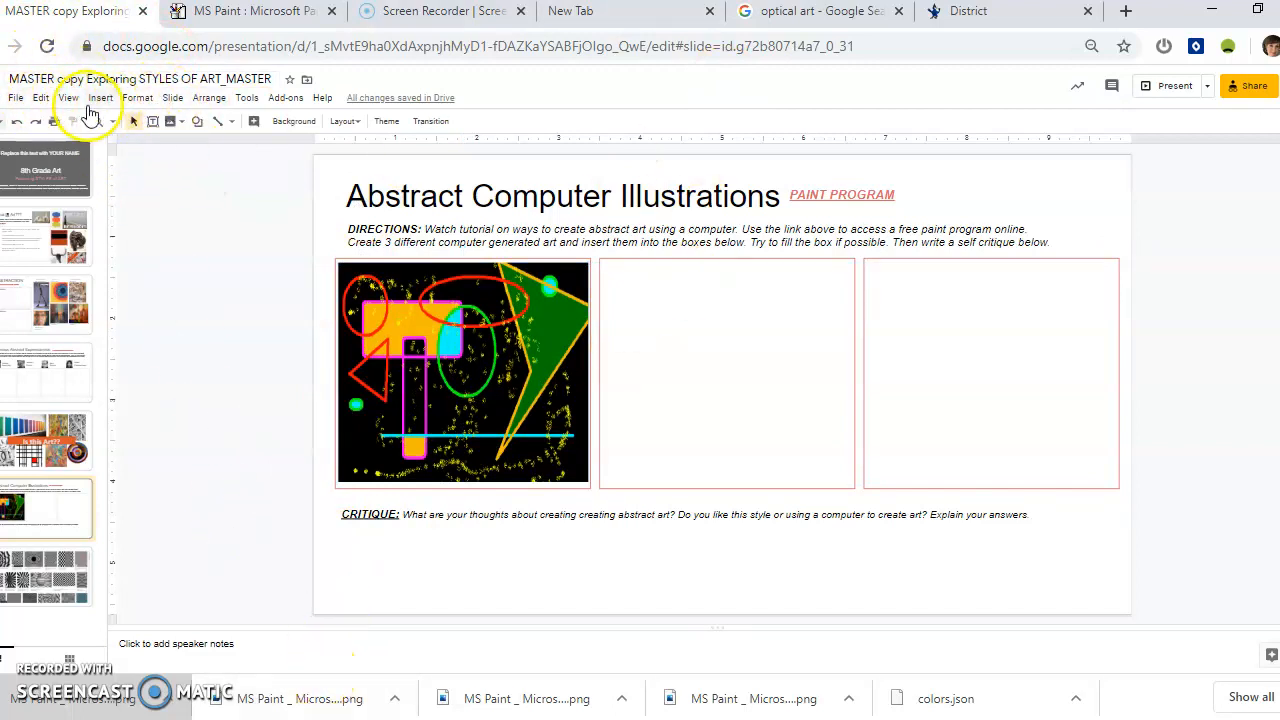
Step: Browse the File > Download formats, then start uploading another image from the computer
{"action": "left_click", "coordinate": [16, 97]}
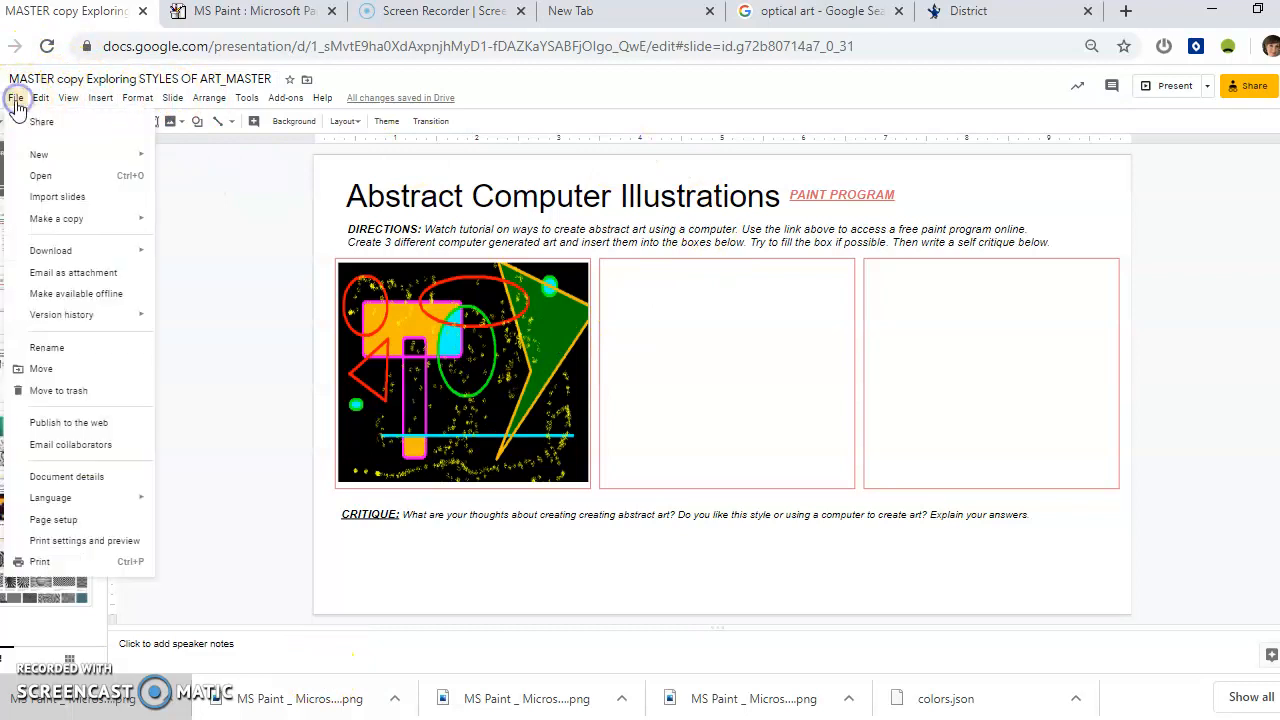
{"action": "left_click", "coordinate": [50, 250]}
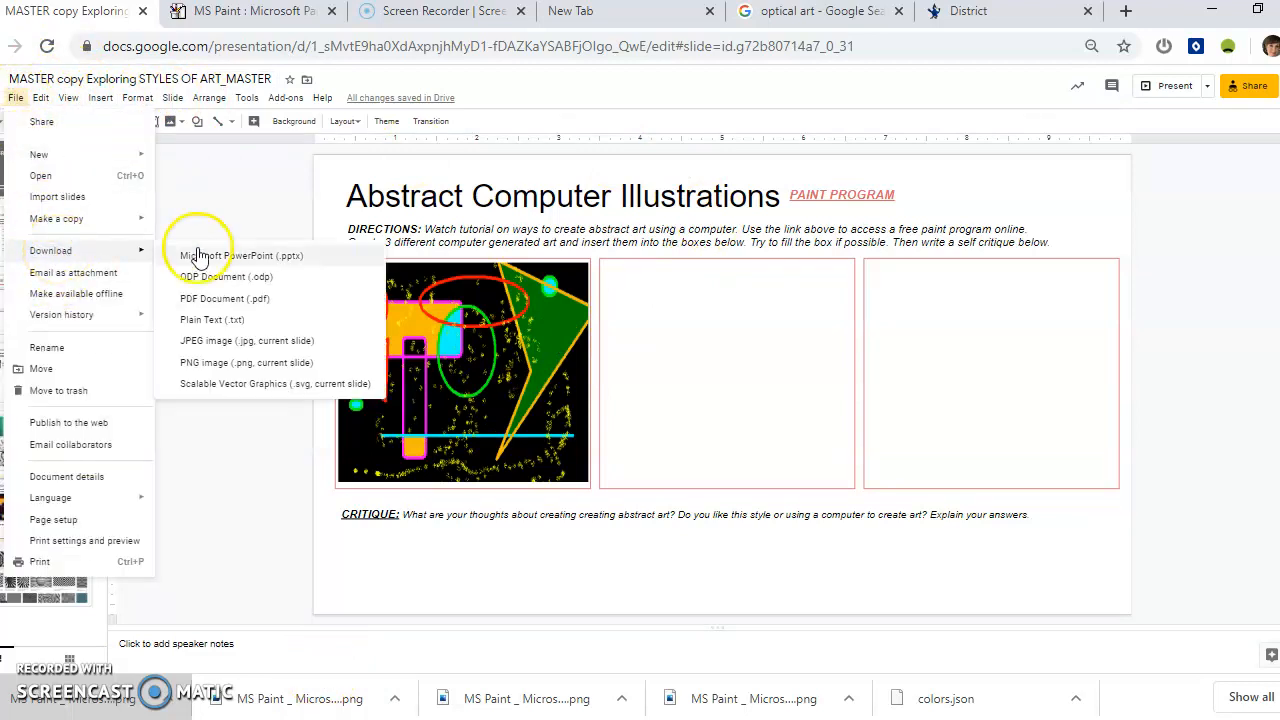
{"action": "mouse_move", "coordinate": [247, 565]}
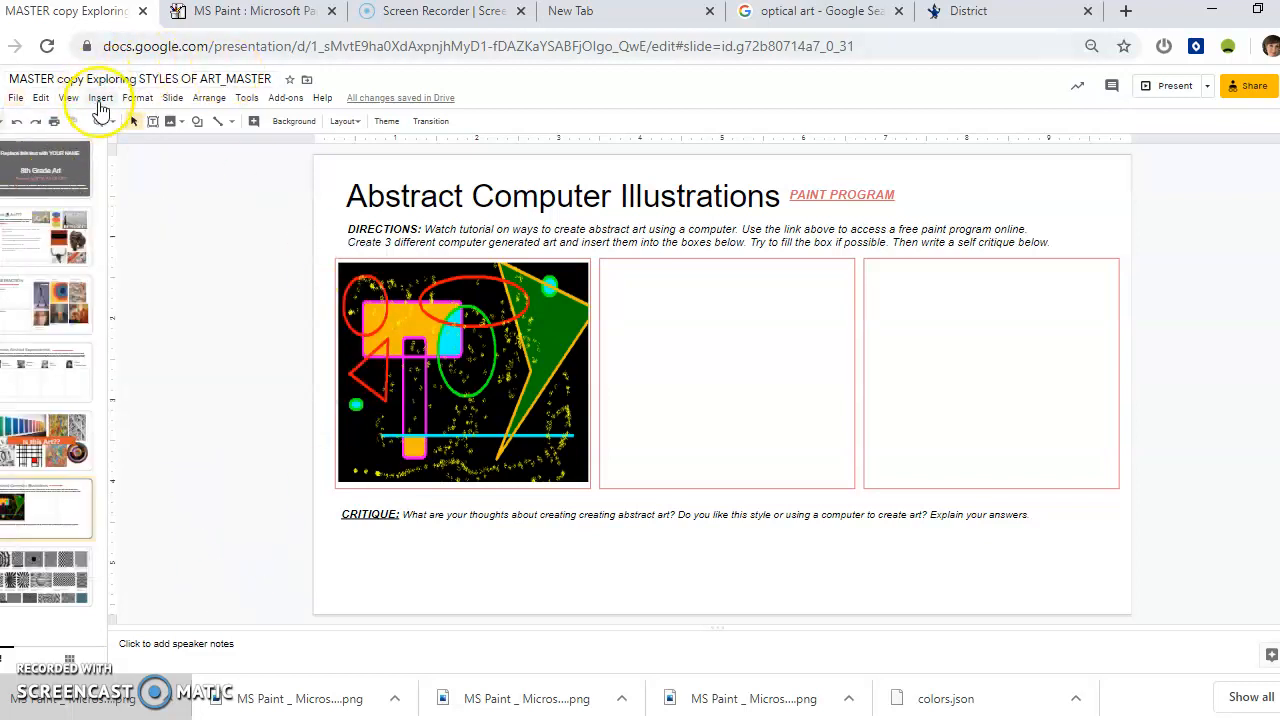
{"action": "left_click", "coordinate": [100, 97]}
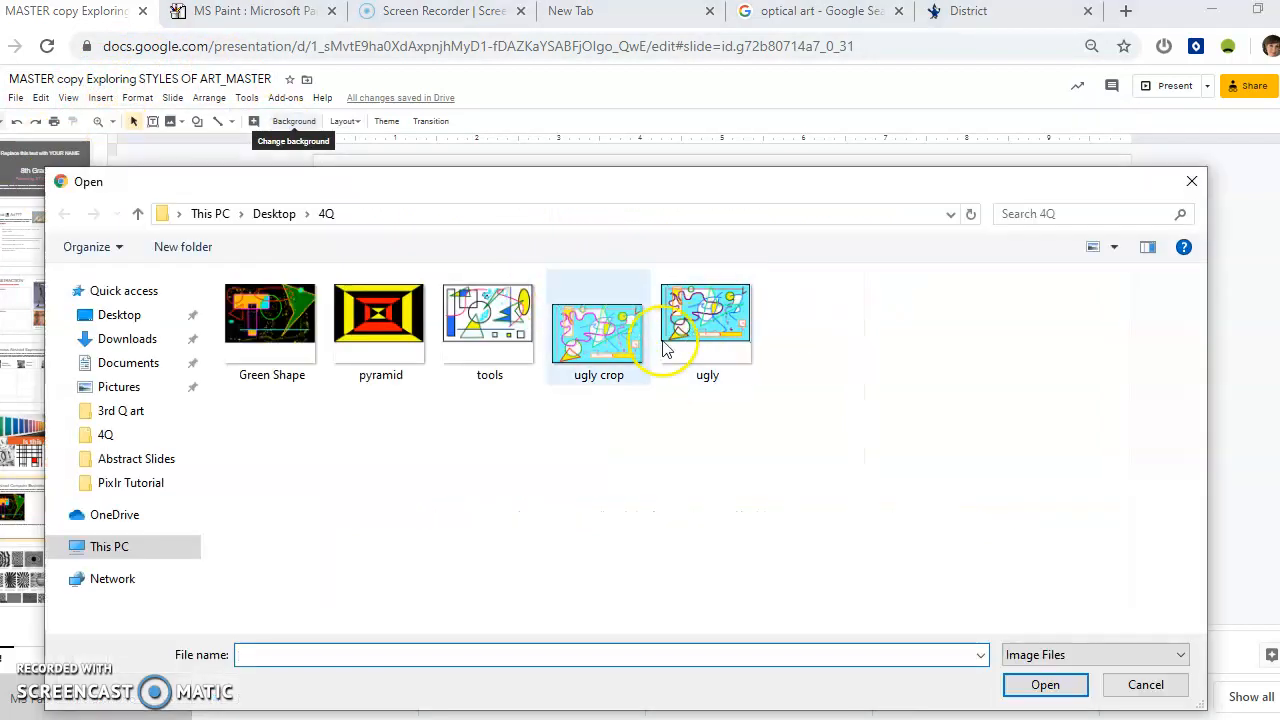
Step: Insert the 'ugly crop' picture into the worksheet's middle box, leaving the third box empty
{"action": "left_click", "coordinate": [1044, 684]}
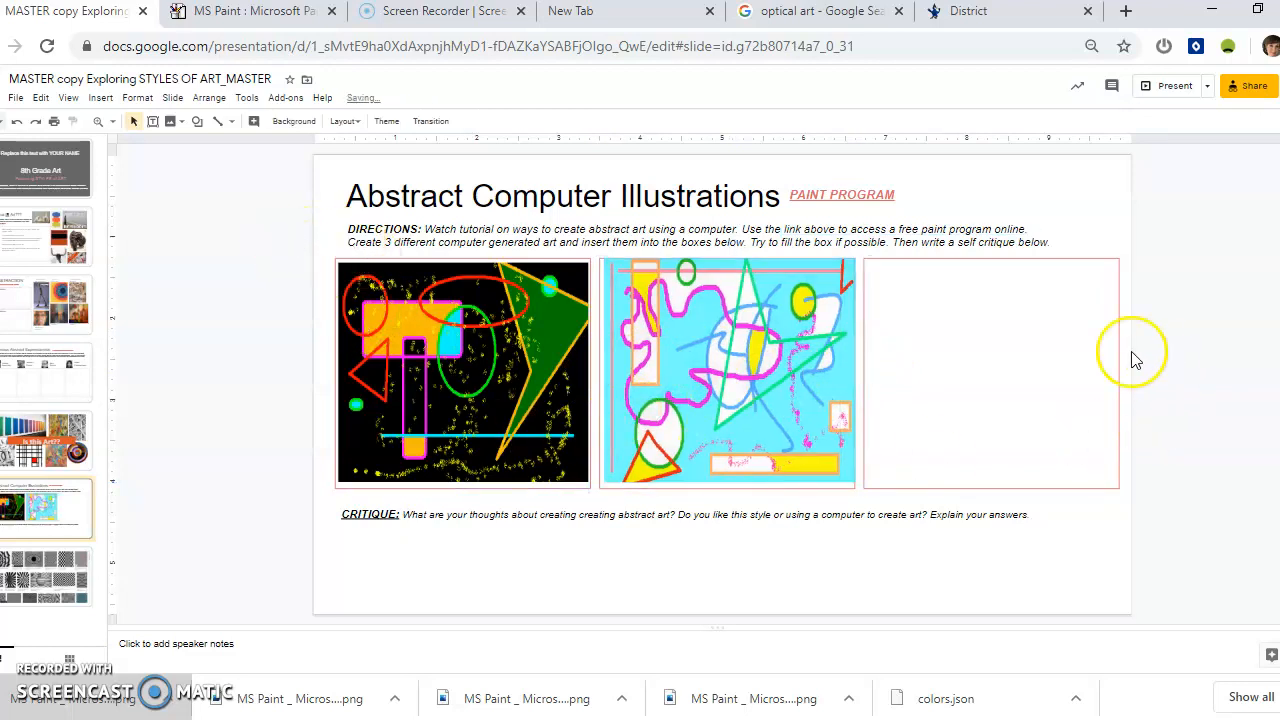
{"action": "left_click", "coordinate": [722, 514]}
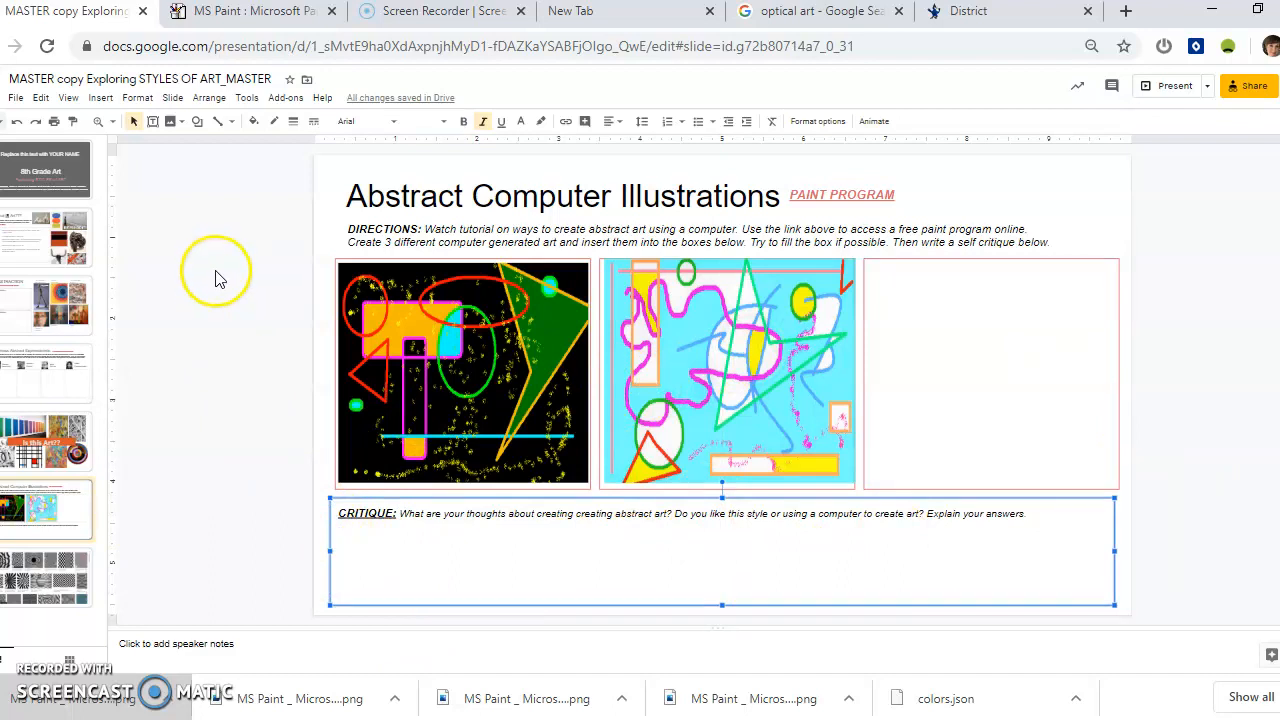
{"action": "mouse_move", "coordinate": [65, 685]}
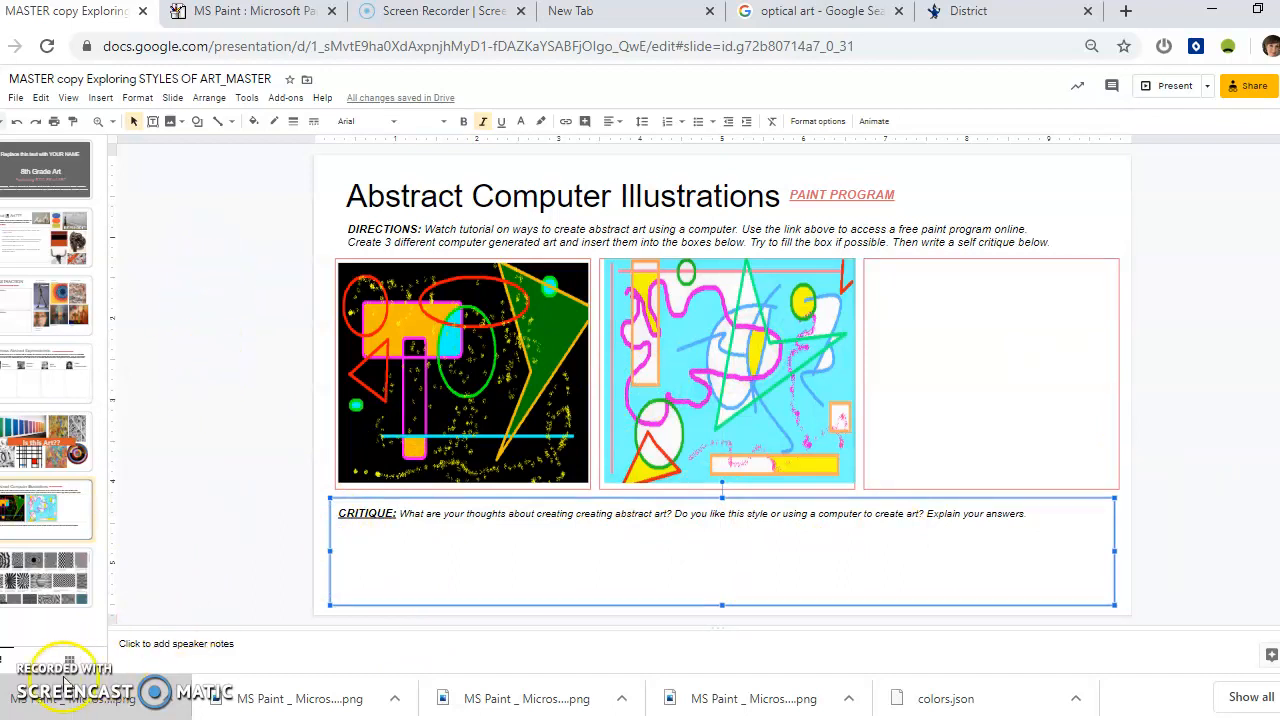
{"action": "mouse_move", "coordinate": [290, 395]}
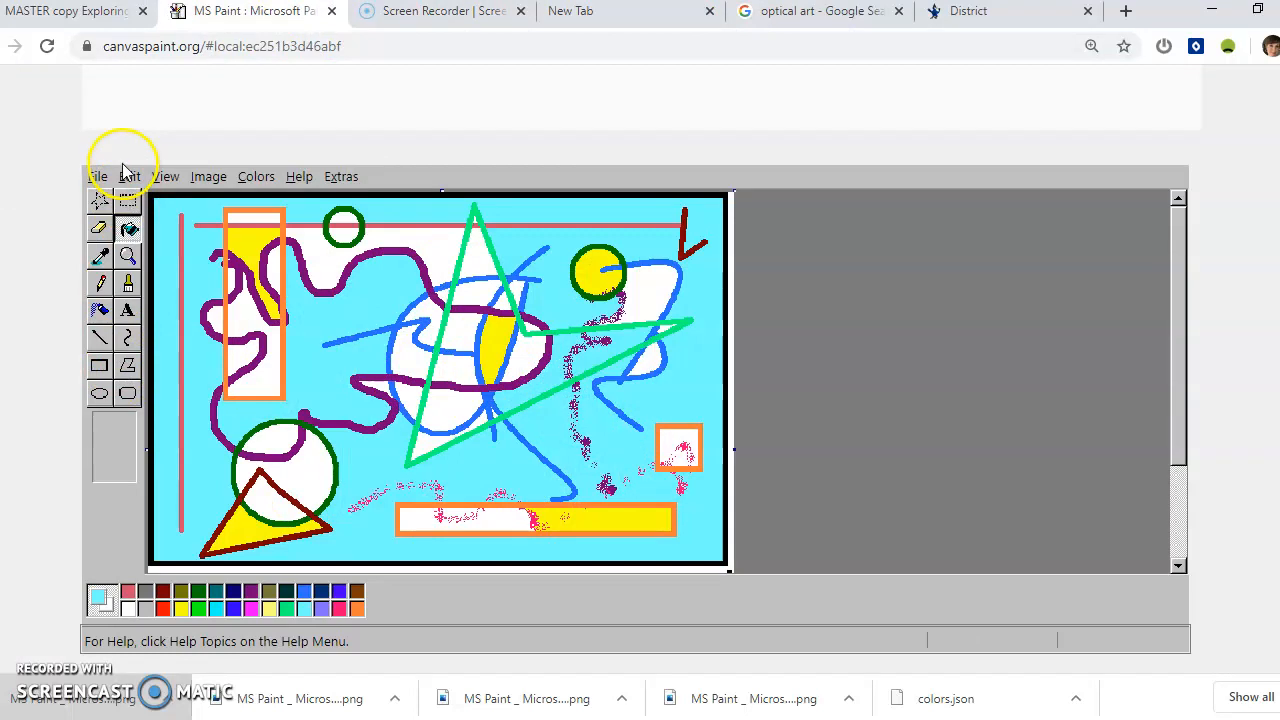
{"action": "mouse_move", "coordinate": [1200, 360]}
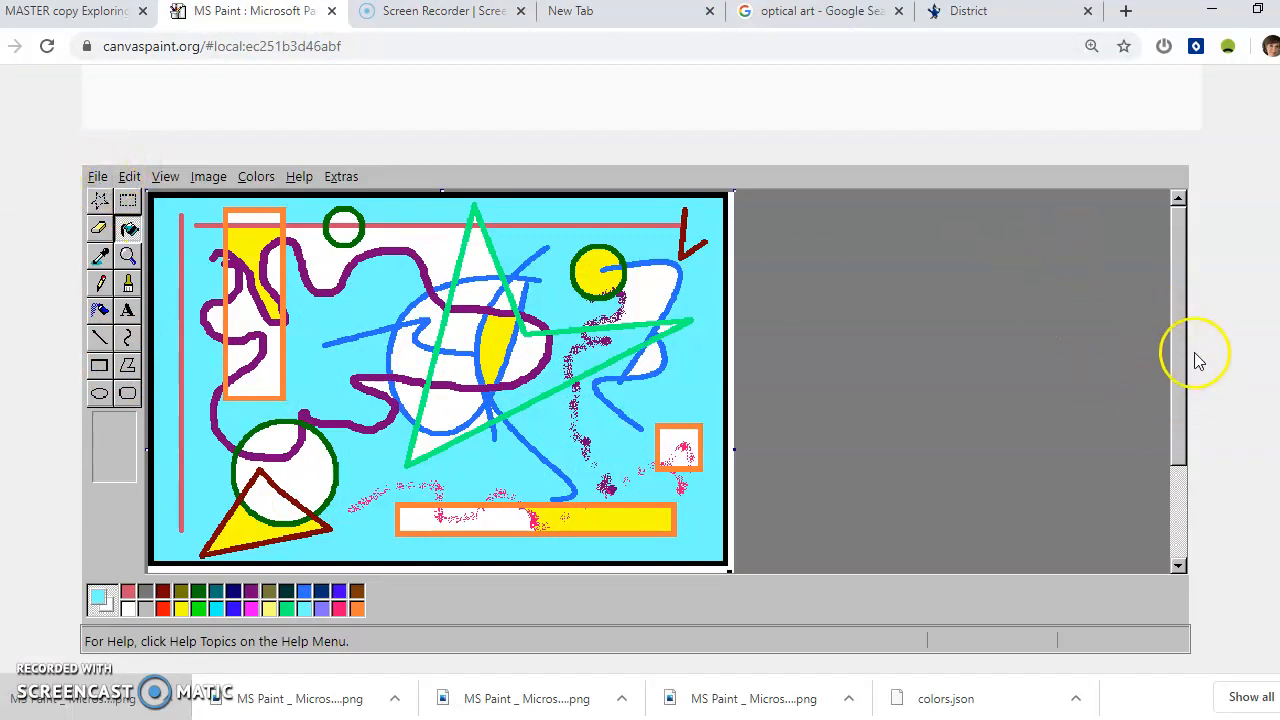
{"action": "mouse_move", "coordinate": [1178, 440]}
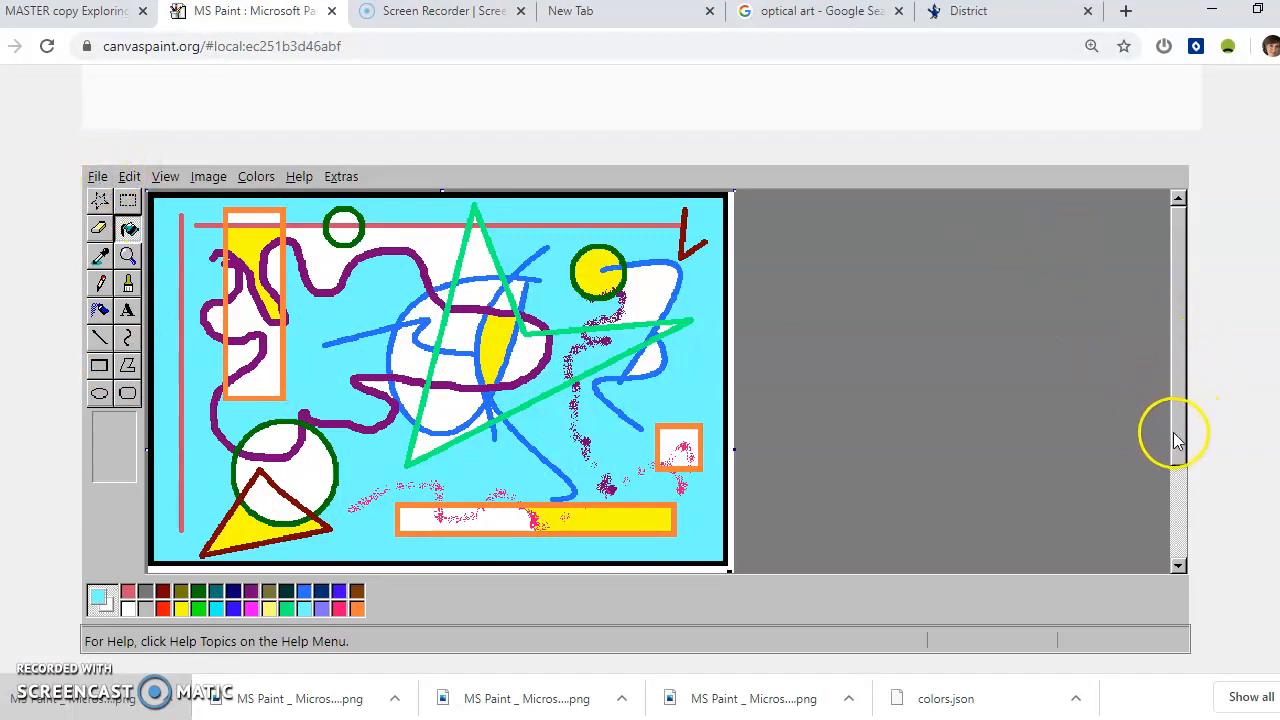
{"action": "mouse_move", "coordinate": [1183, 418]}
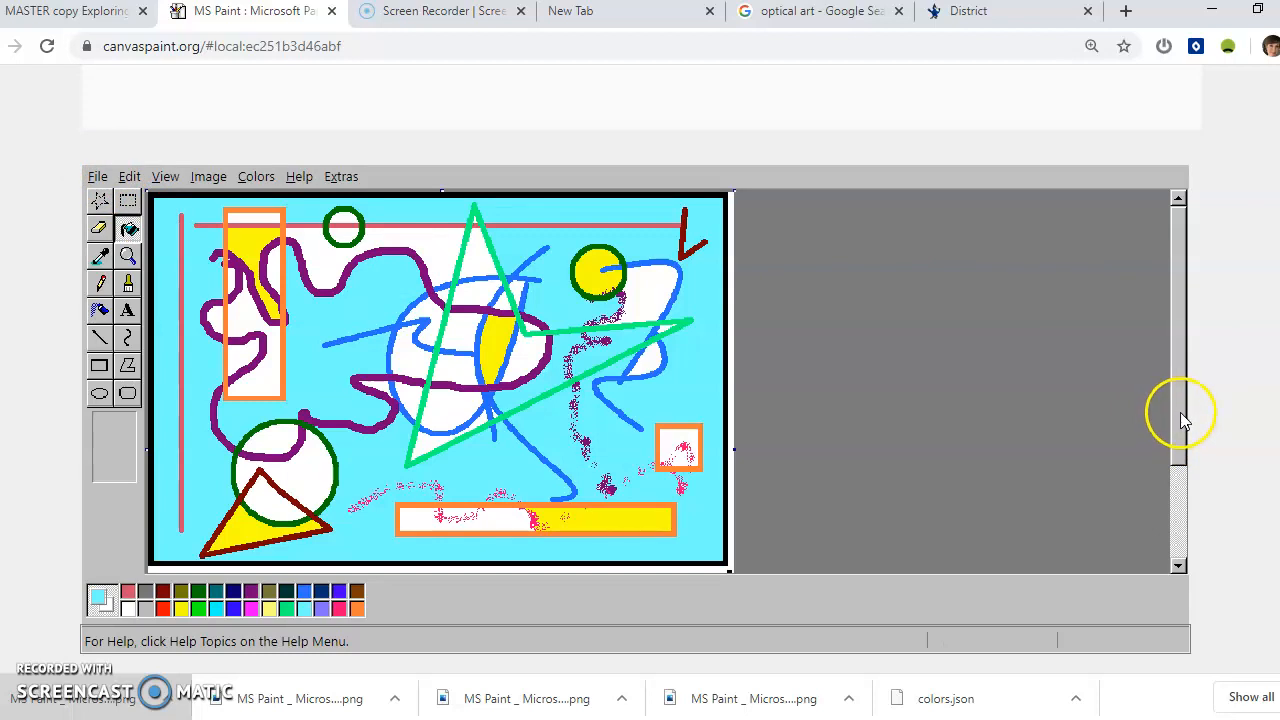